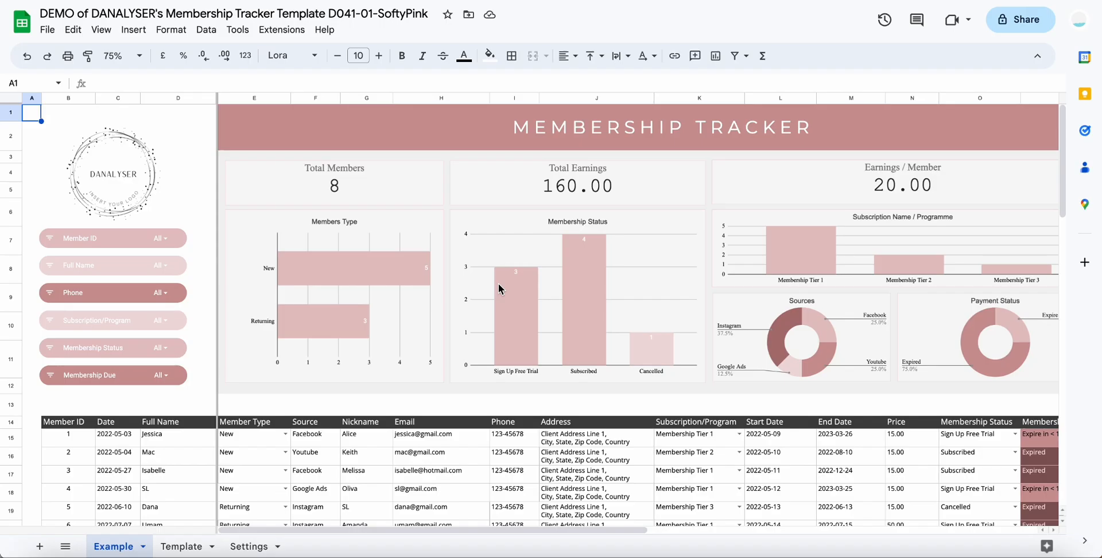
pyautogui.moveTo(369, 409)
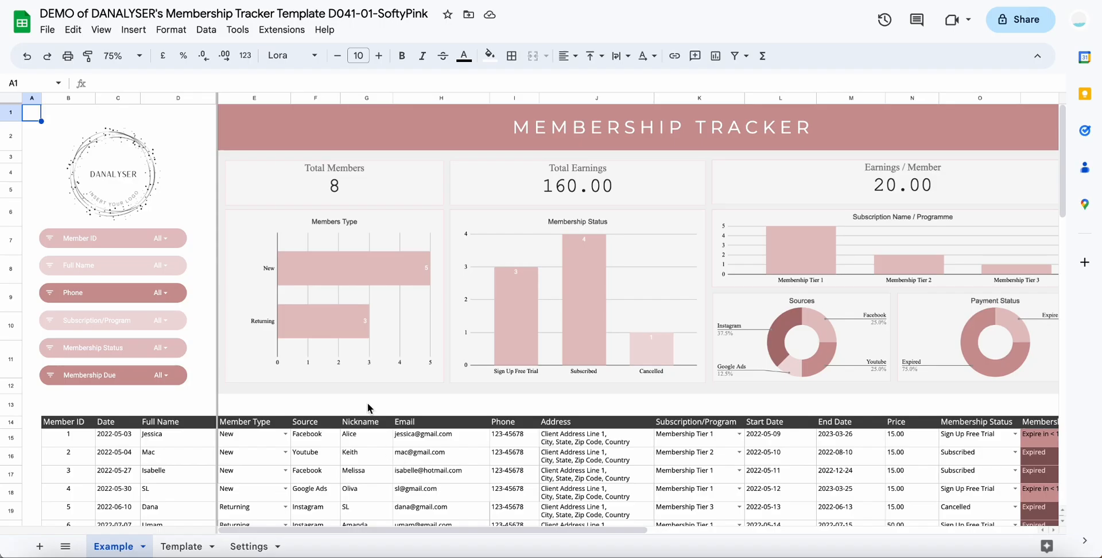
pyautogui.moveTo(208, 472)
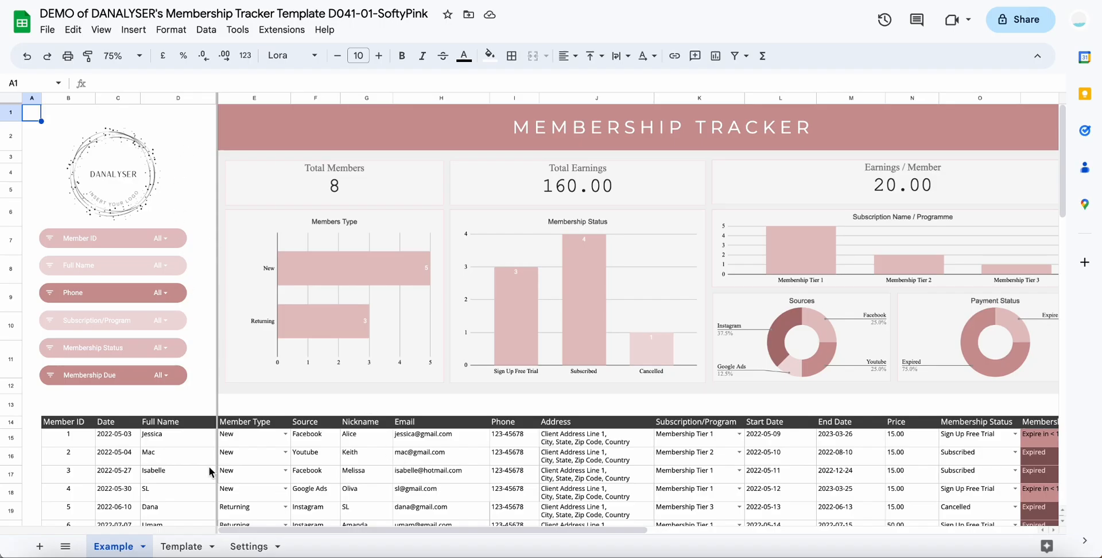
# Step: Review the Member Type and Source headers and retitle the Nickname header as Company Name
pyautogui.scroll(-3)
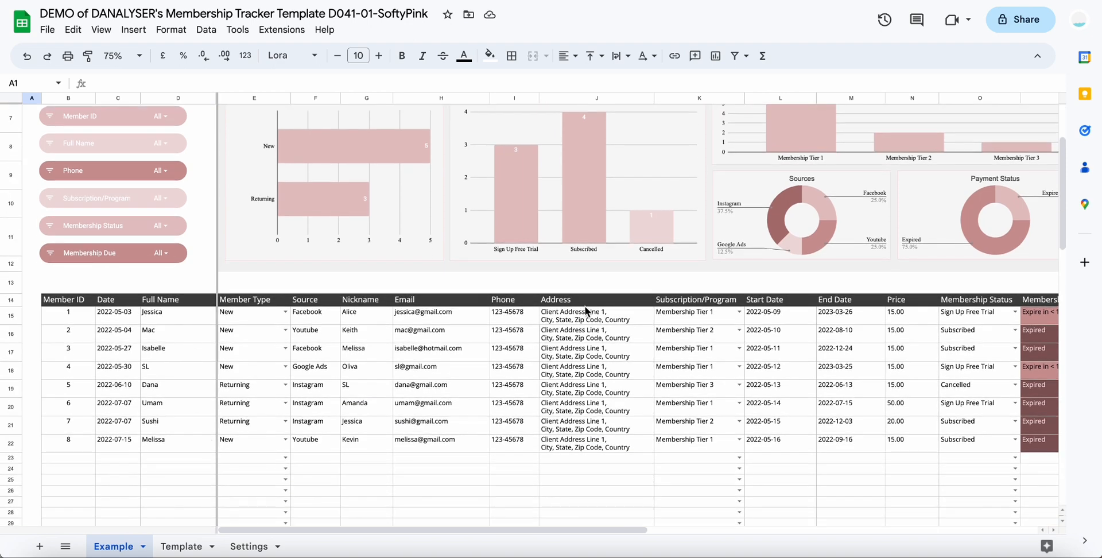
pyautogui.scroll(-3)
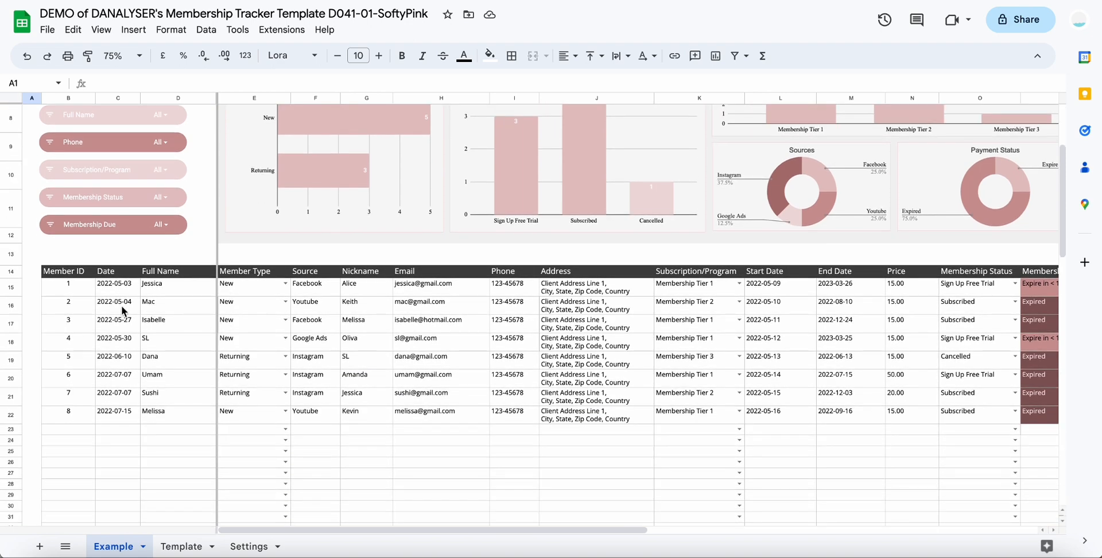
pyautogui.moveTo(82, 327)
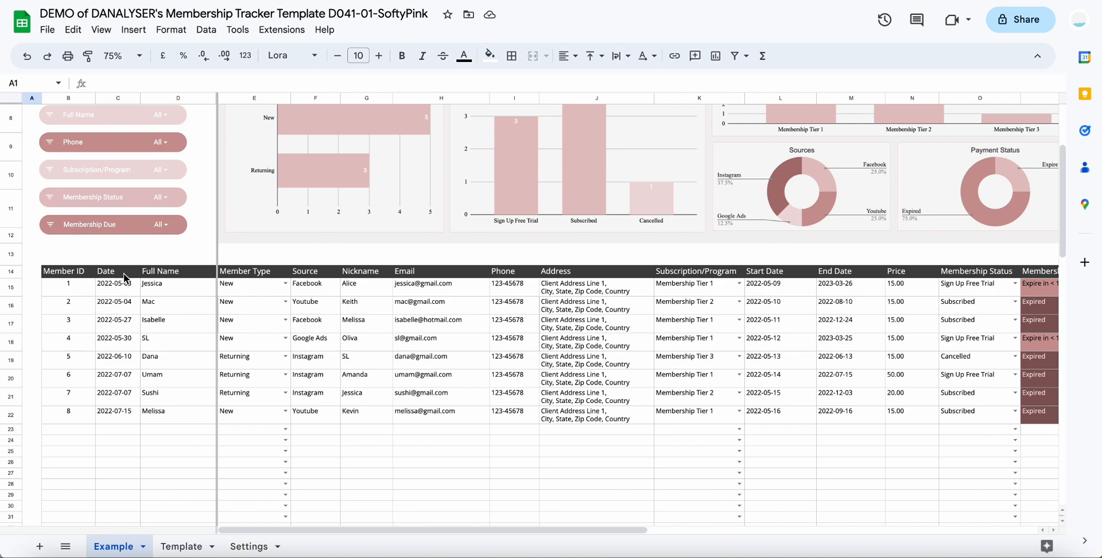
pyautogui.moveTo(195, 281)
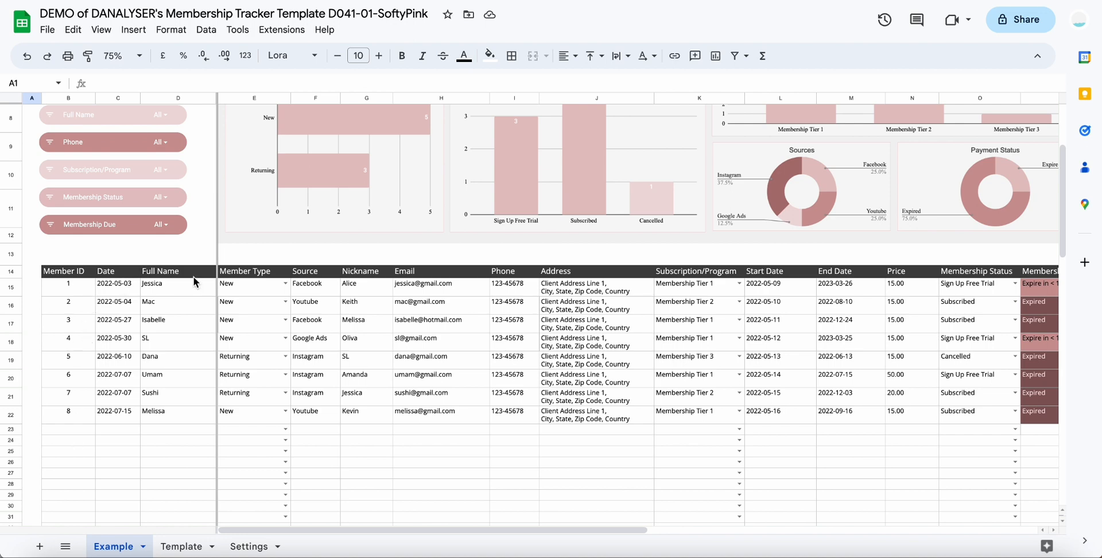
pyautogui.click(253, 271)
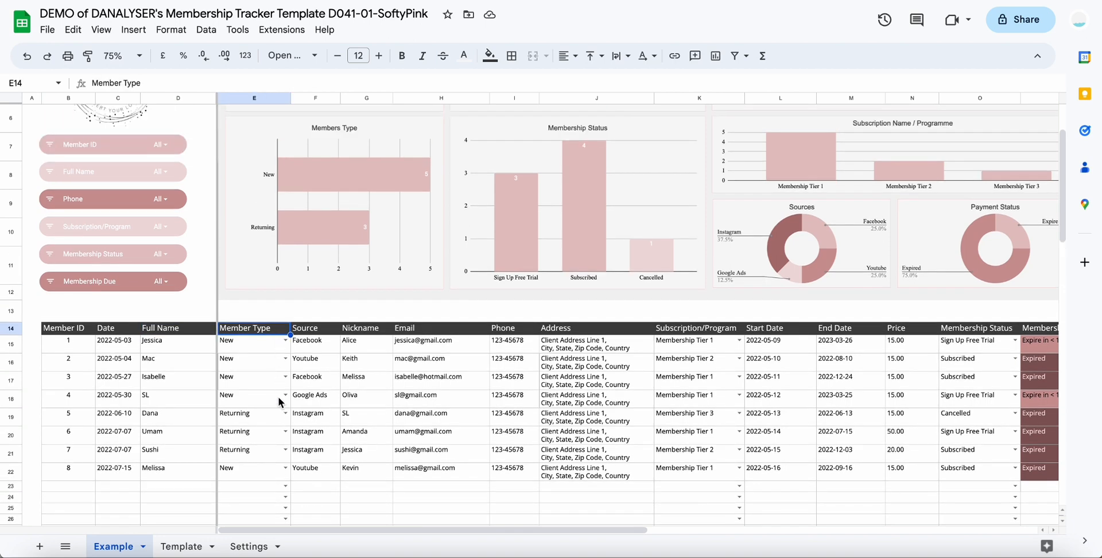
pyautogui.moveTo(333, 336)
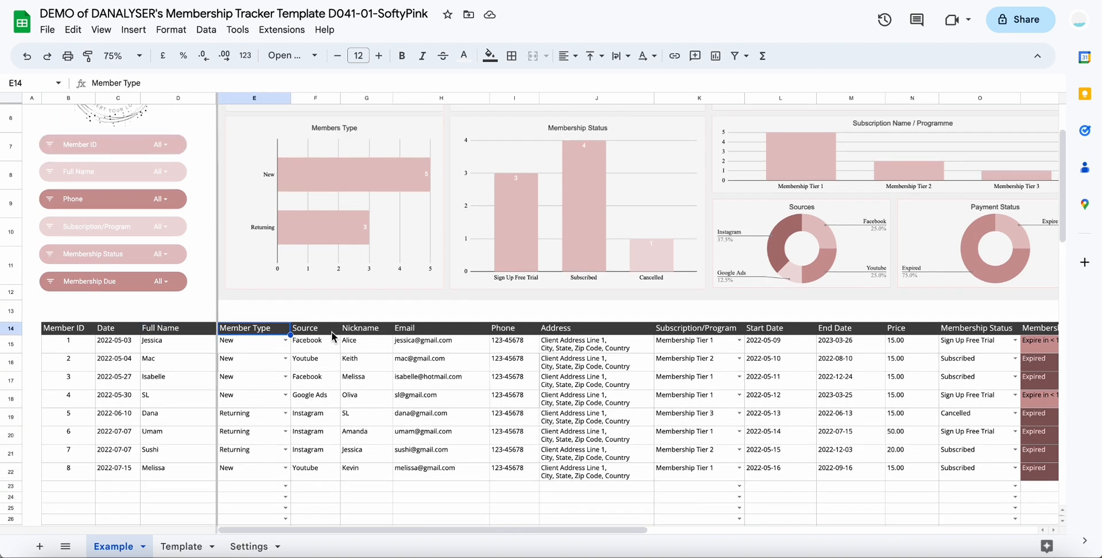
pyautogui.click(315, 327)
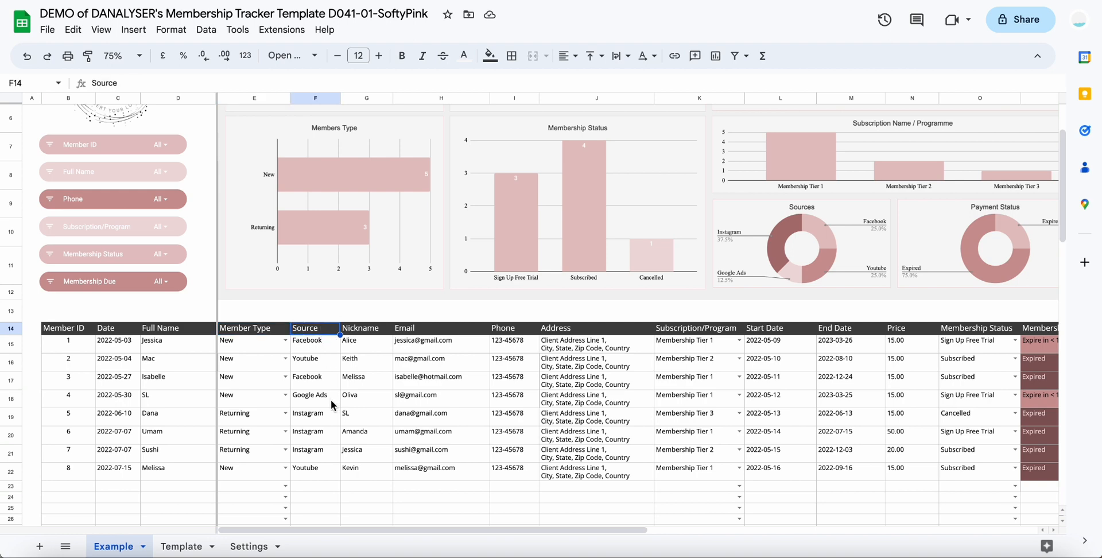
pyautogui.moveTo(314, 355)
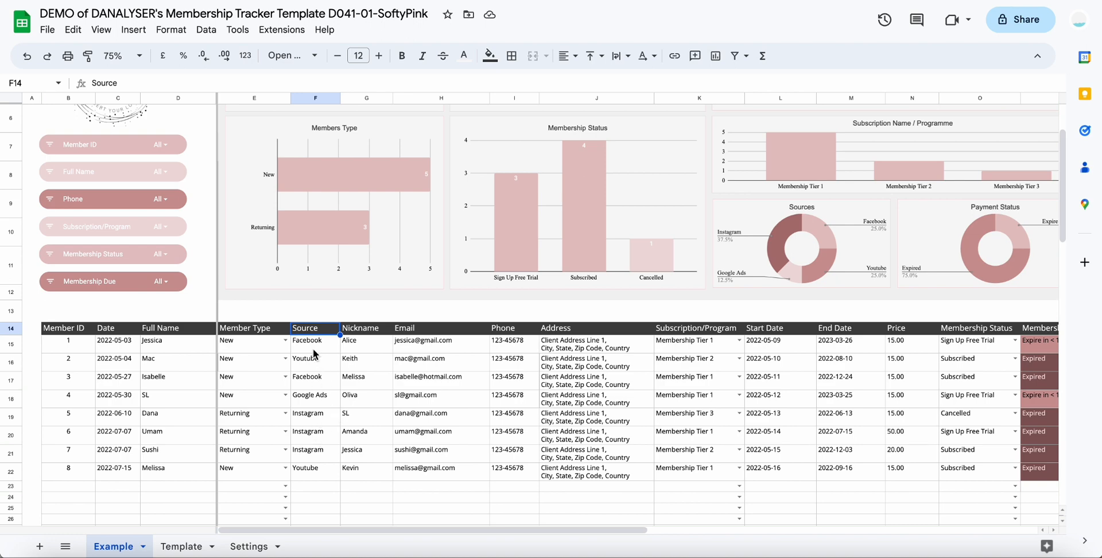
pyautogui.click(112, 55)
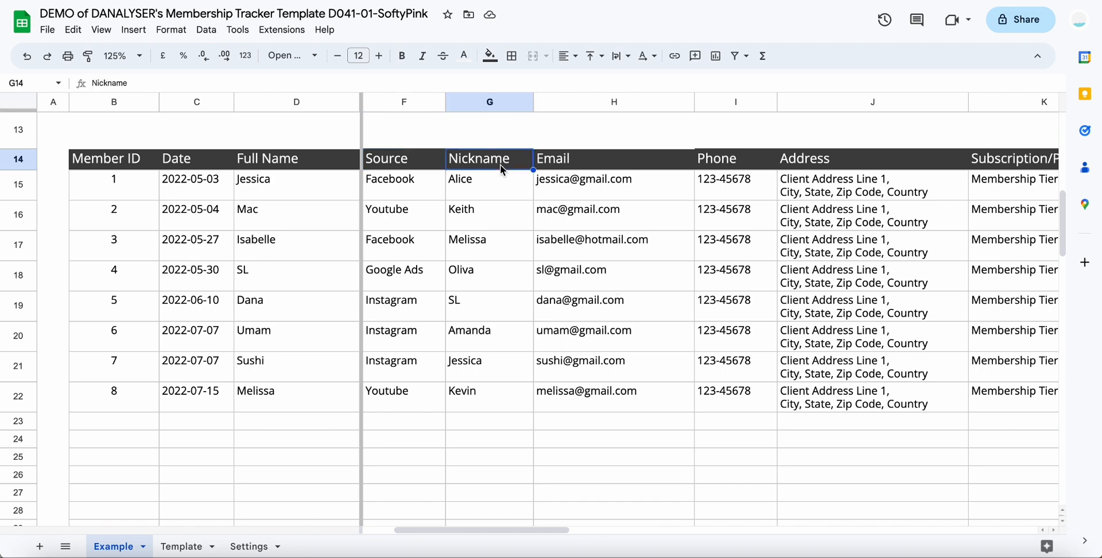
pyautogui.moveTo(490, 190)
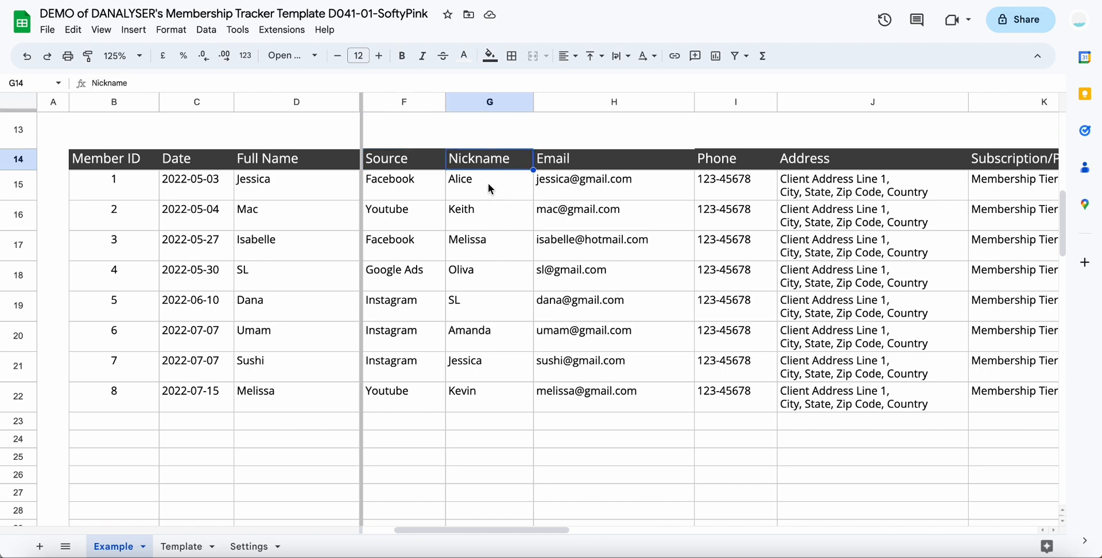
pyautogui.doubleClick(477, 159)
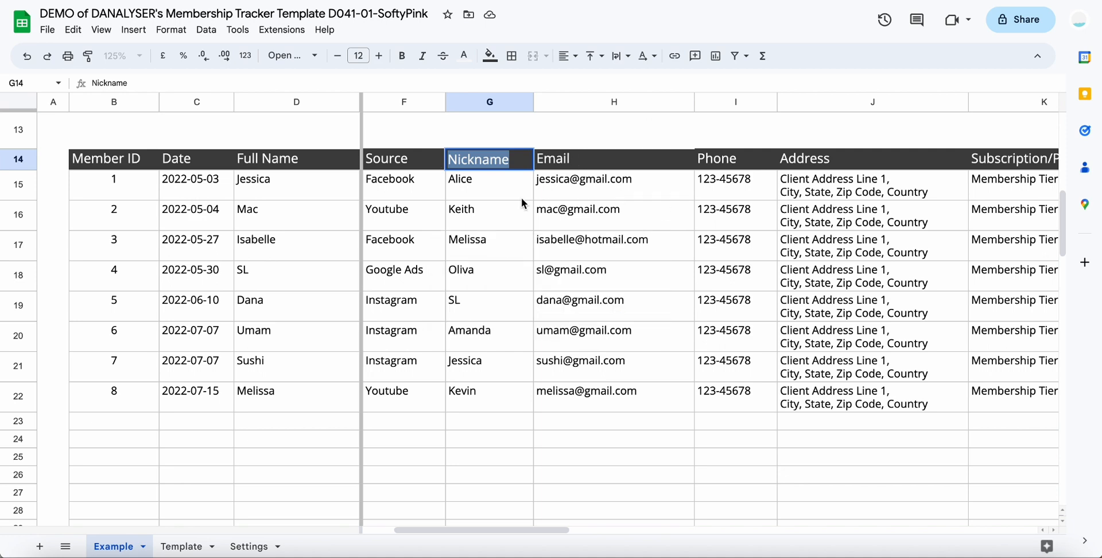
pyautogui.write('Company Name')
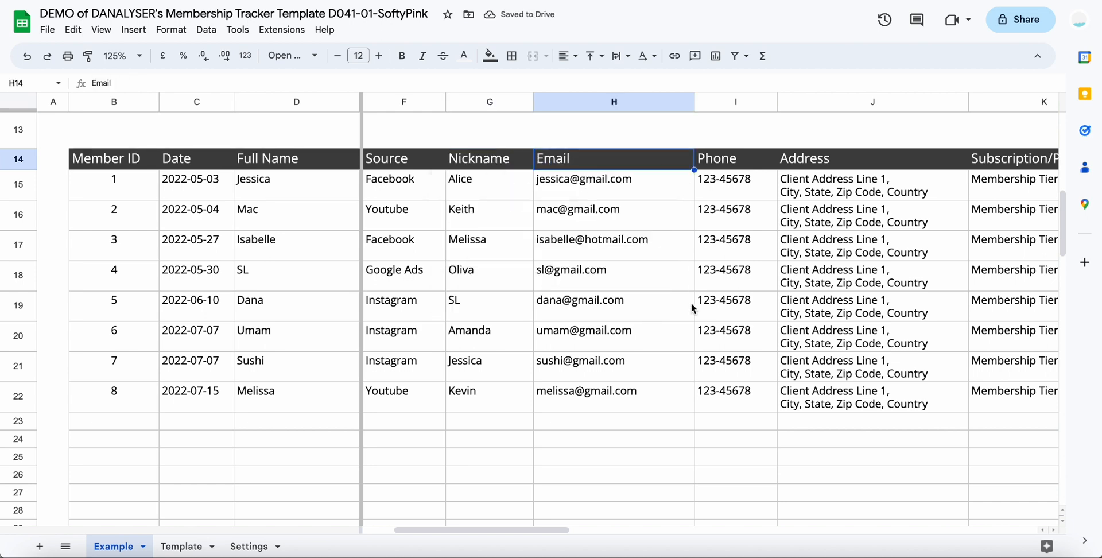
# Step: Show the Membership Tier 1-3 dropdown choices in the first member's Subscription cell
pyautogui.hscroll(3)
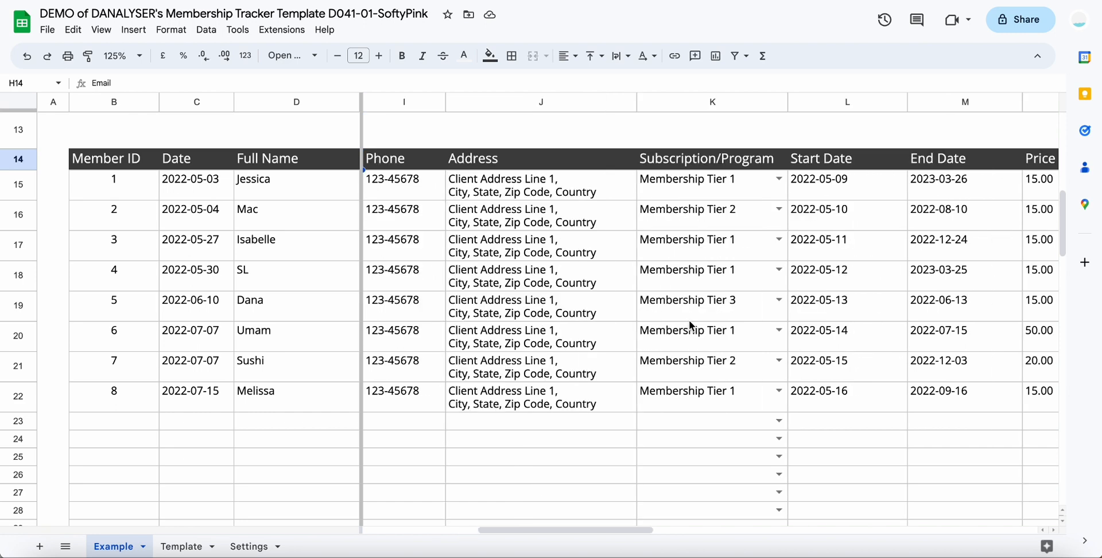
pyautogui.moveTo(422, 202)
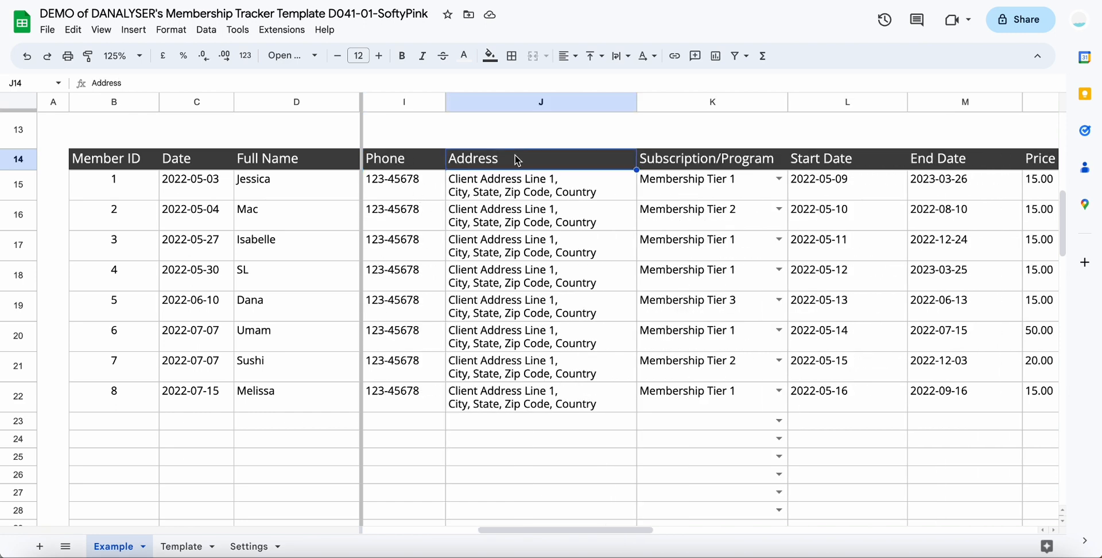
pyautogui.hscroll(3)
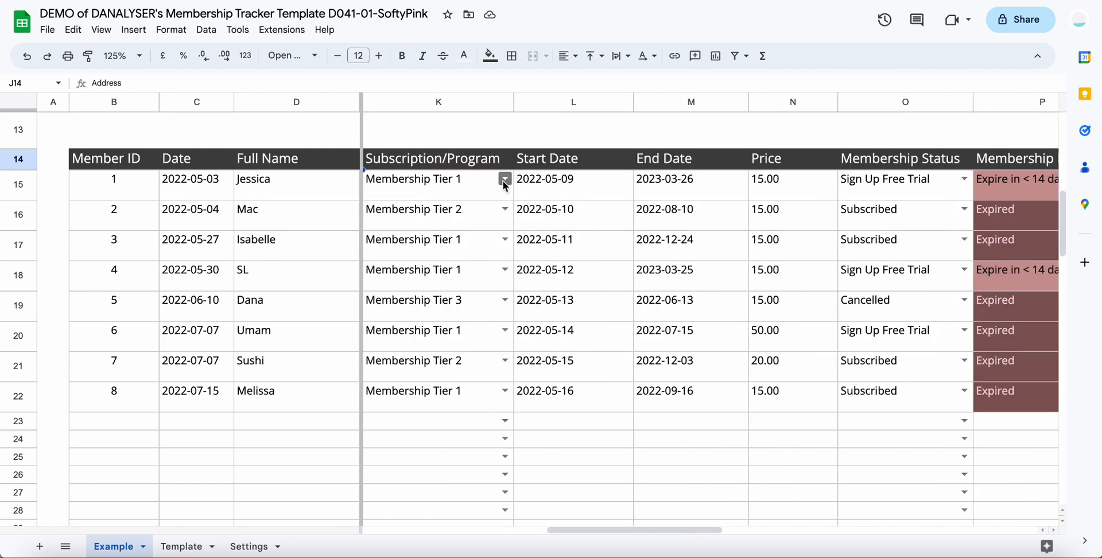
pyautogui.click(503, 185)
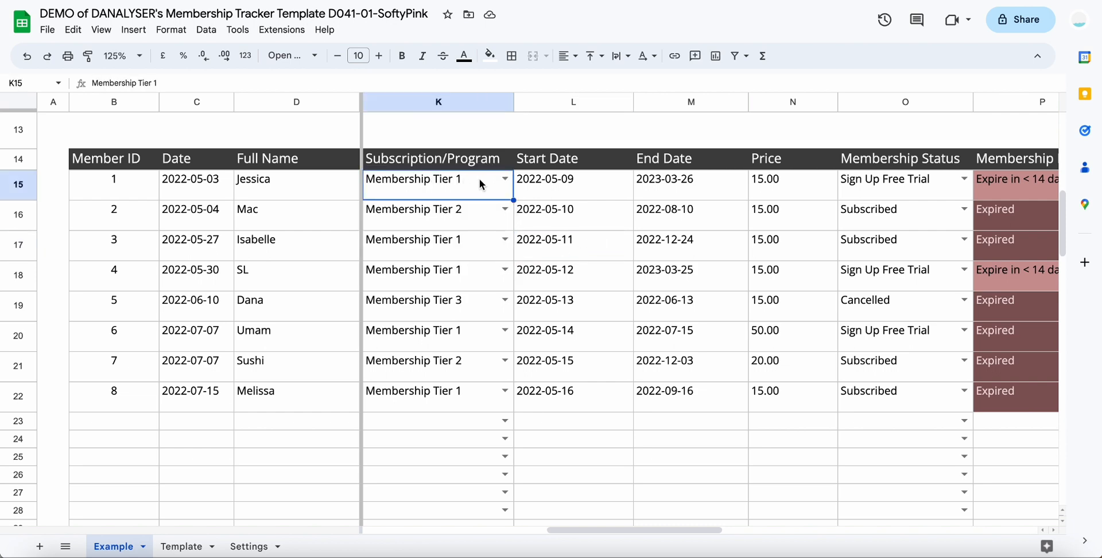
pyautogui.click(505, 178)
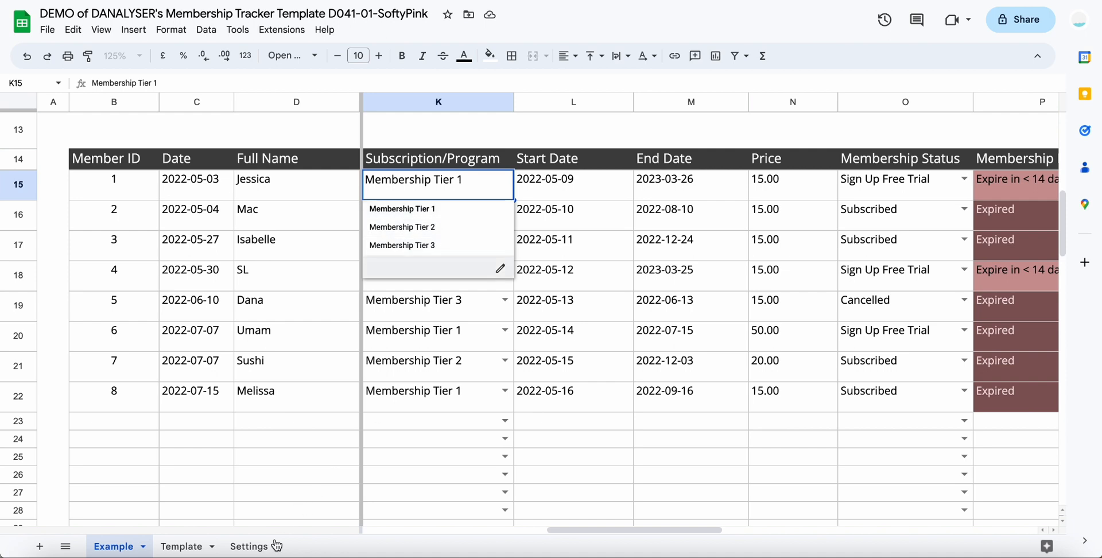
# Step: Switch to the Settings sheet and review the member type and subscription lists
pyautogui.click(248, 546)
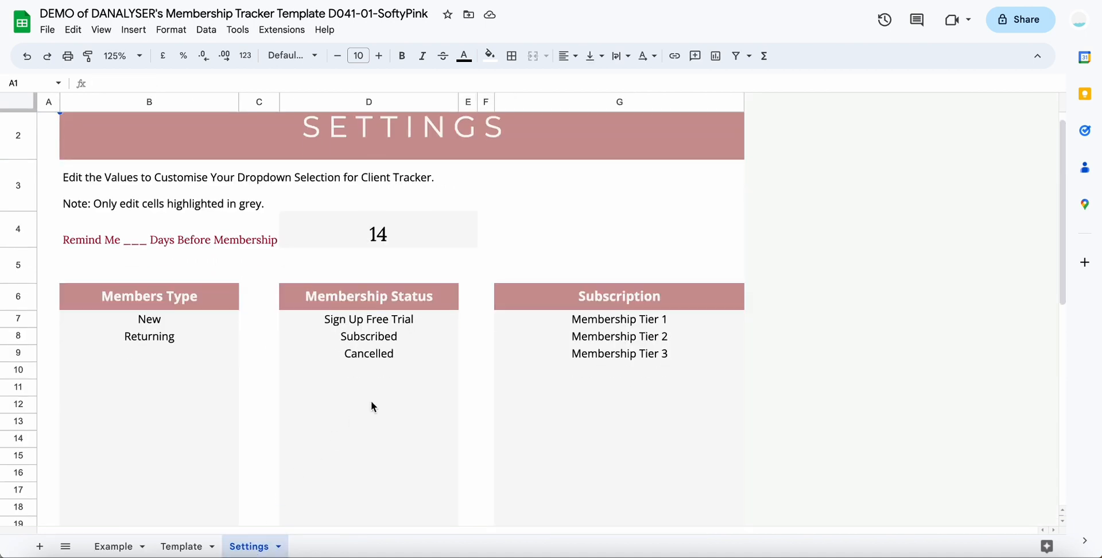
pyautogui.scroll(-3)
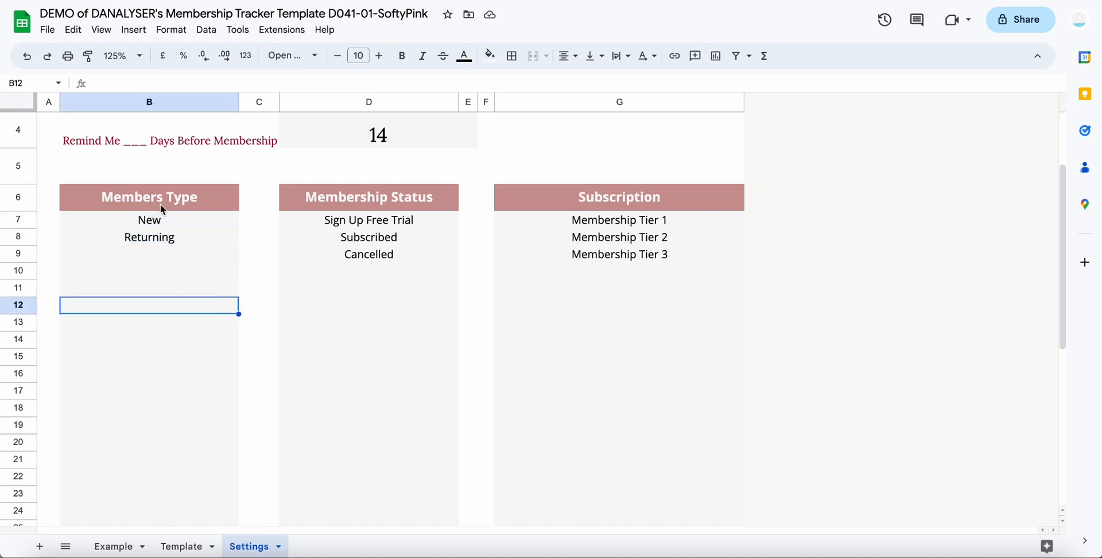
pyautogui.moveTo(170, 229)
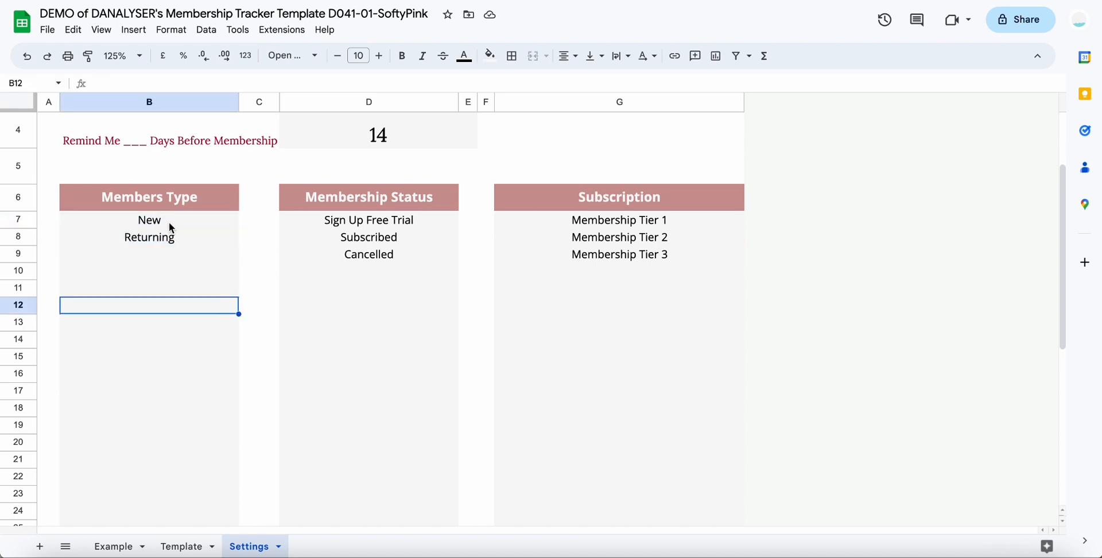
pyautogui.click(149, 237)
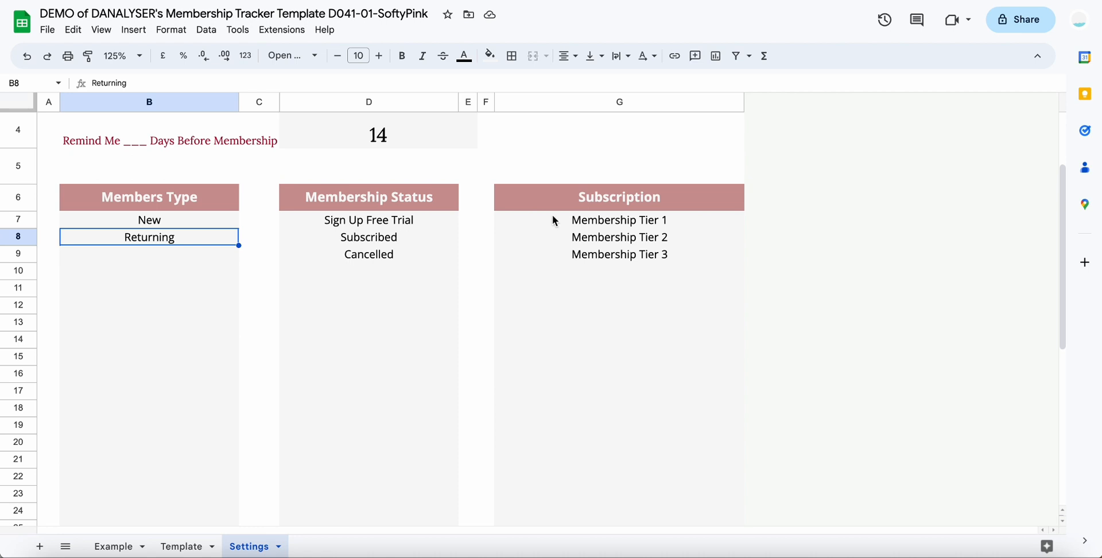
pyautogui.click(618, 220)
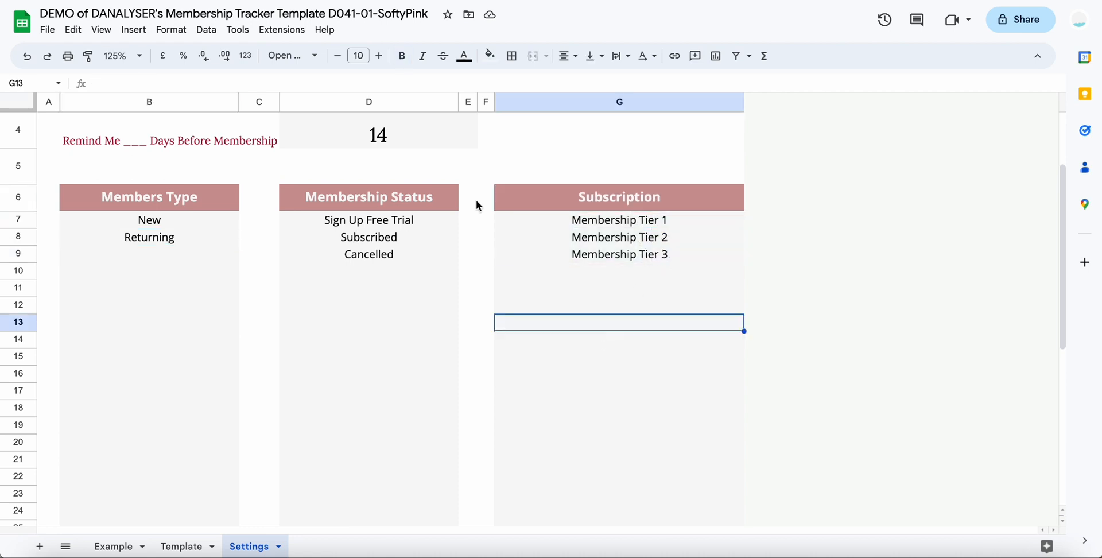
# Step: Review the Membership Status list from Sign Up Free Trial down to Cancelled
pyautogui.click(369, 197)
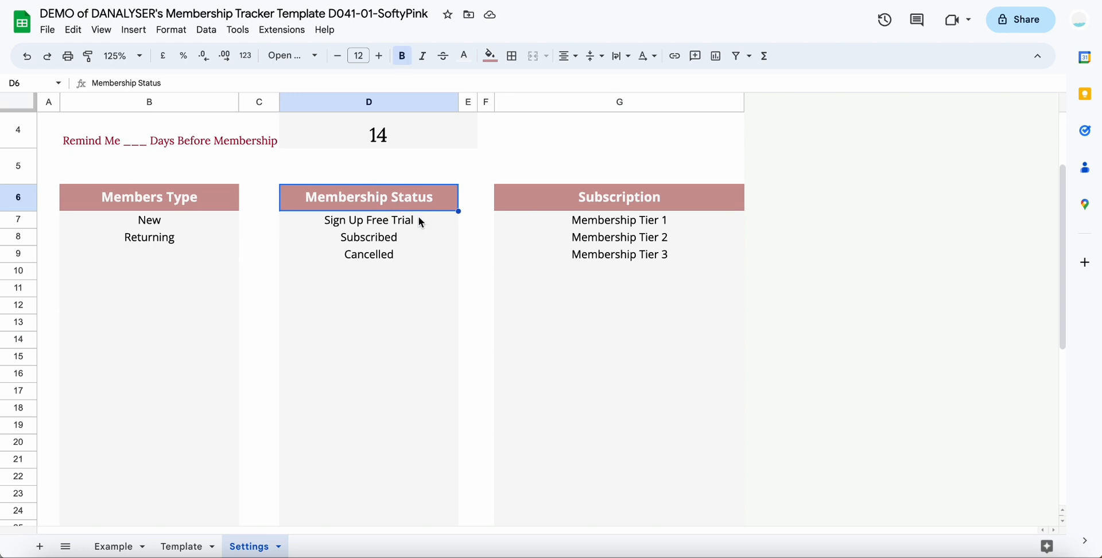
pyautogui.click(368, 219)
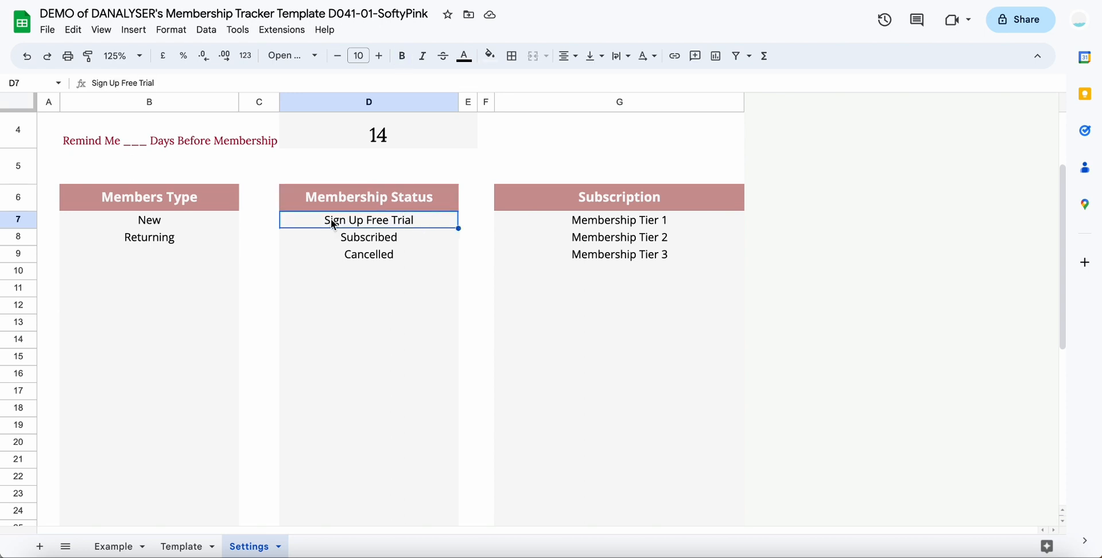
pyautogui.moveTo(364, 255)
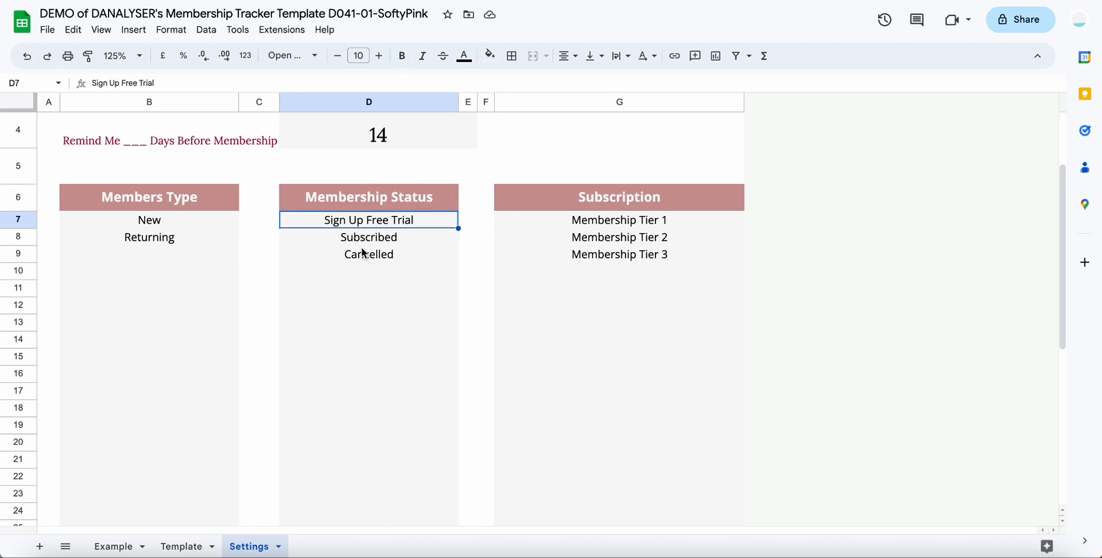
pyautogui.click(369, 254)
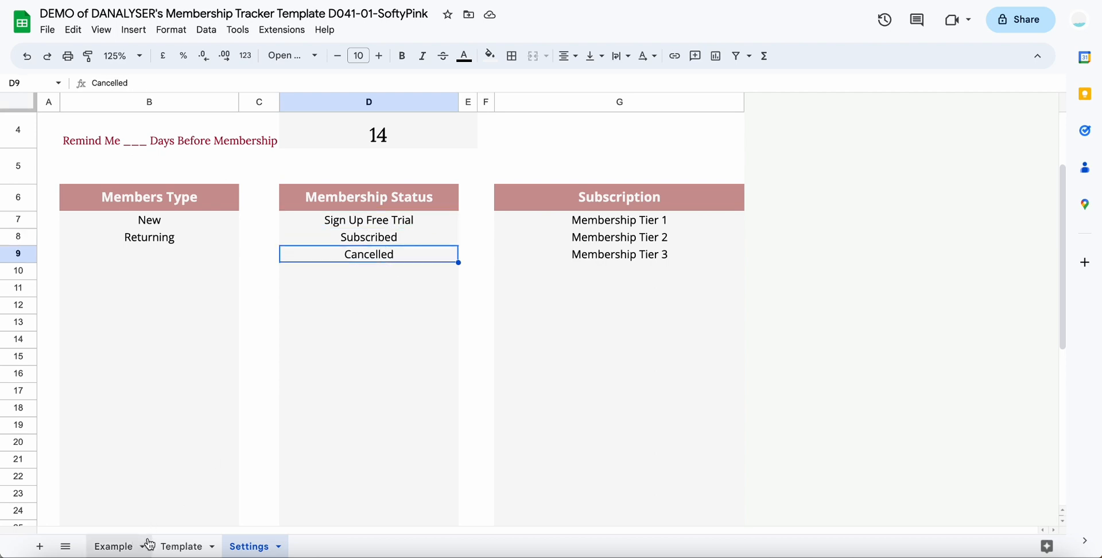
pyautogui.moveTo(523, 456)
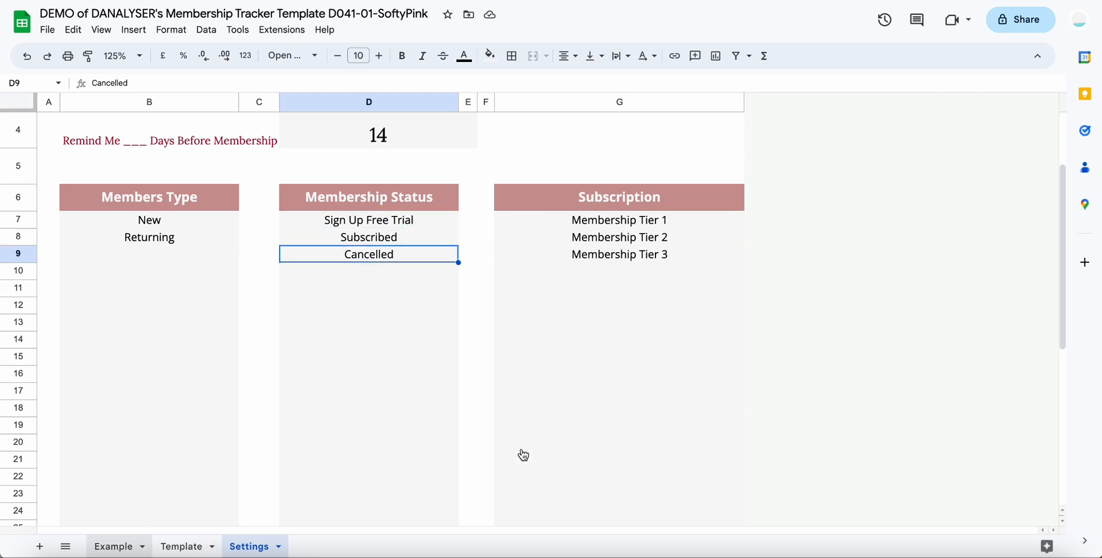
# Step: Return to the Example tracker and inspect the first member's end date and Membership Due formula
pyautogui.click(113, 546)
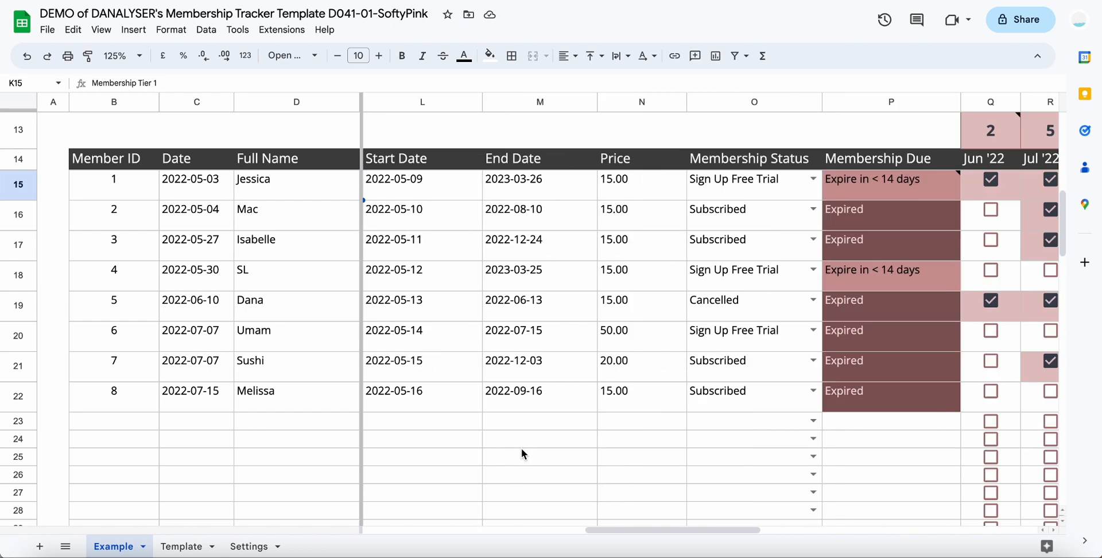
pyautogui.moveTo(576, 198)
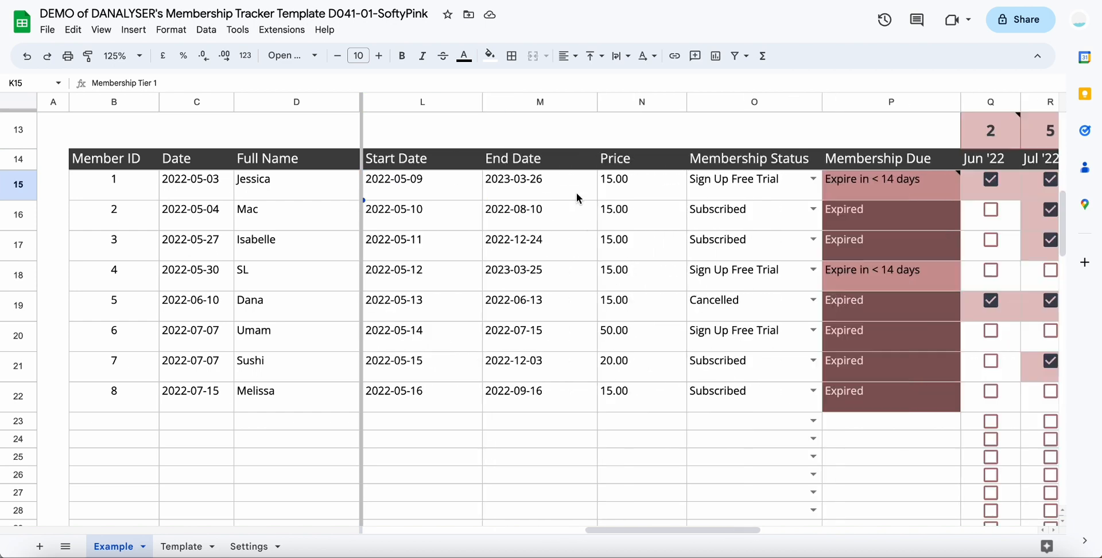
pyautogui.click(421, 178)
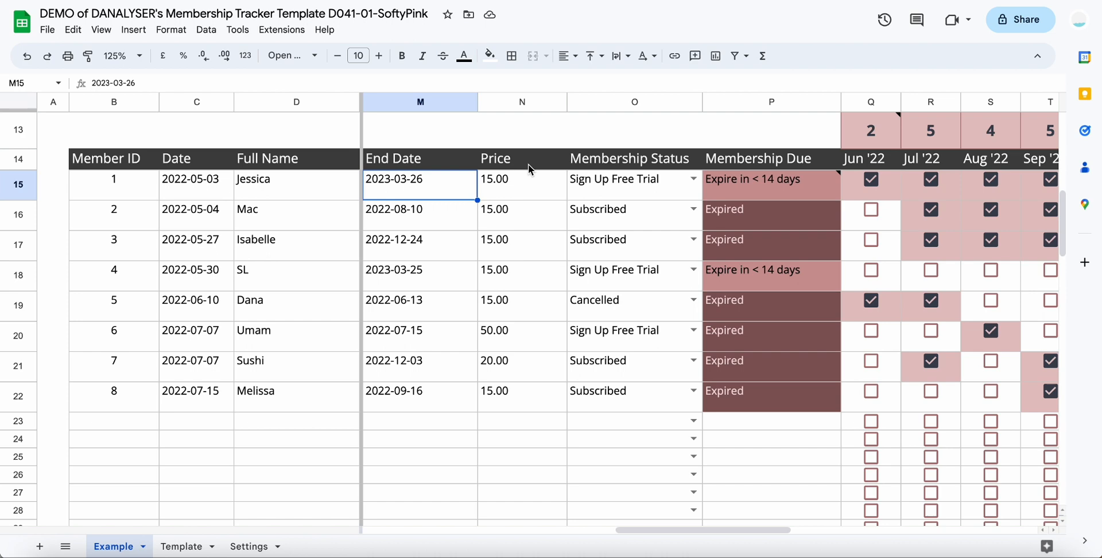
pyautogui.moveTo(517, 195)
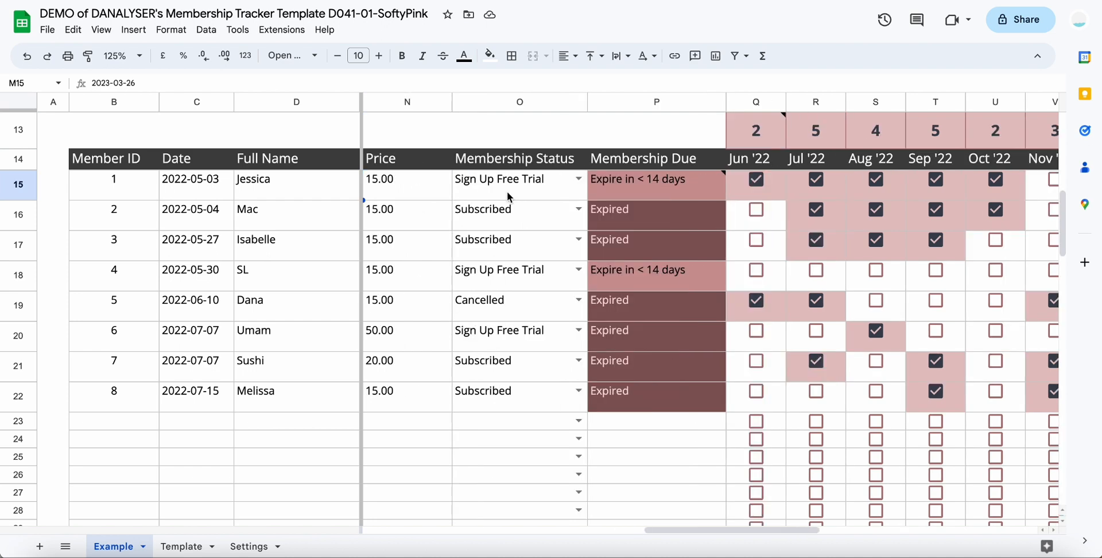
pyautogui.click(406, 178)
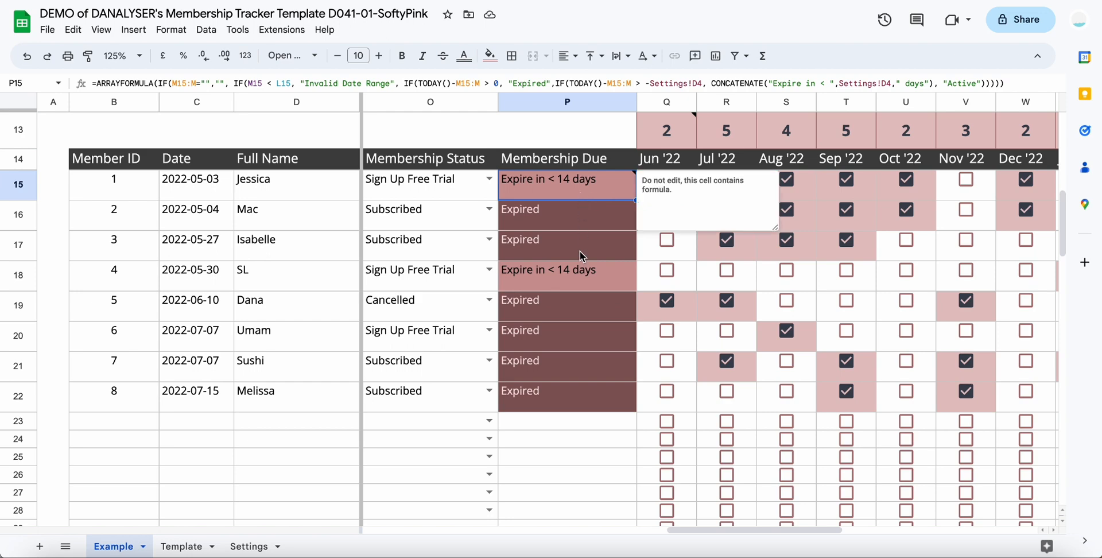
pyautogui.moveTo(624, 191)
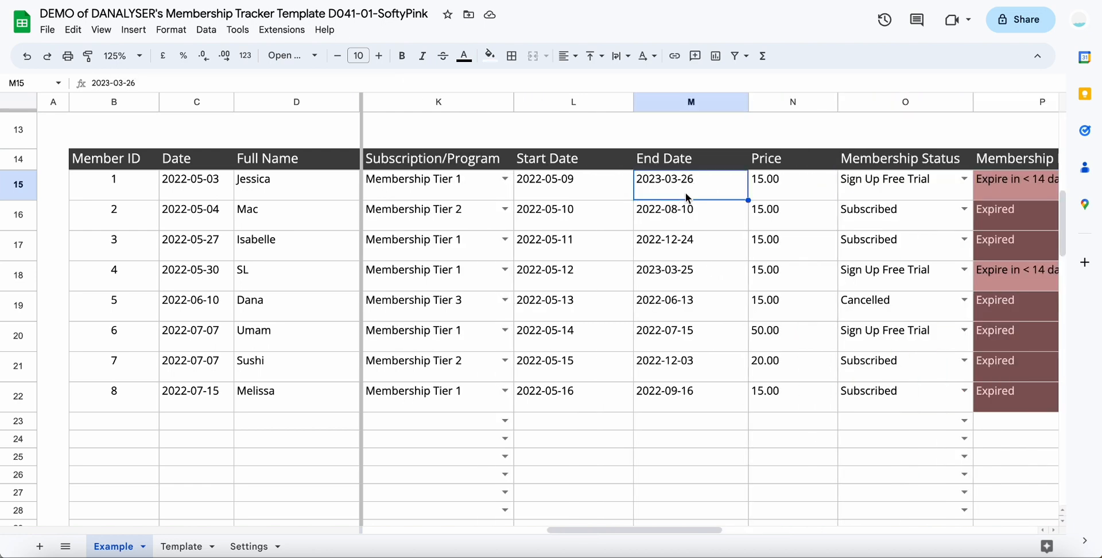
# Step: Pick a later end date for the first member so Membership Due reads Active
pyautogui.hscroll(3)
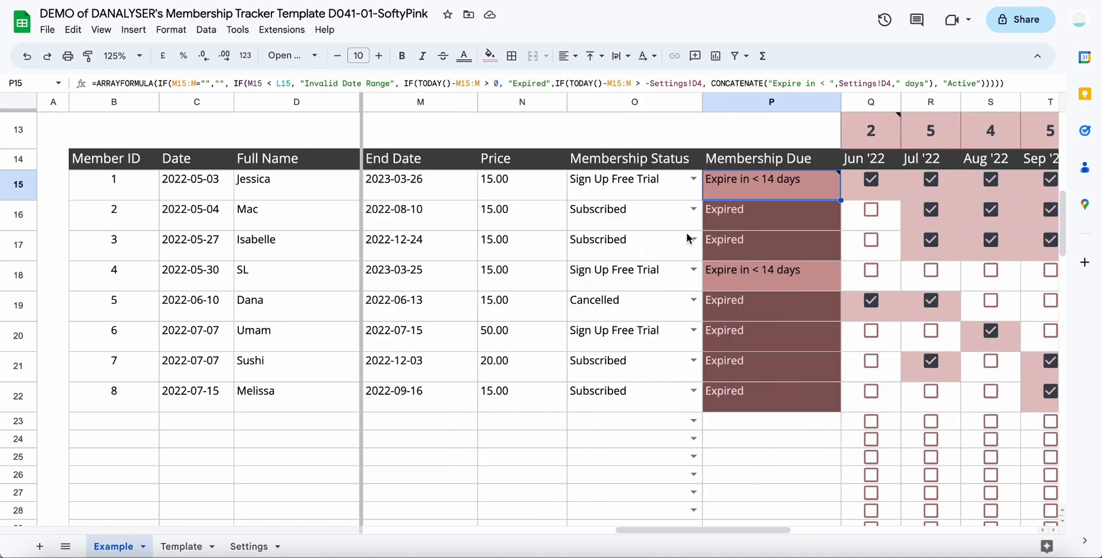
pyautogui.click(419, 178)
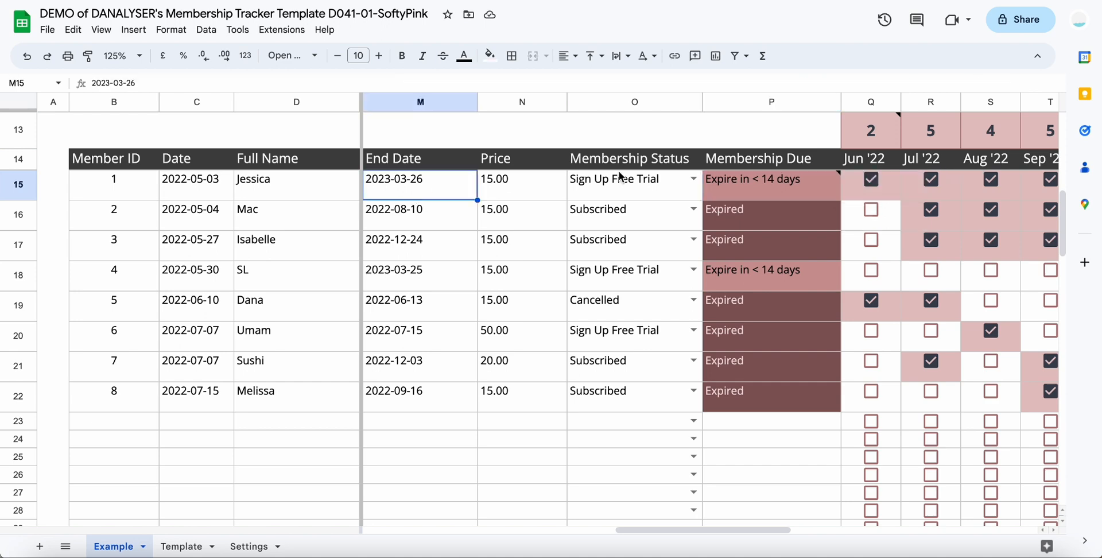
pyautogui.click(771, 178)
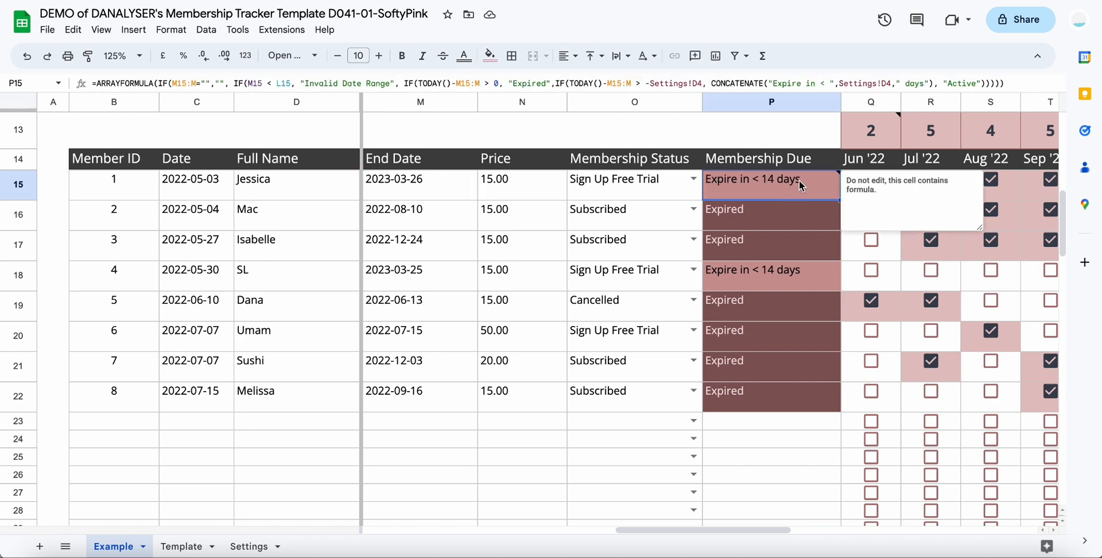
pyautogui.moveTo(603, 219)
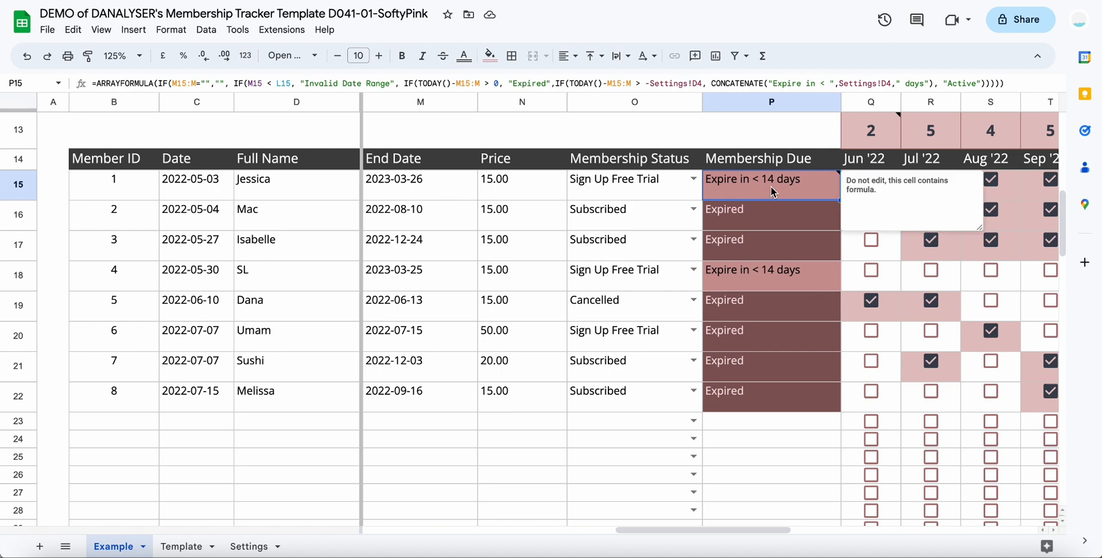
pyautogui.moveTo(806, 209)
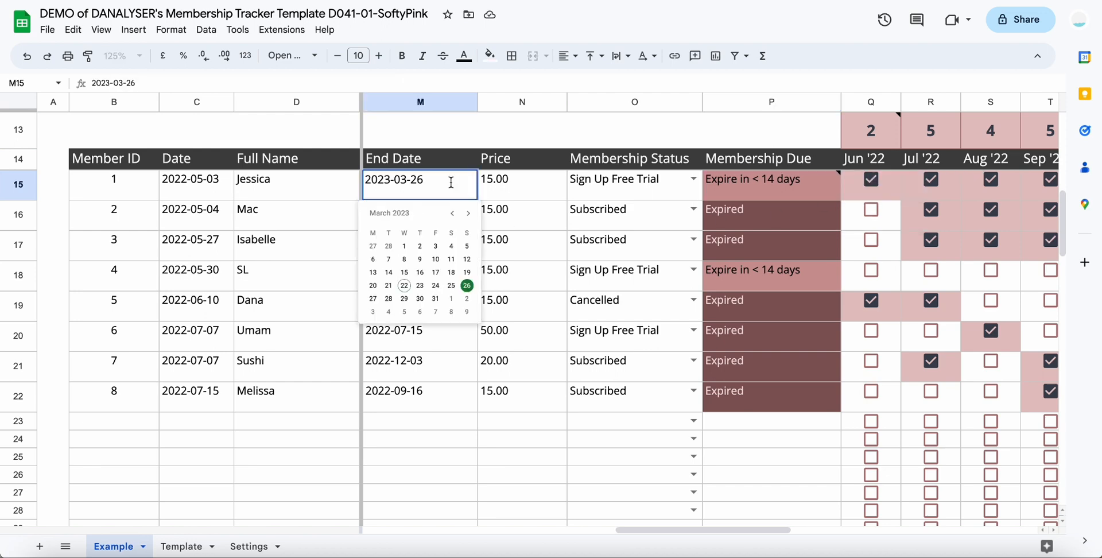
pyautogui.click(468, 213)
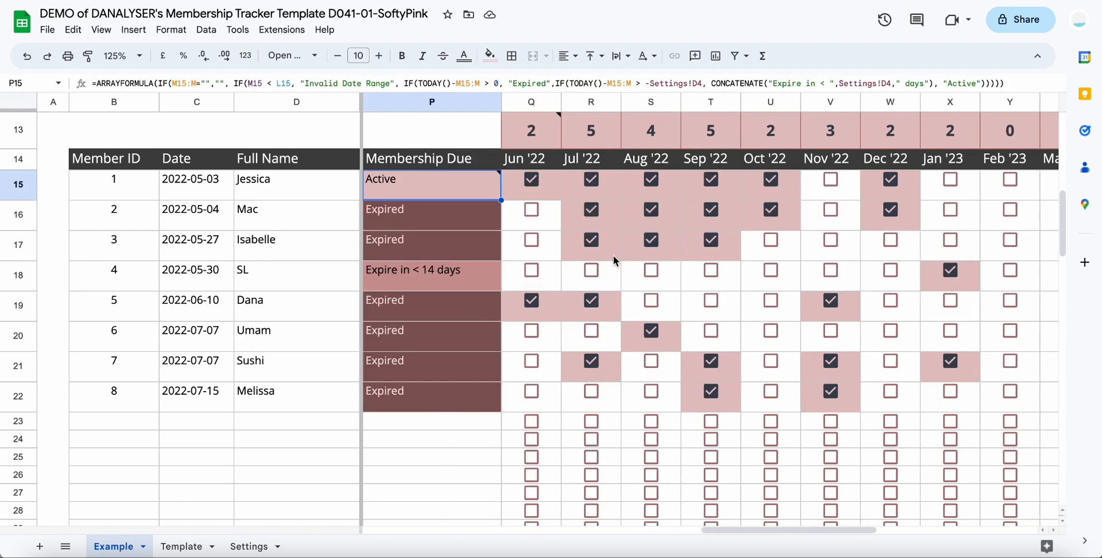
# Step: Locate the first member's Jun '22 payment checkbox and toggle it off and back on
pyautogui.hscroll(3)
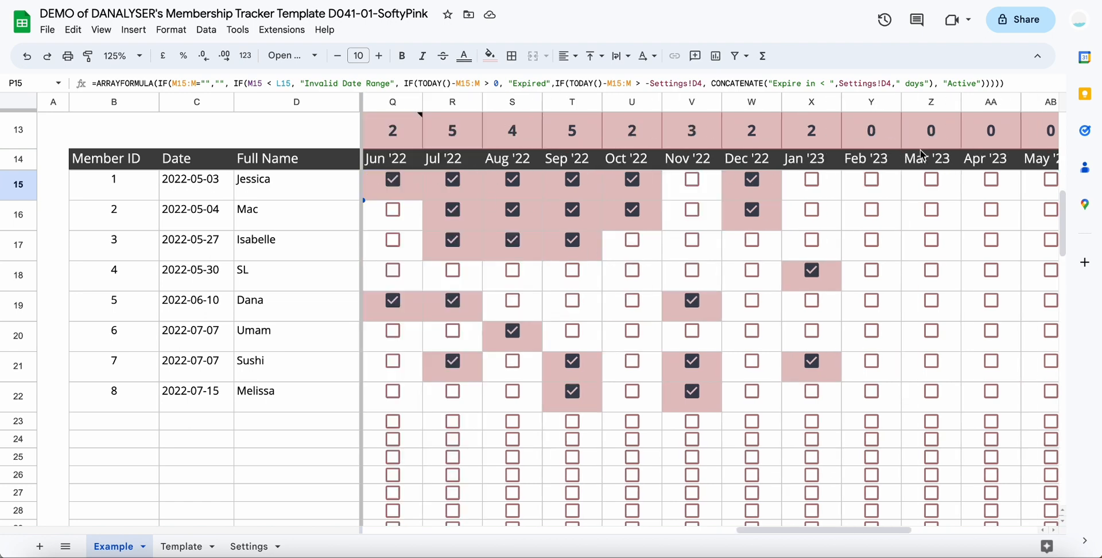
pyautogui.moveTo(997, 162)
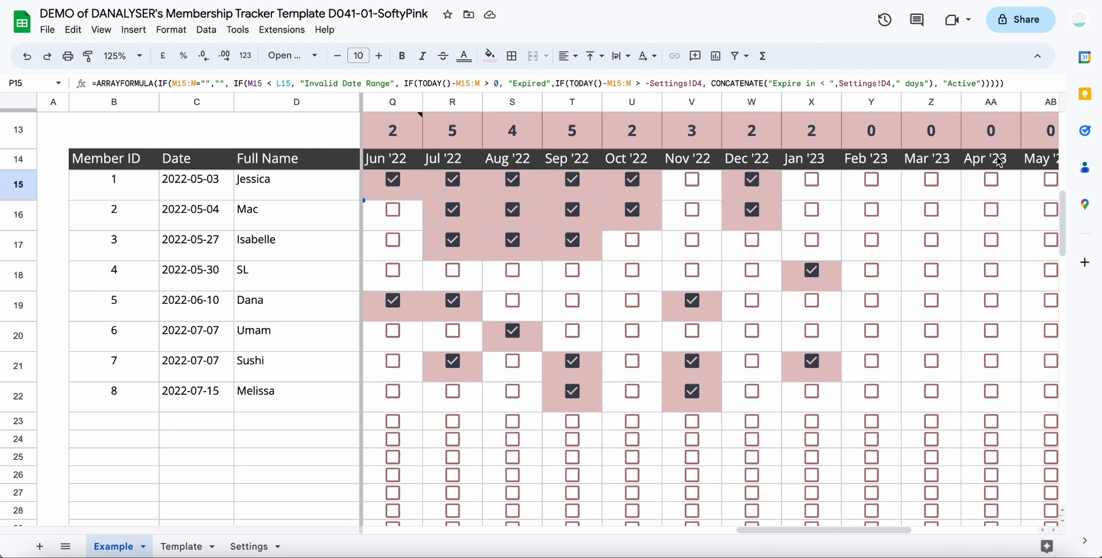
pyautogui.moveTo(268, 235)
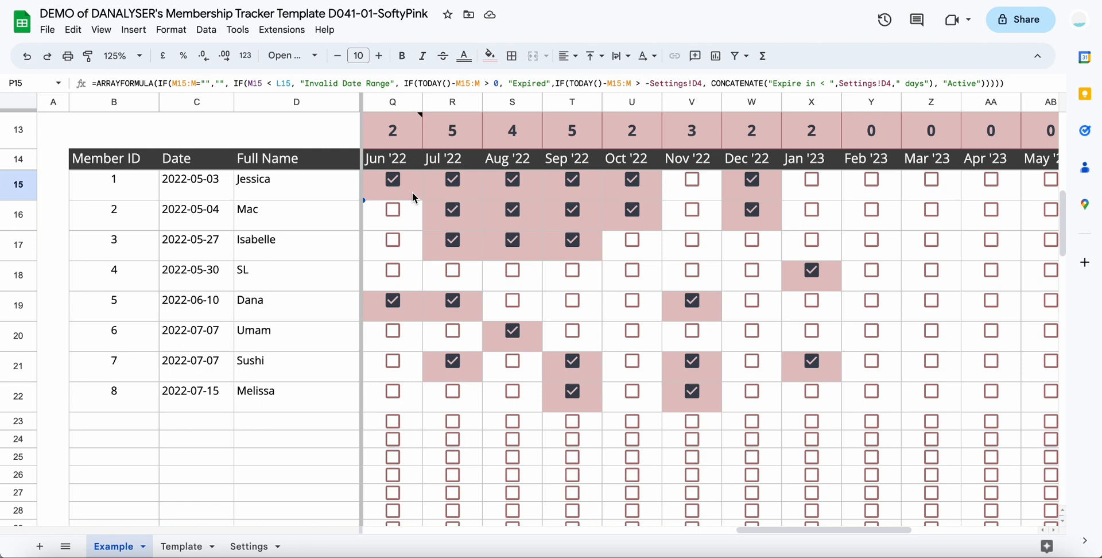
pyautogui.click(295, 179)
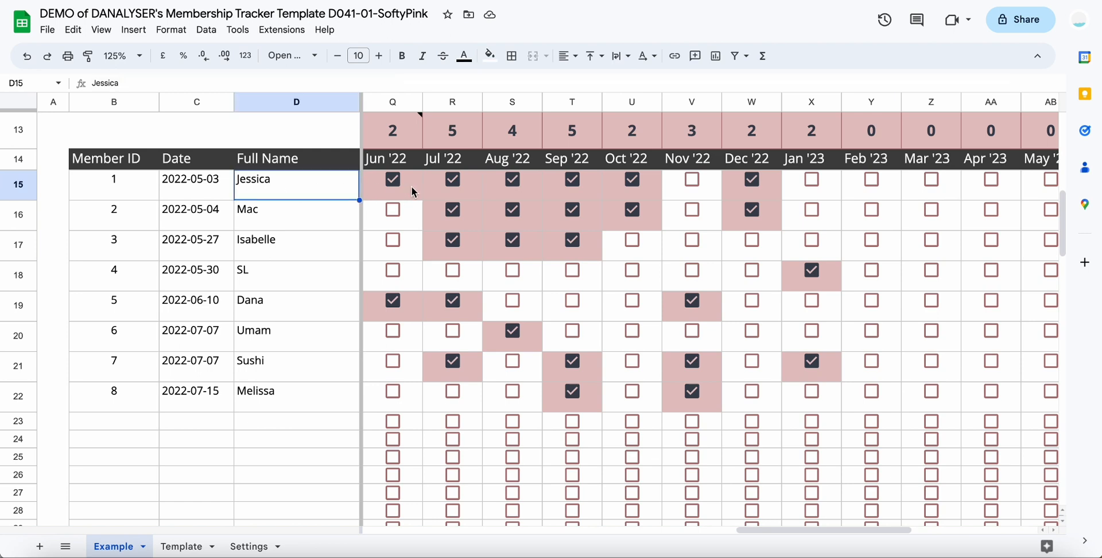
pyautogui.click(392, 158)
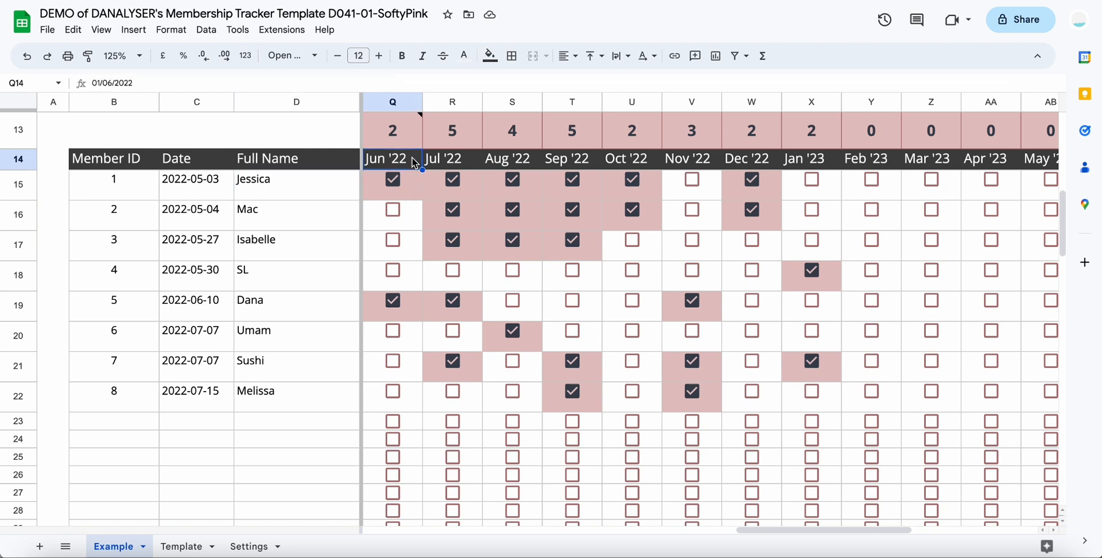
pyautogui.click(392, 179)
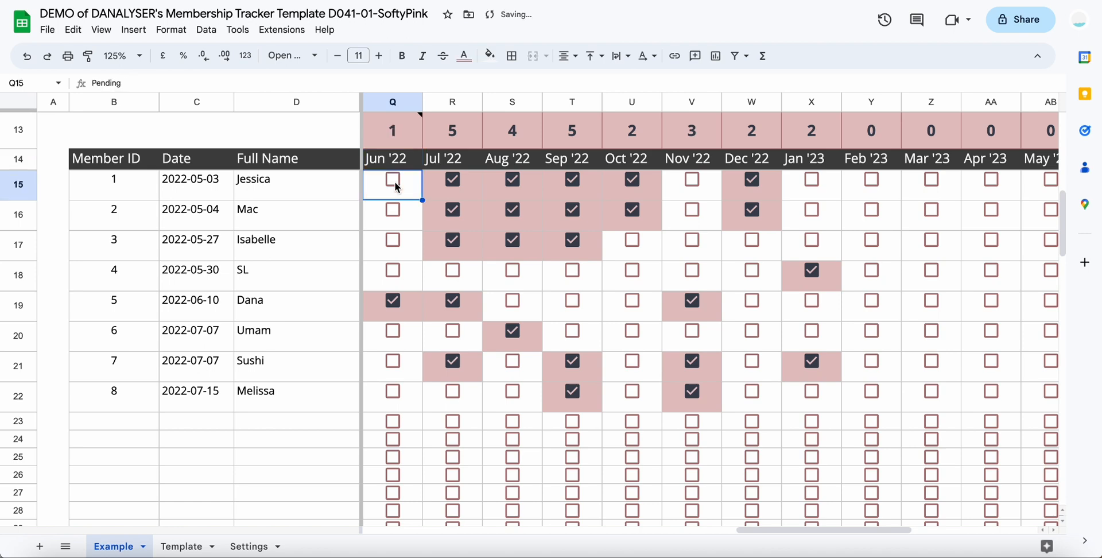
pyautogui.click(392, 180)
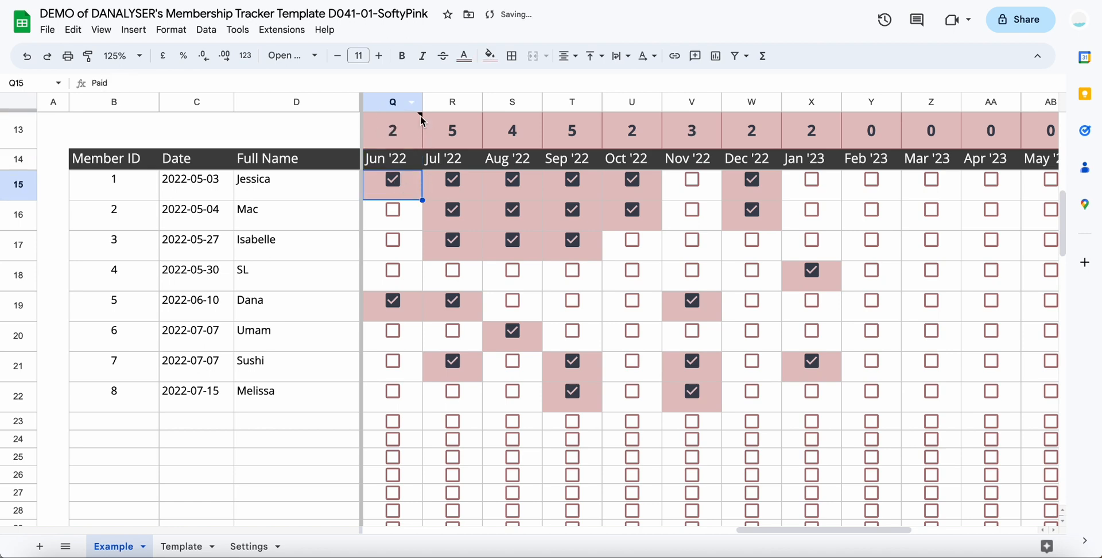
pyautogui.moveTo(392, 130)
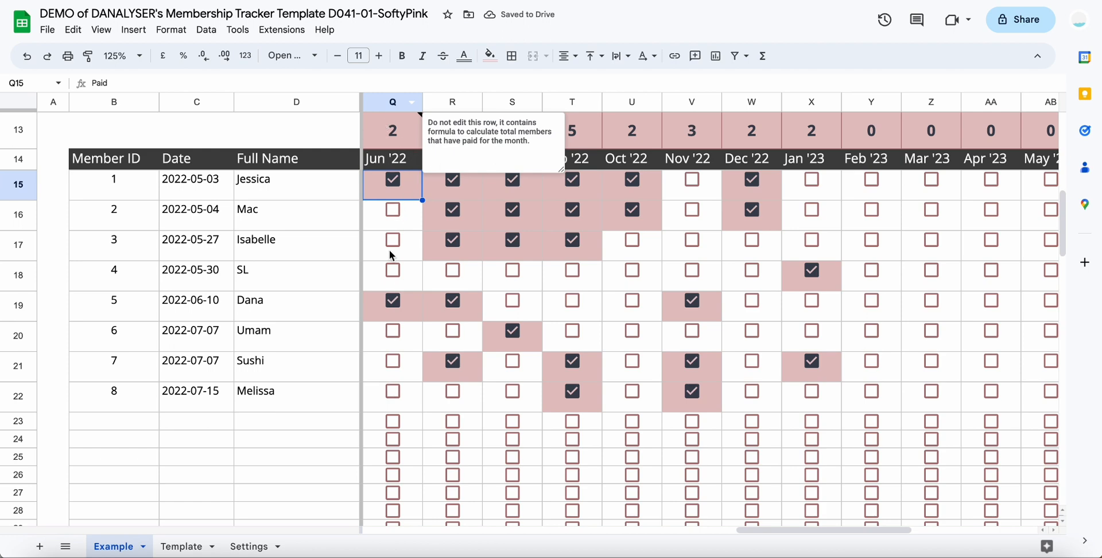
# Step: Leave the first member's Jun '22 payment unticked, dropping June's paid count to 1
pyautogui.scroll(-3)
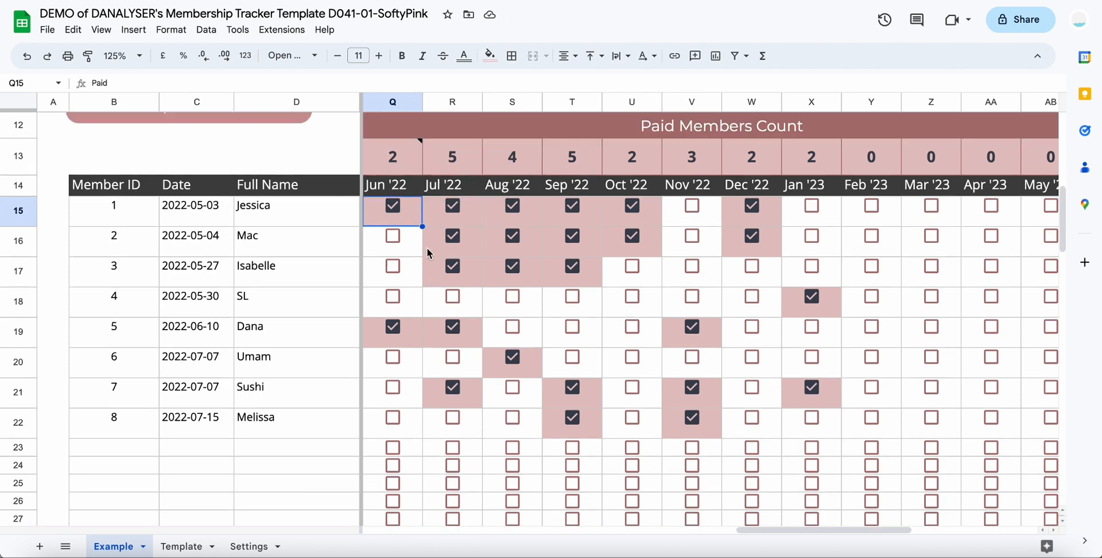
pyautogui.moveTo(469, 217)
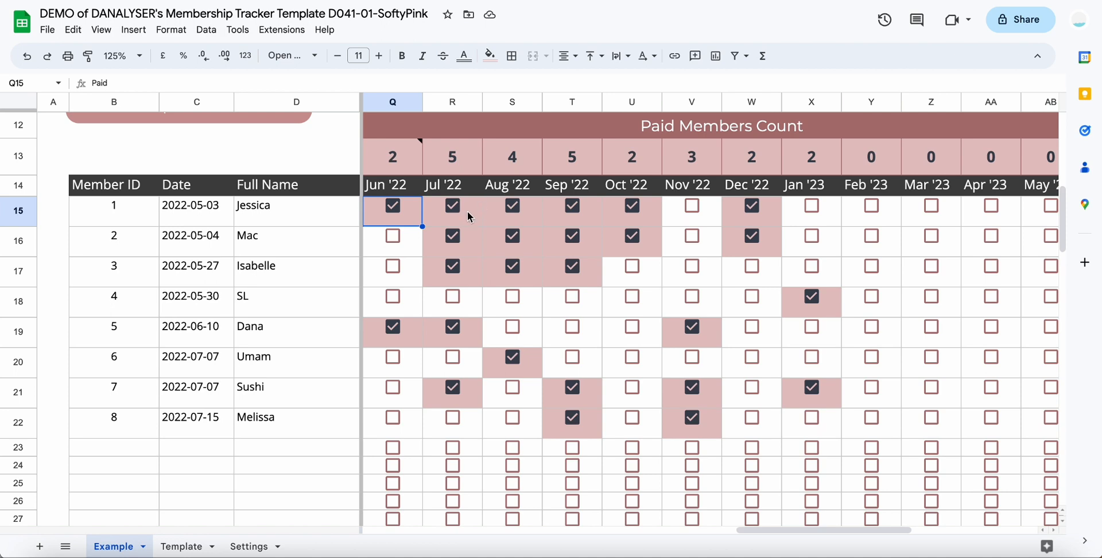
pyautogui.click(391, 205)
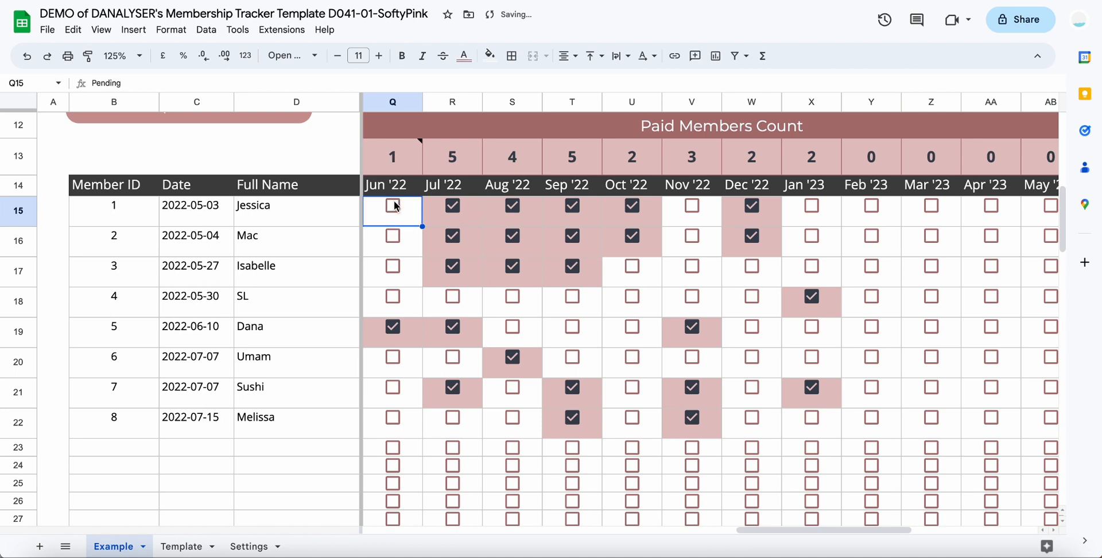
pyautogui.click(391, 185)
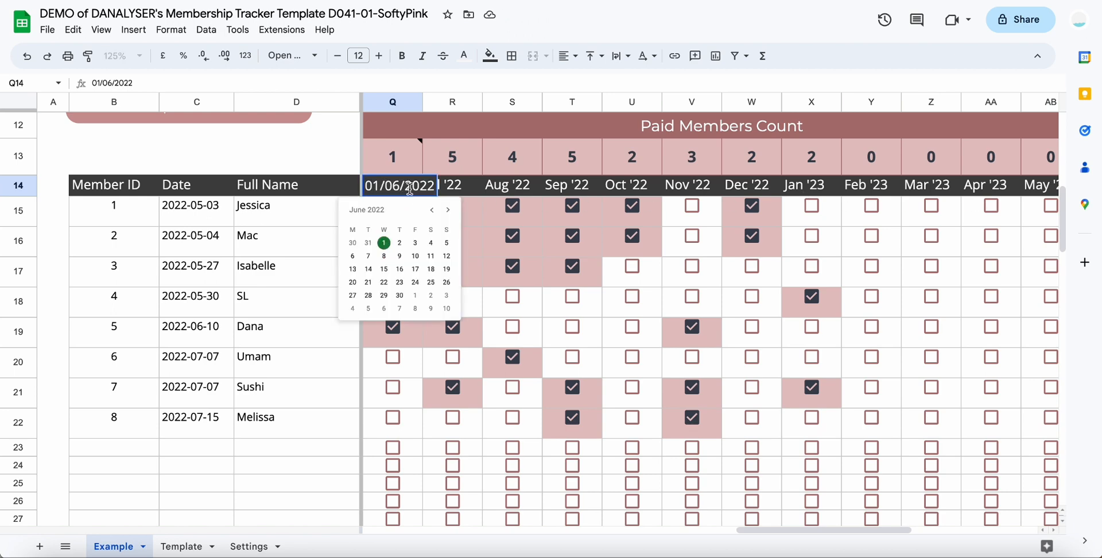
pyautogui.moveTo(445, 212)
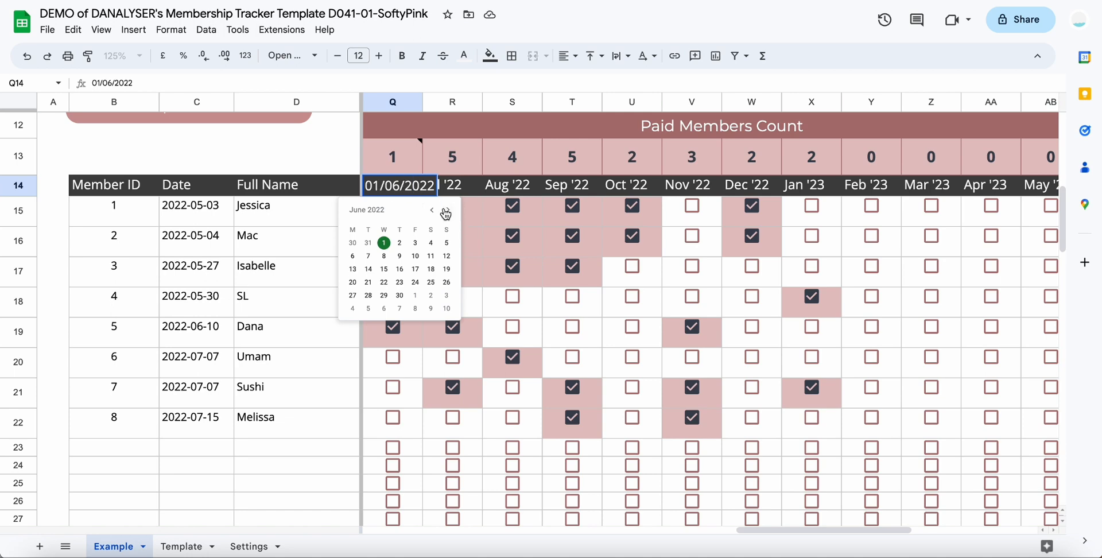
pyautogui.moveTo(464, 202)
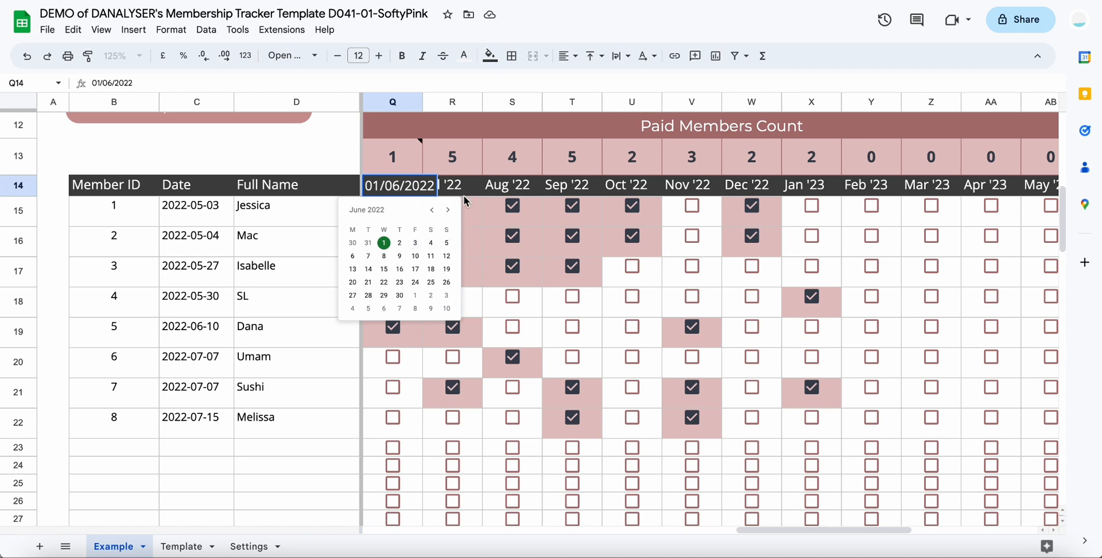
# Step: Set the first month header to 1 January 2023 via the date picker and move on to the second month
pyautogui.click(446, 210)
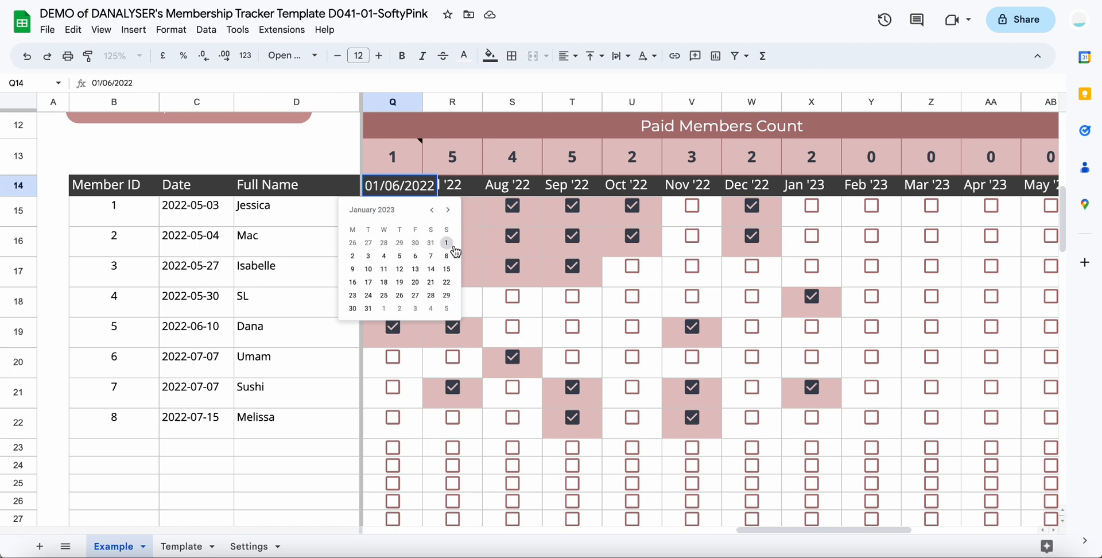
pyautogui.click(446, 244)
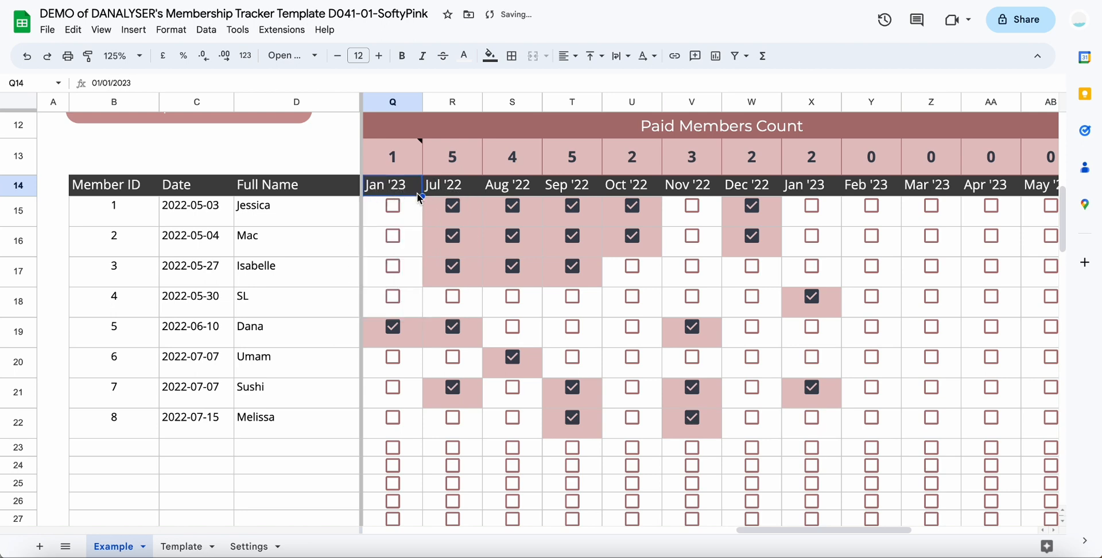
pyautogui.click(452, 186)
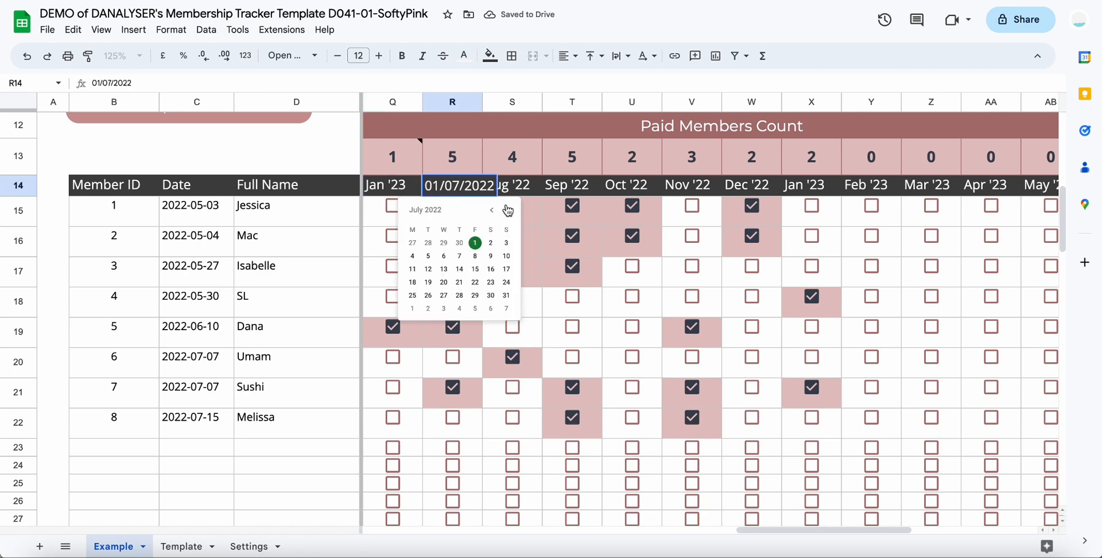
pyautogui.click(506, 209)
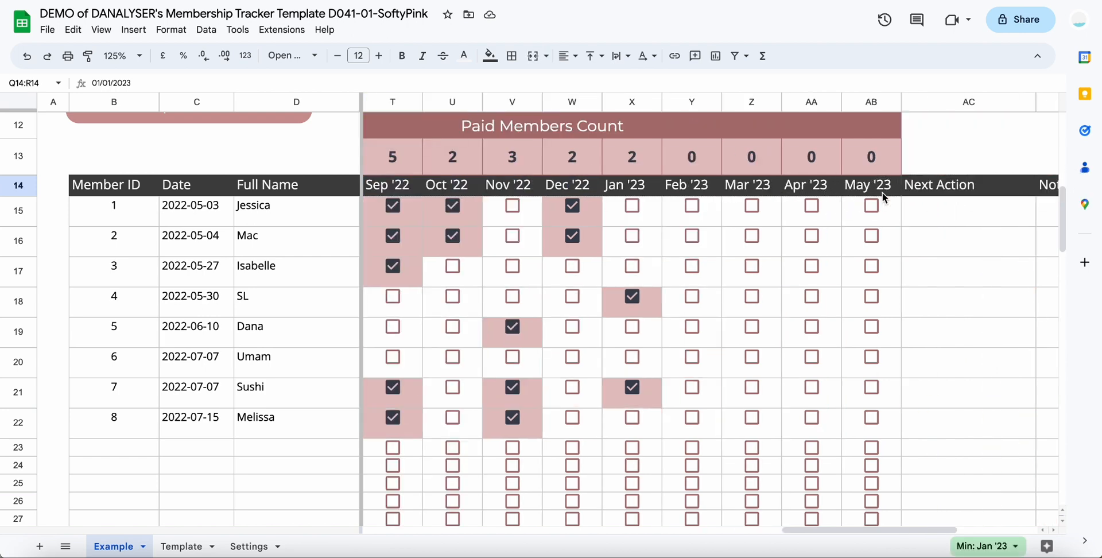
# Step: Retitle the Paid Members Count band as Attendance Record and check the Jan '23 COUNTIF formula
pyautogui.hscroll(-3)
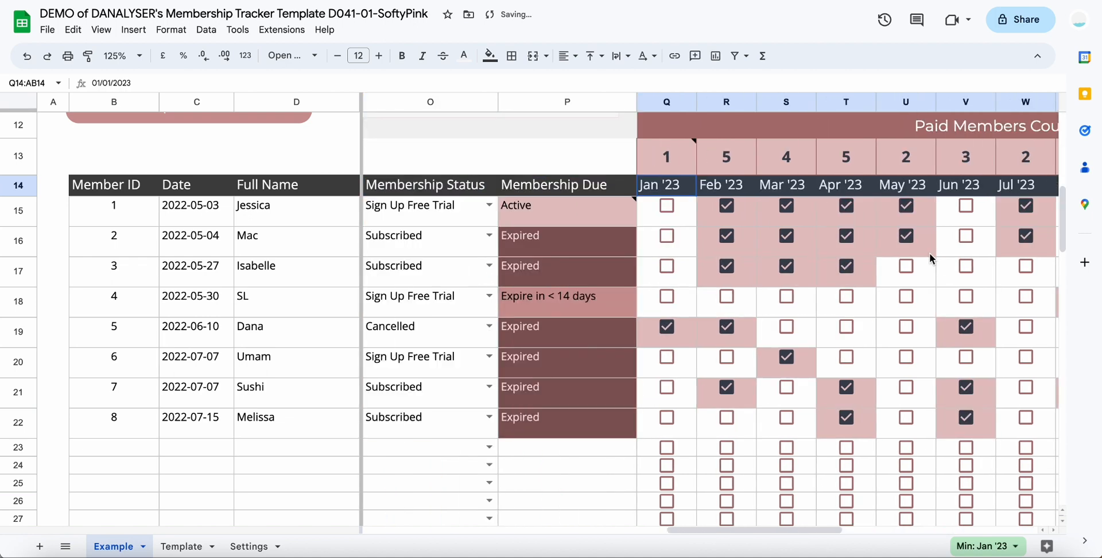
pyautogui.hscroll(3)
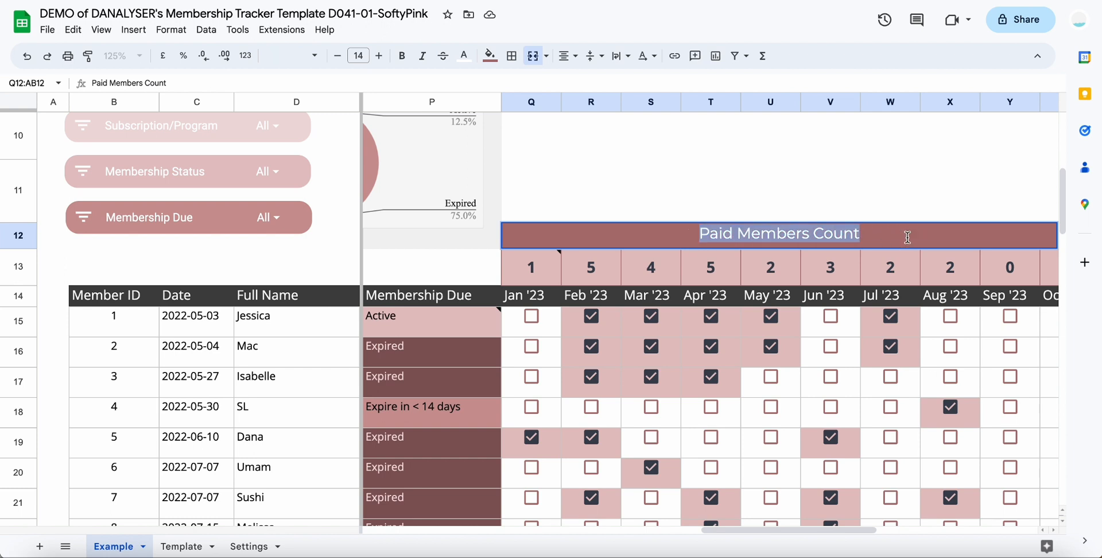
pyautogui.write('Attendance Record')
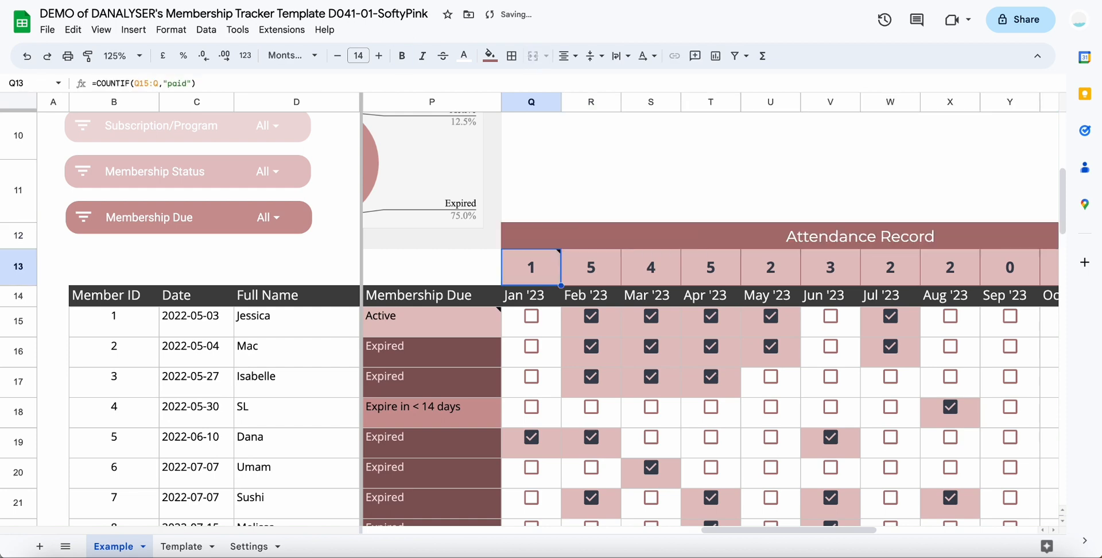
pyautogui.click(771, 266)
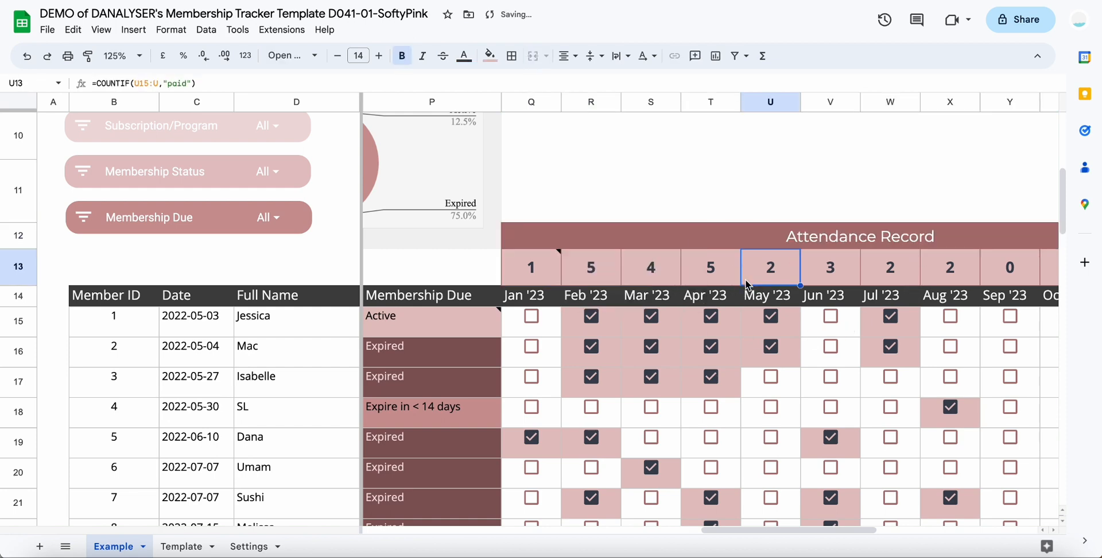
pyautogui.hscroll(3)
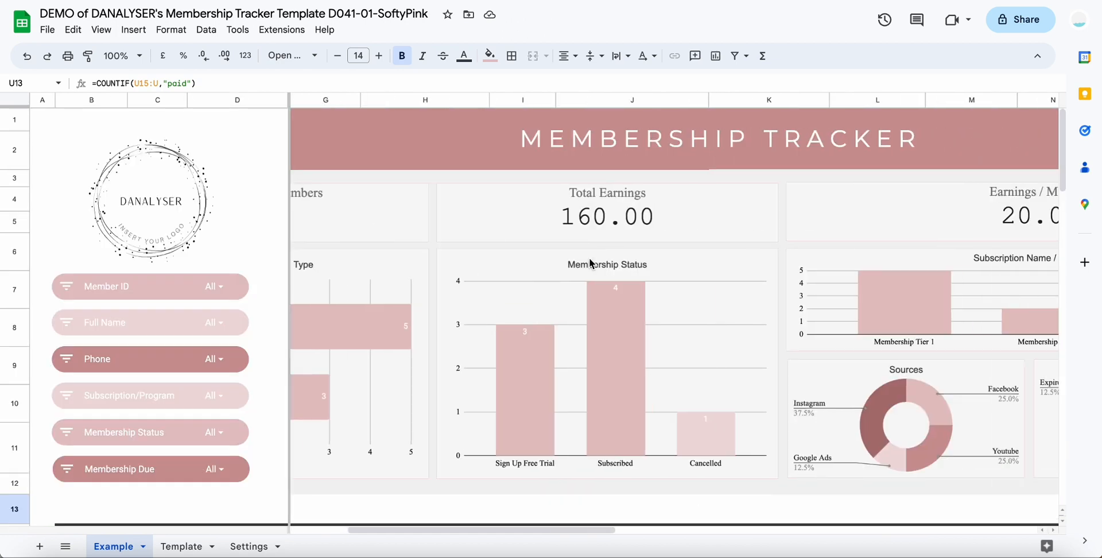
# Step: Zoom to 90% to fit the dashboard and check the 160.00 Total Earnings scorecard
pyautogui.click(116, 55)
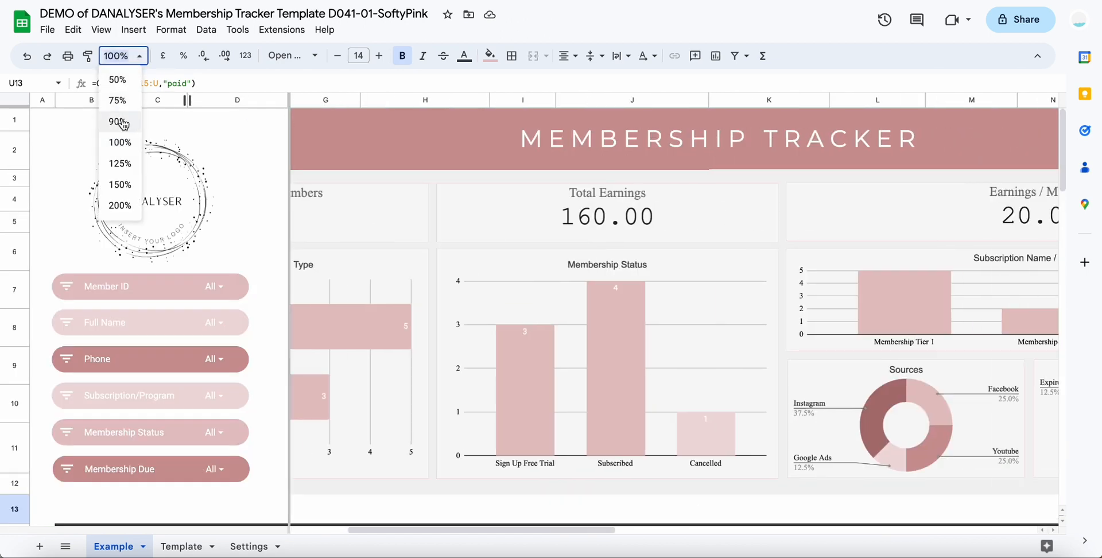
pyautogui.click(117, 120)
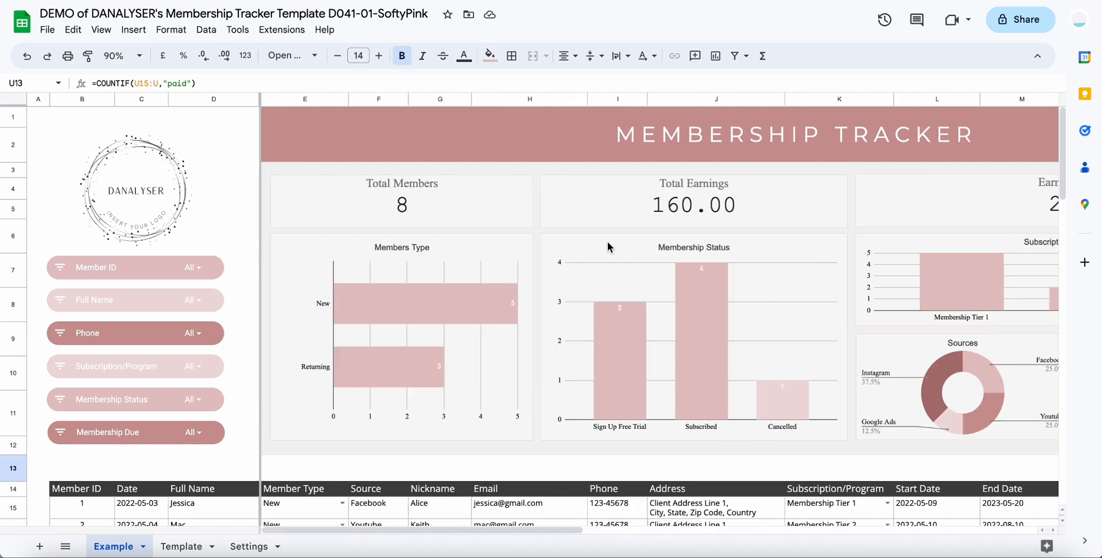
pyautogui.moveTo(886, 258)
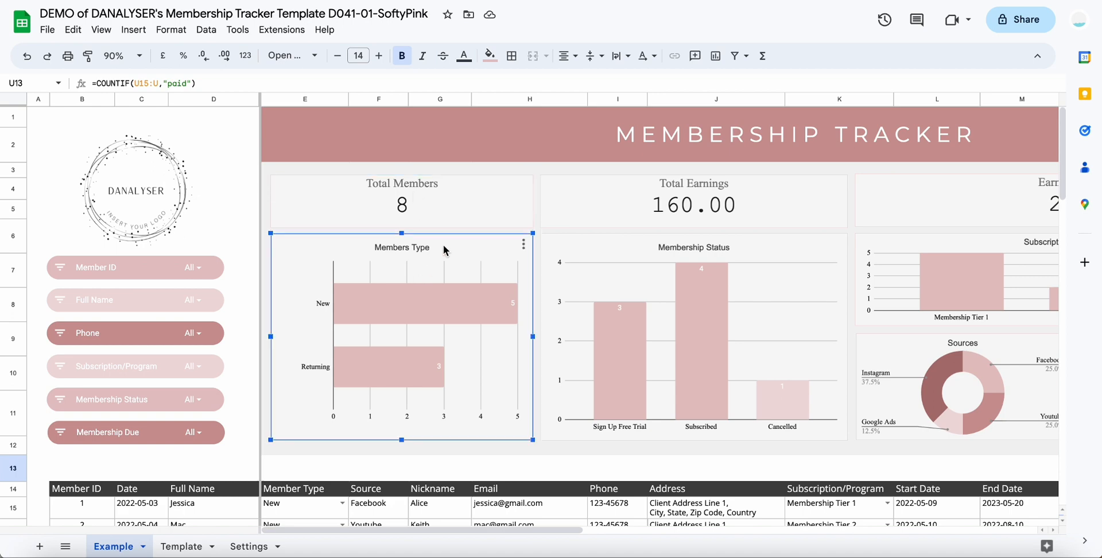
pyautogui.moveTo(429, 369)
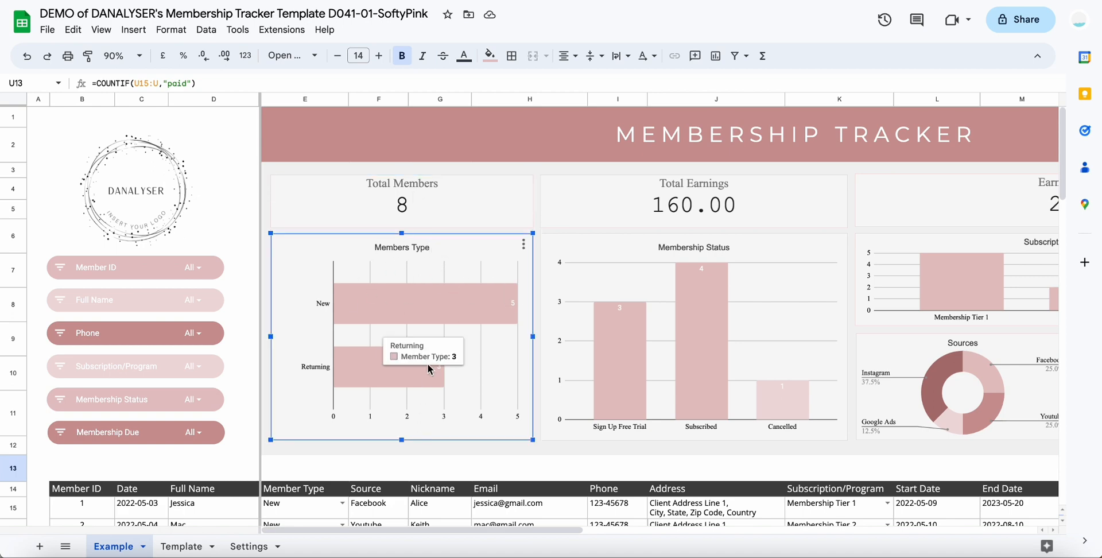
pyautogui.hscroll(3)
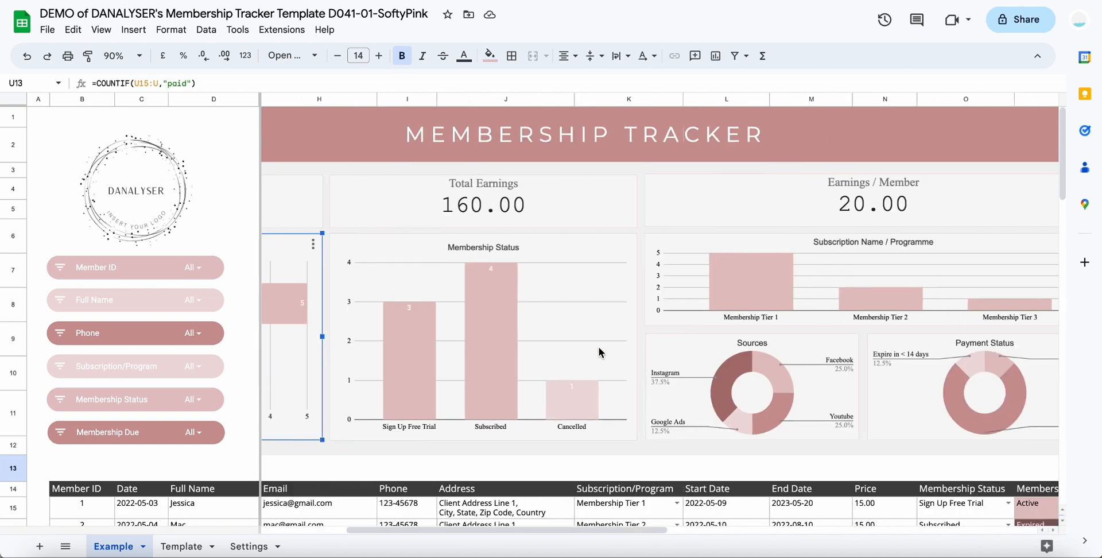
pyautogui.click(483, 200)
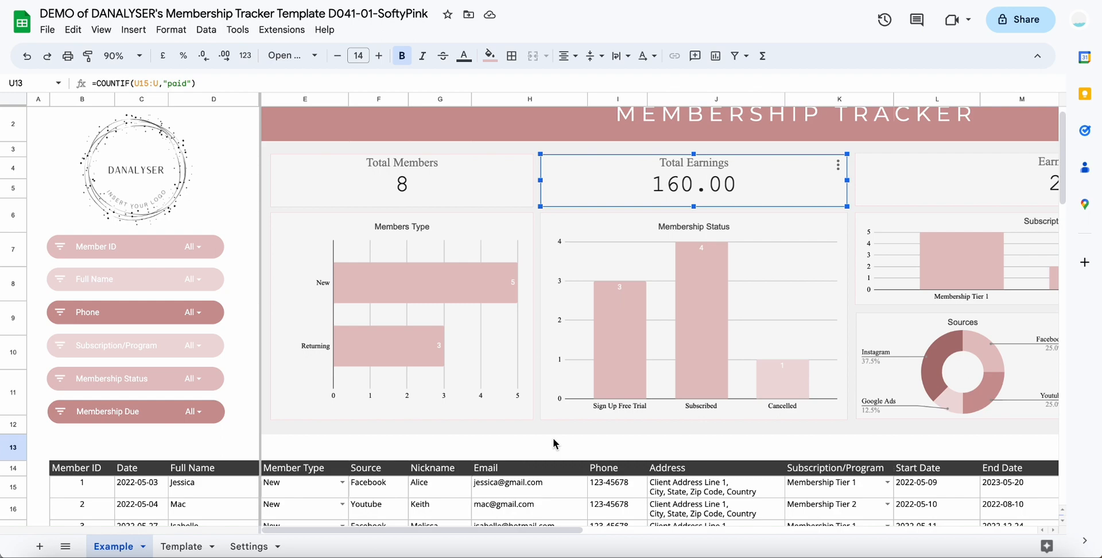
pyautogui.hscroll(3)
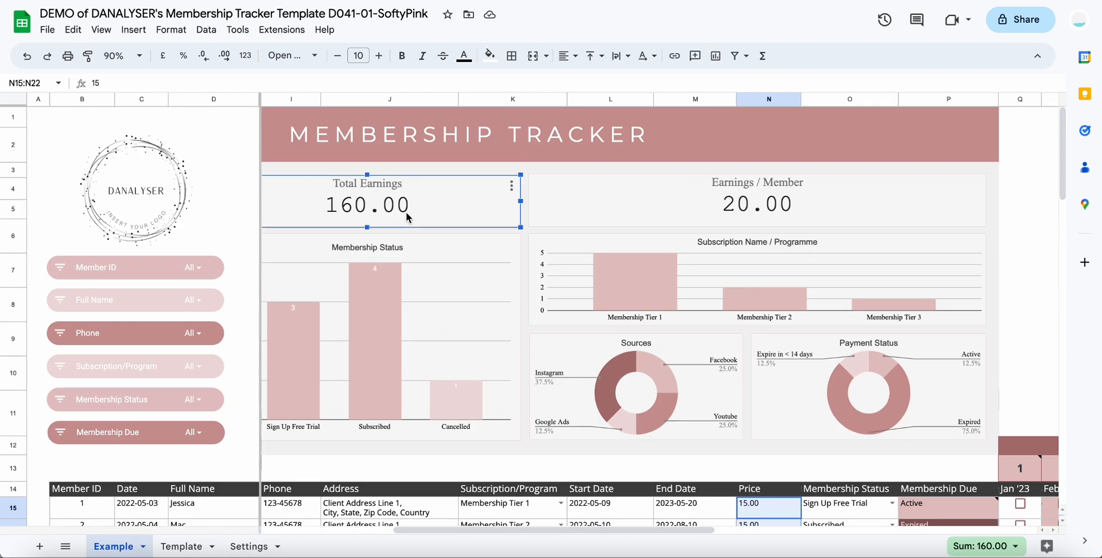
pyautogui.hscroll(-3)
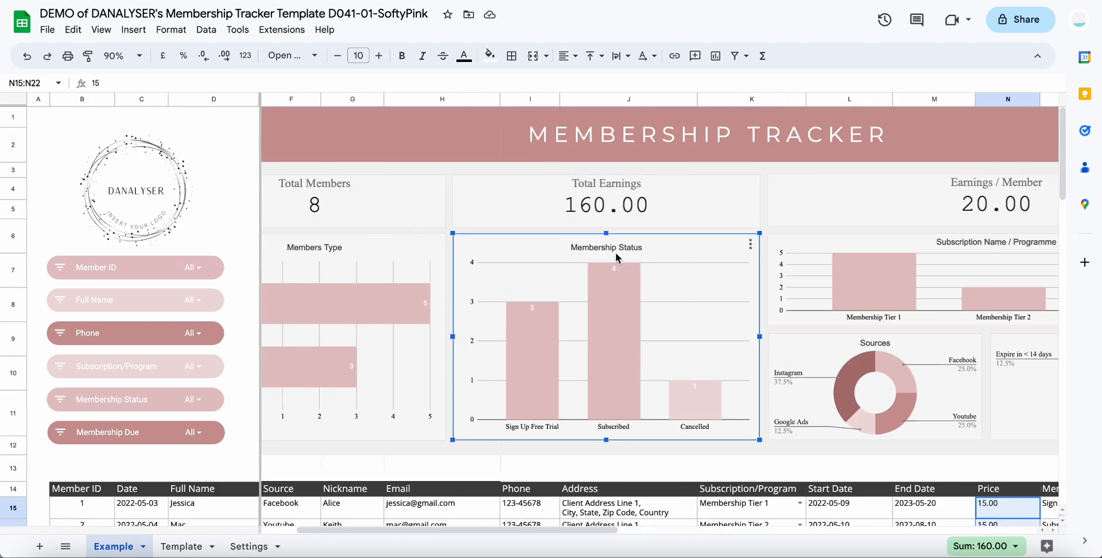
pyautogui.hscroll(3)
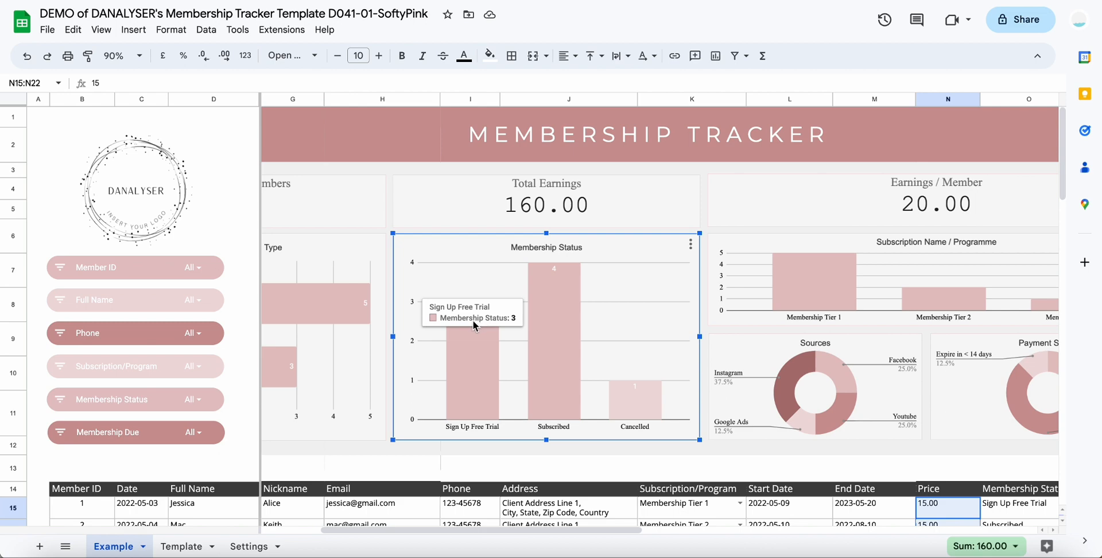
pyautogui.moveTo(588, 293)
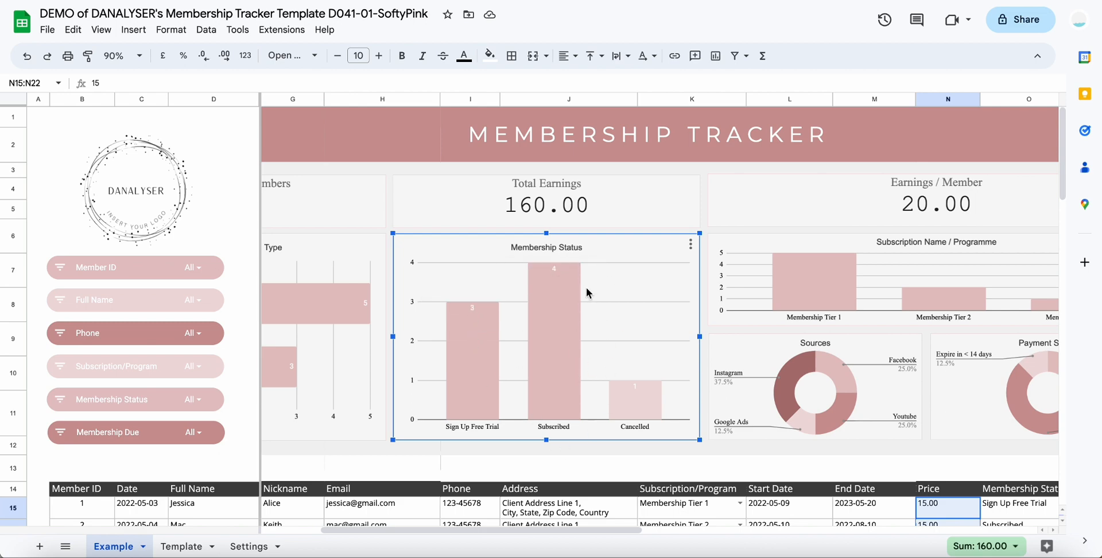
pyautogui.moveTo(635, 365)
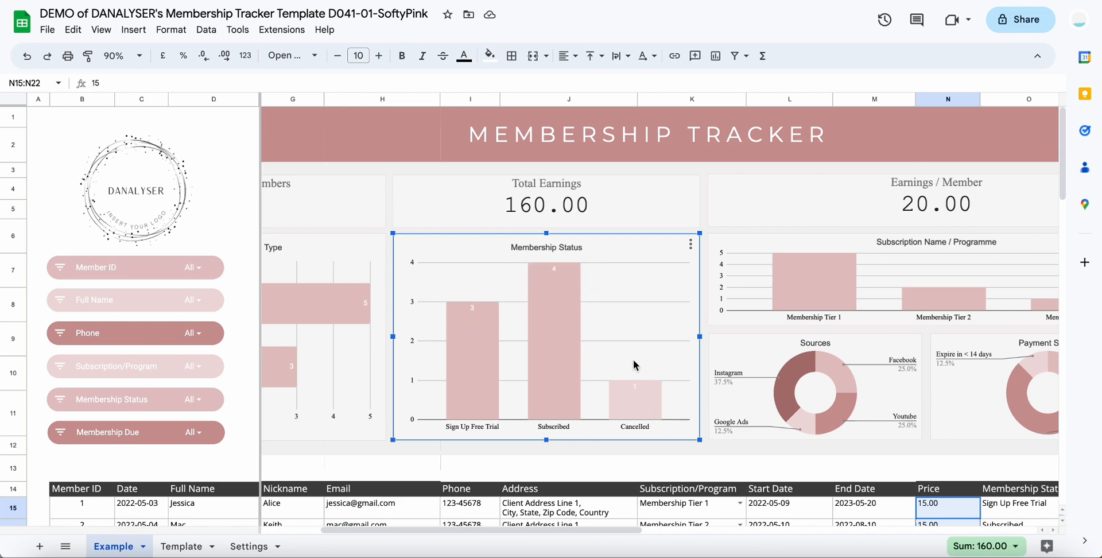
pyautogui.hscroll(3)
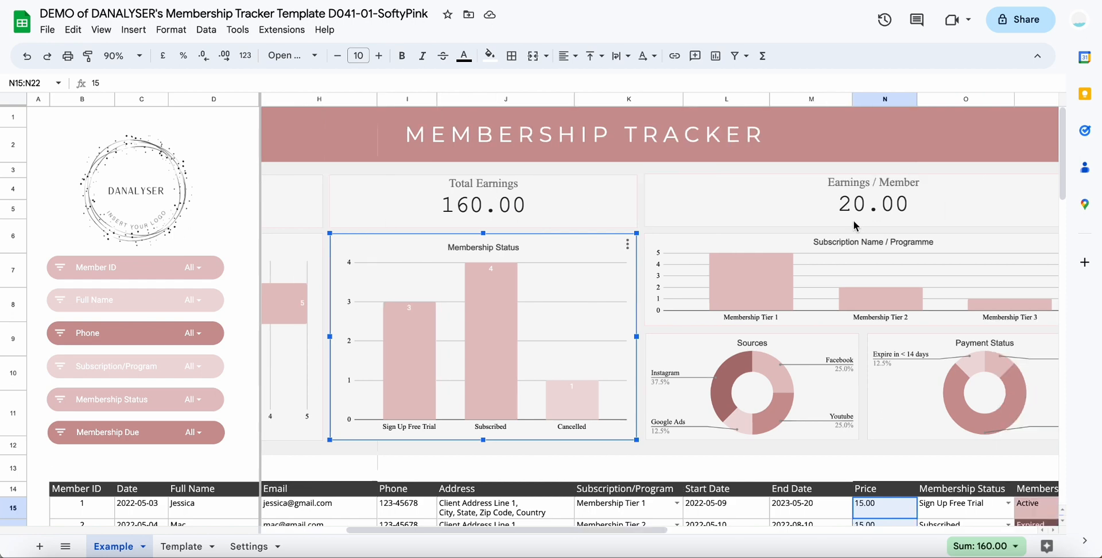
pyautogui.hscroll(3)
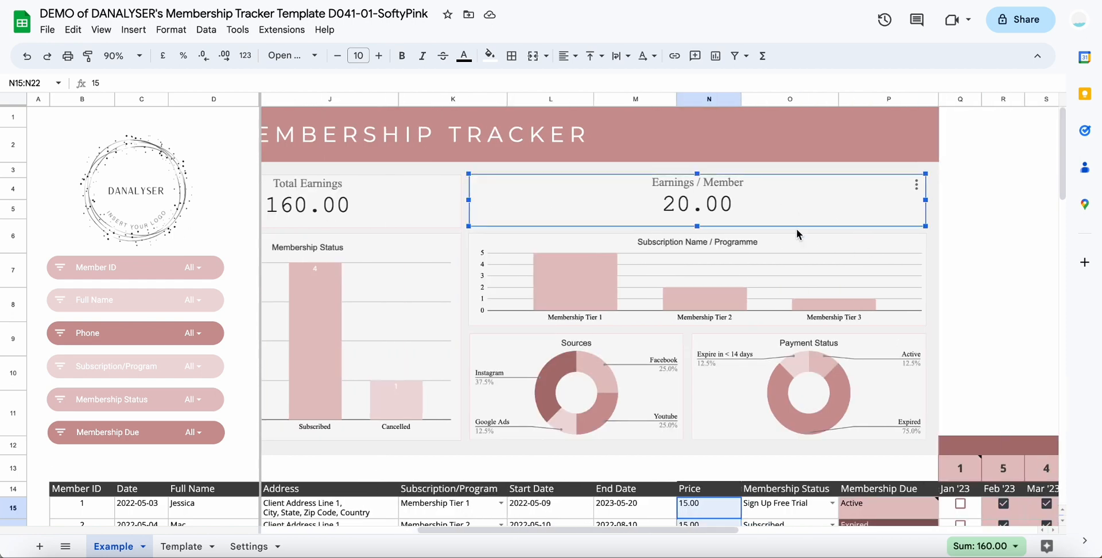
pyautogui.moveTo(734, 195)
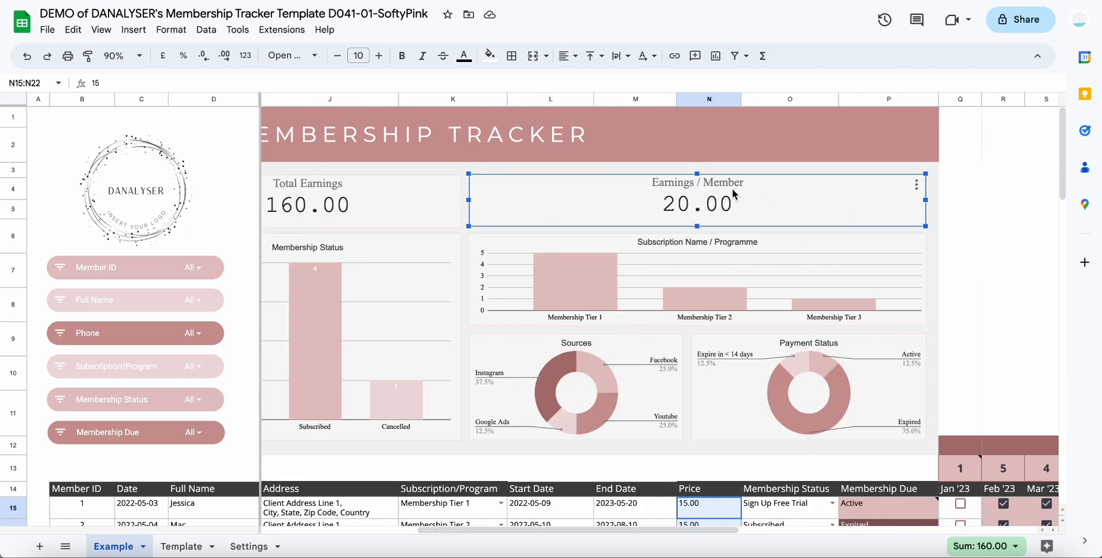
pyautogui.moveTo(647, 181)
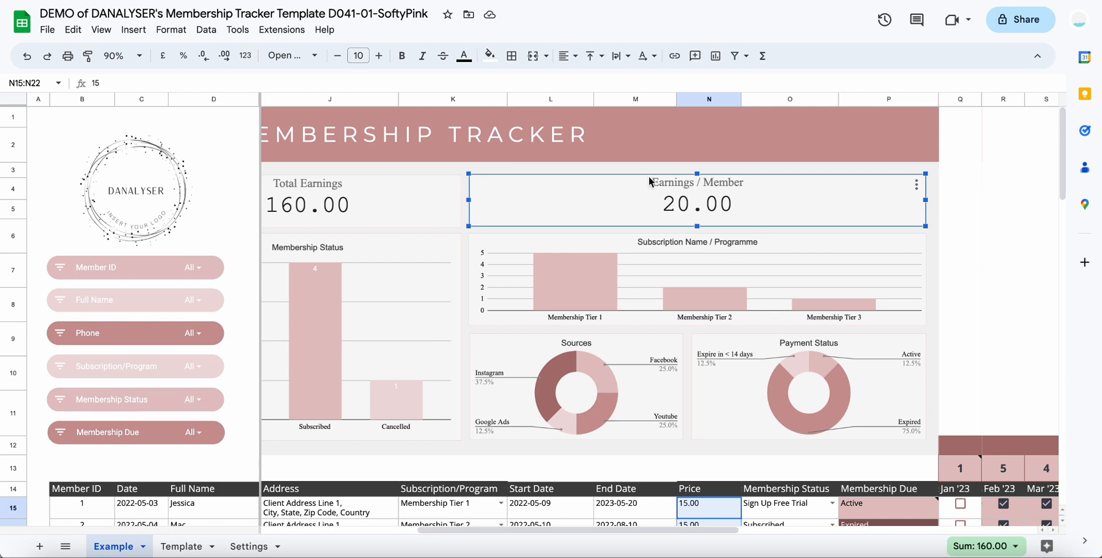
pyautogui.moveTo(842, 400)
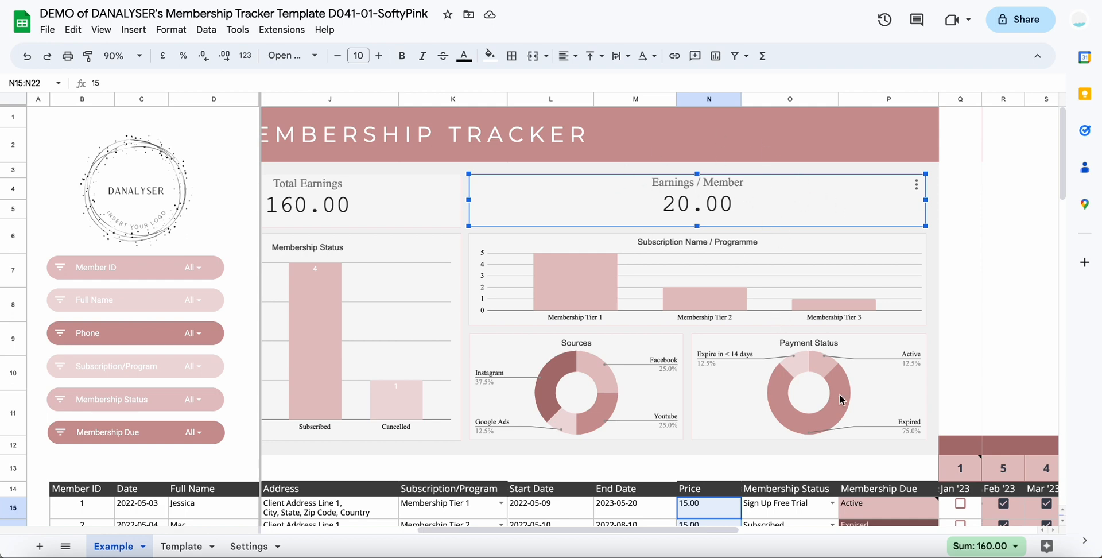
pyautogui.scroll(-3)
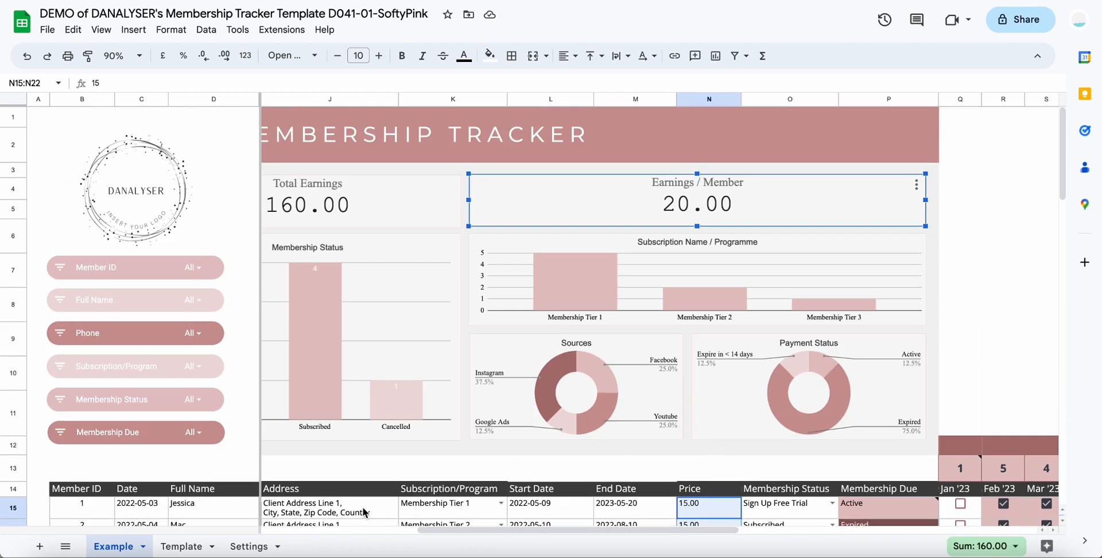
pyautogui.scroll(-3)
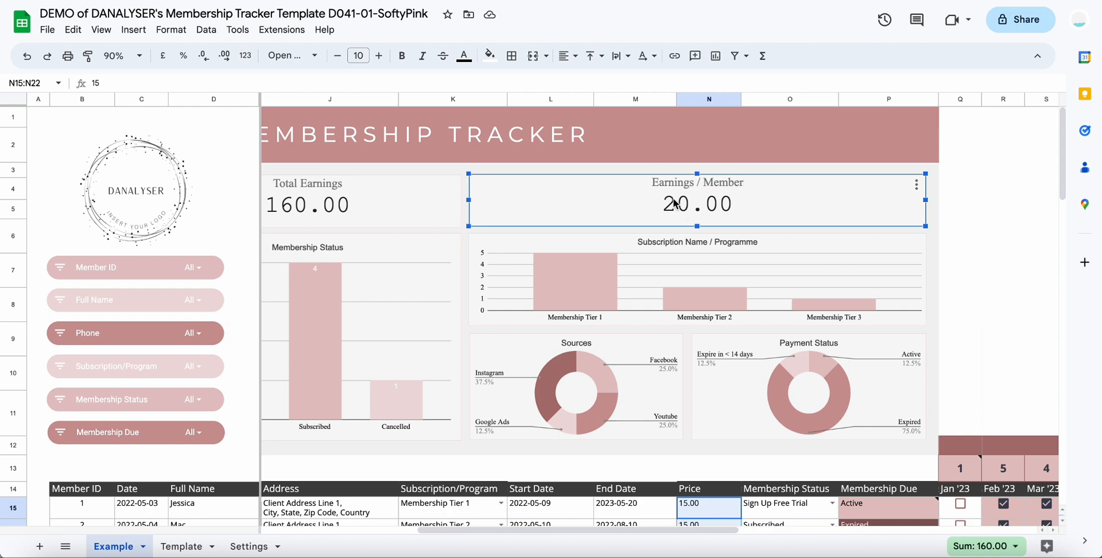
pyautogui.moveTo(734, 195)
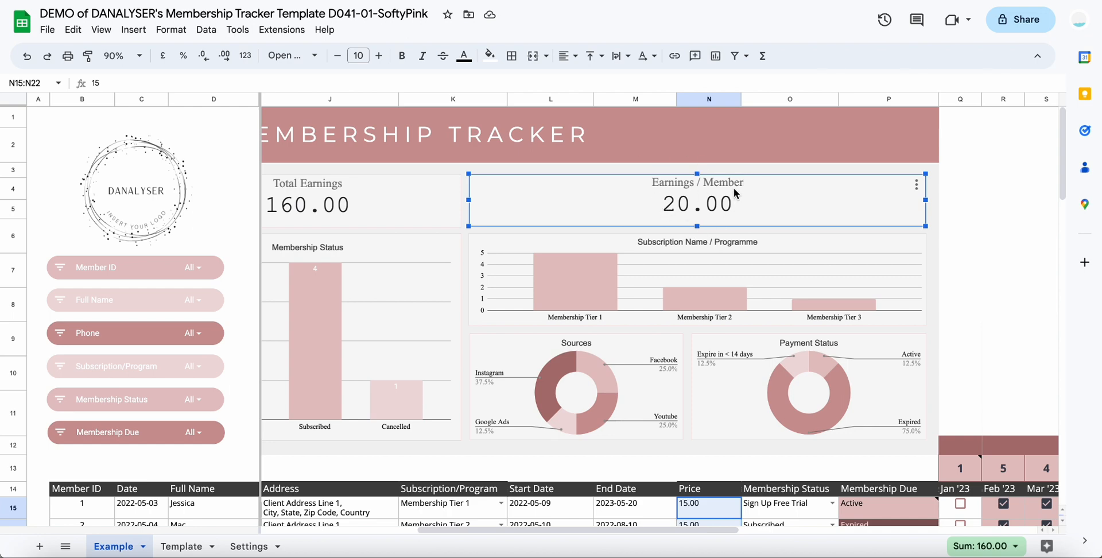
pyautogui.moveTo(691, 259)
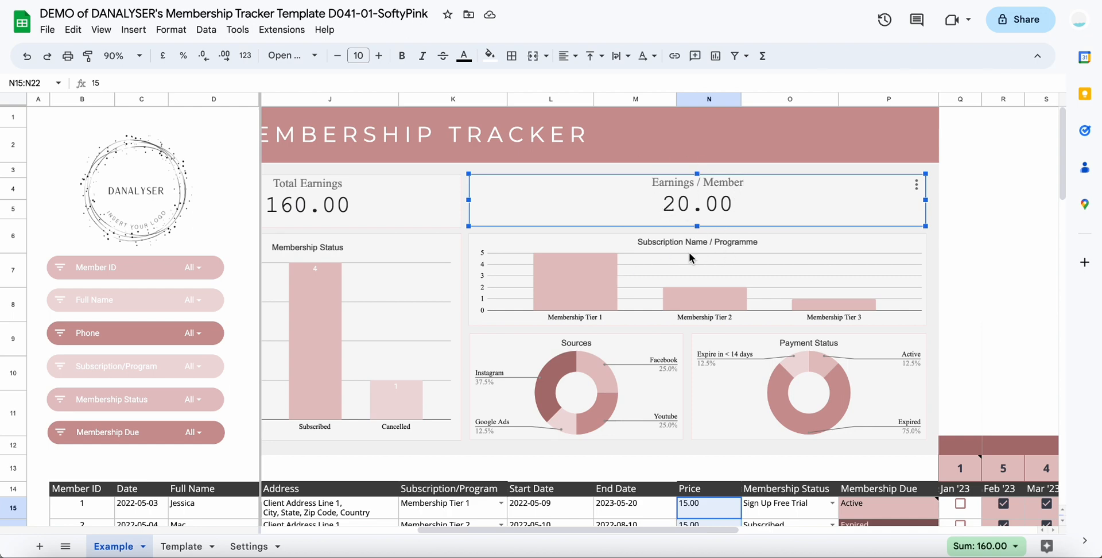
pyautogui.moveTo(700, 295)
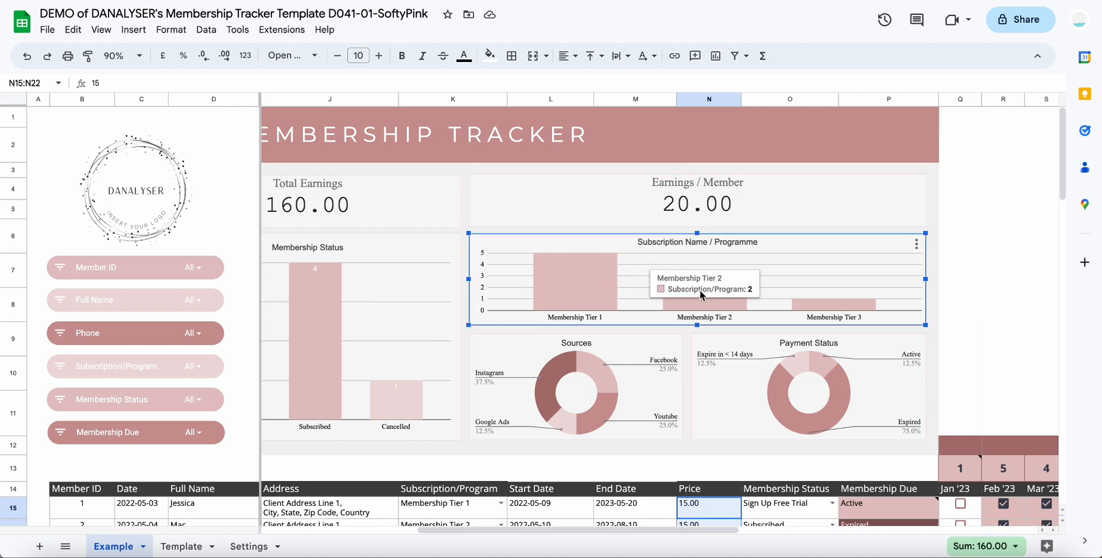
pyautogui.moveTo(589, 303)
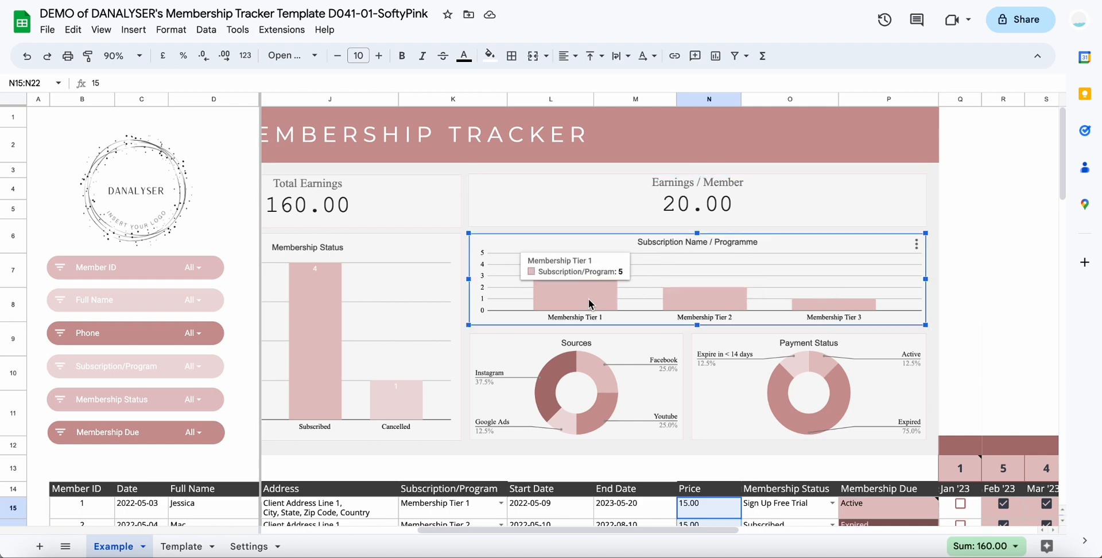
pyautogui.moveTo(639, 292)
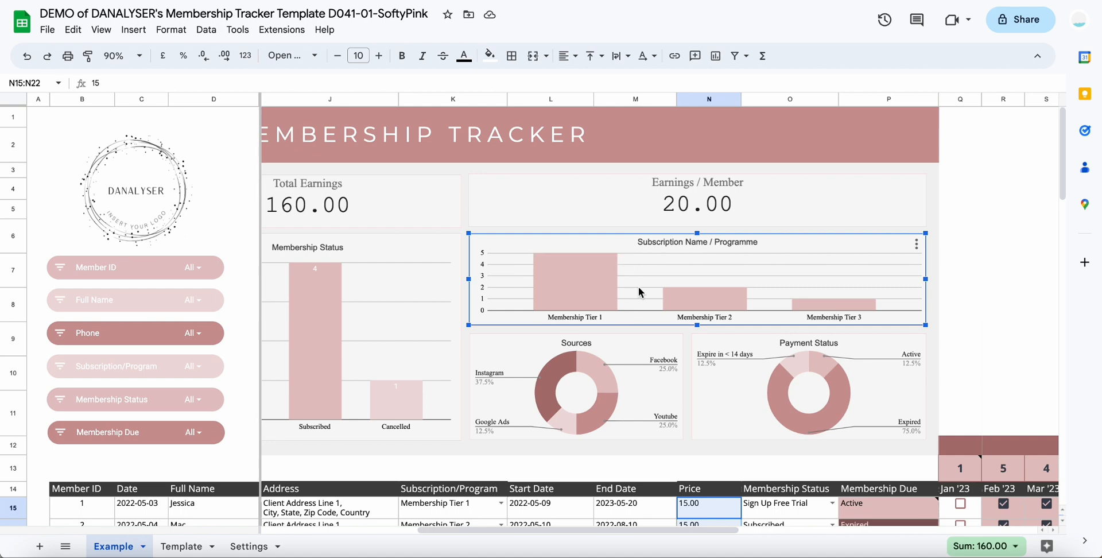
pyautogui.scroll(-3)
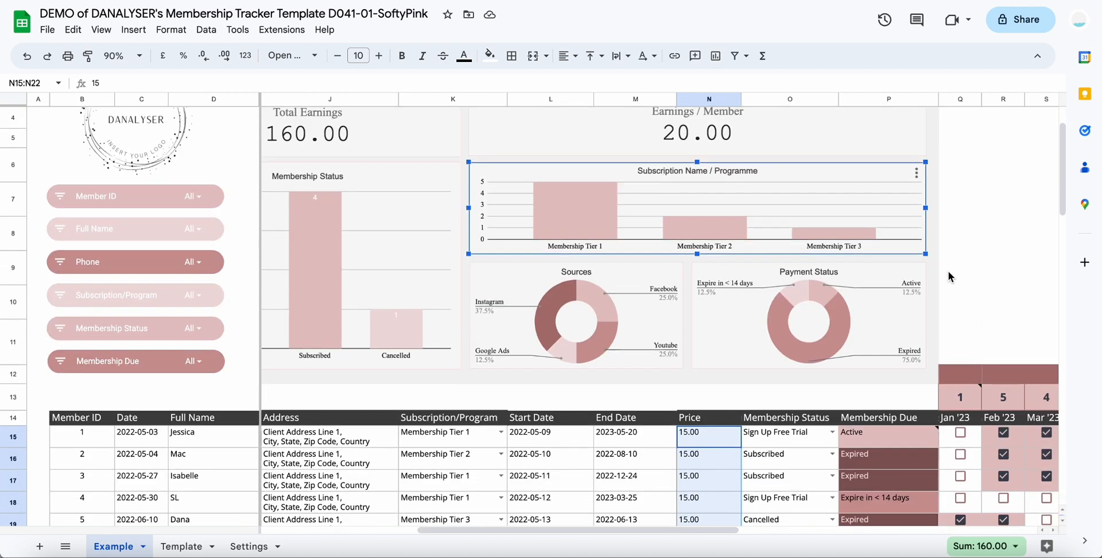
pyautogui.scroll(-3)
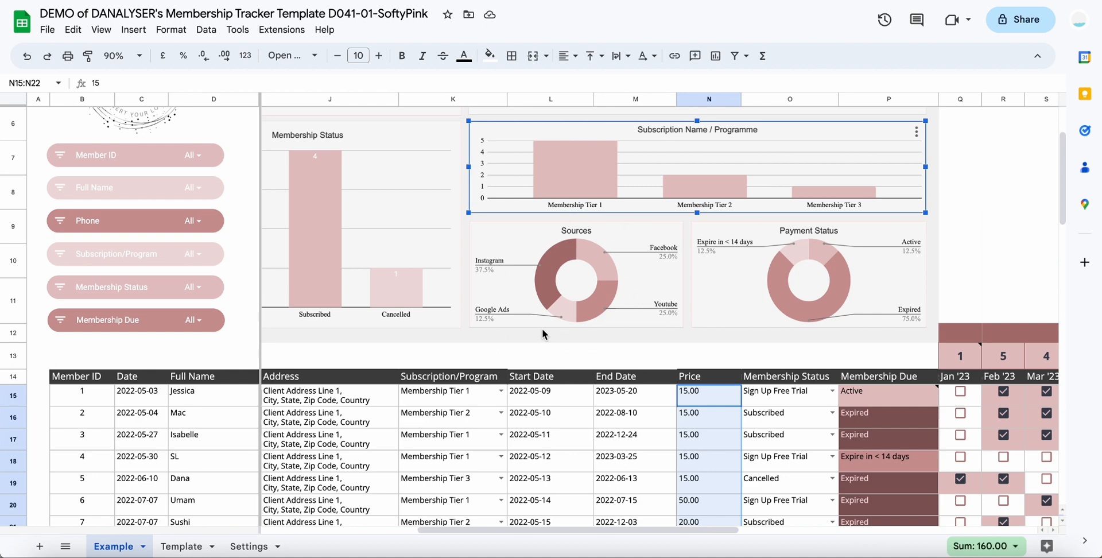
pyautogui.moveTo(799, 215)
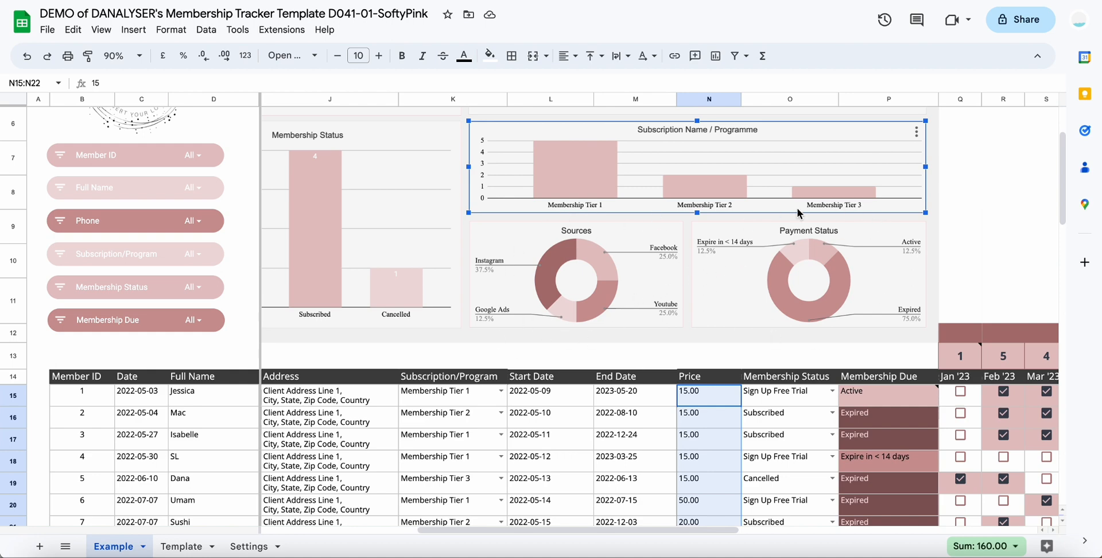
pyautogui.moveTo(898, 328)
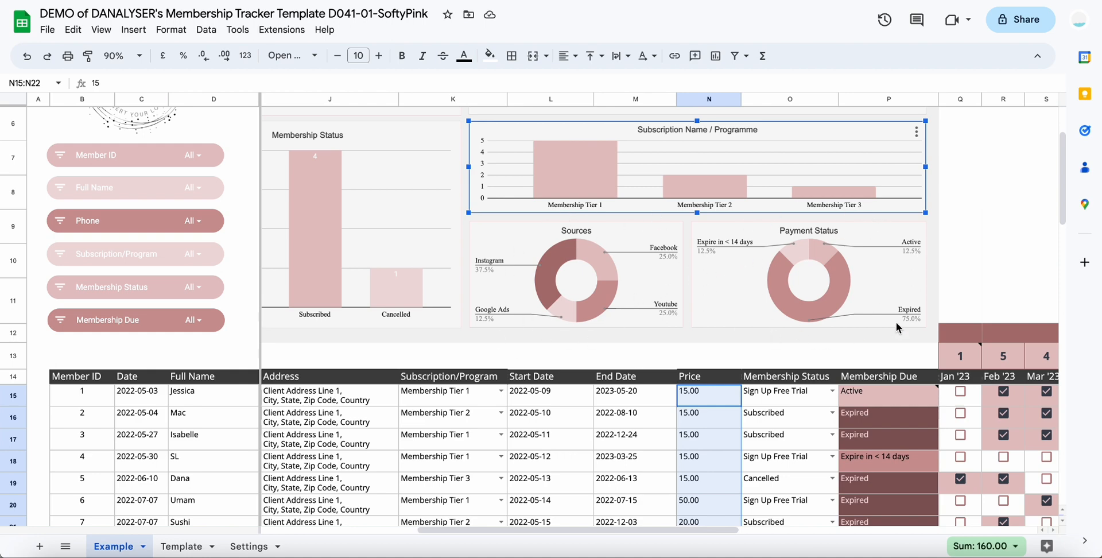
pyautogui.moveTo(945, 277)
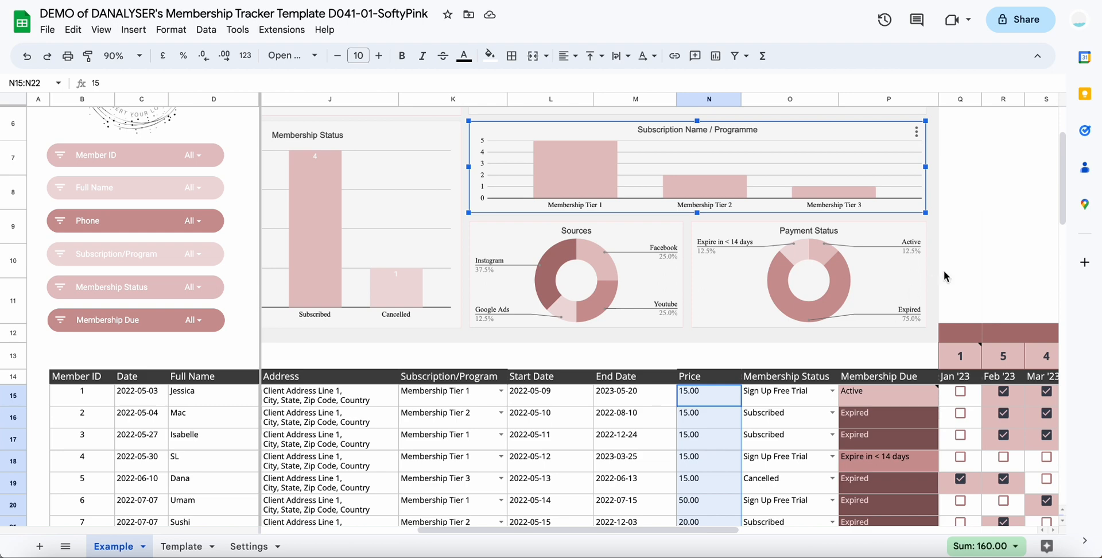
pyautogui.hscroll(-3)
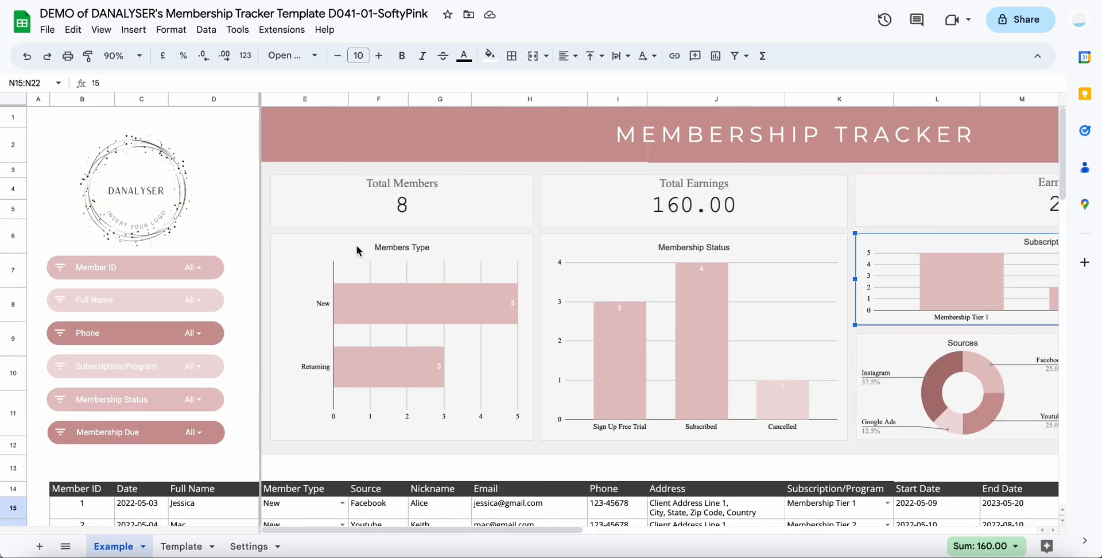
pyautogui.click(135, 186)
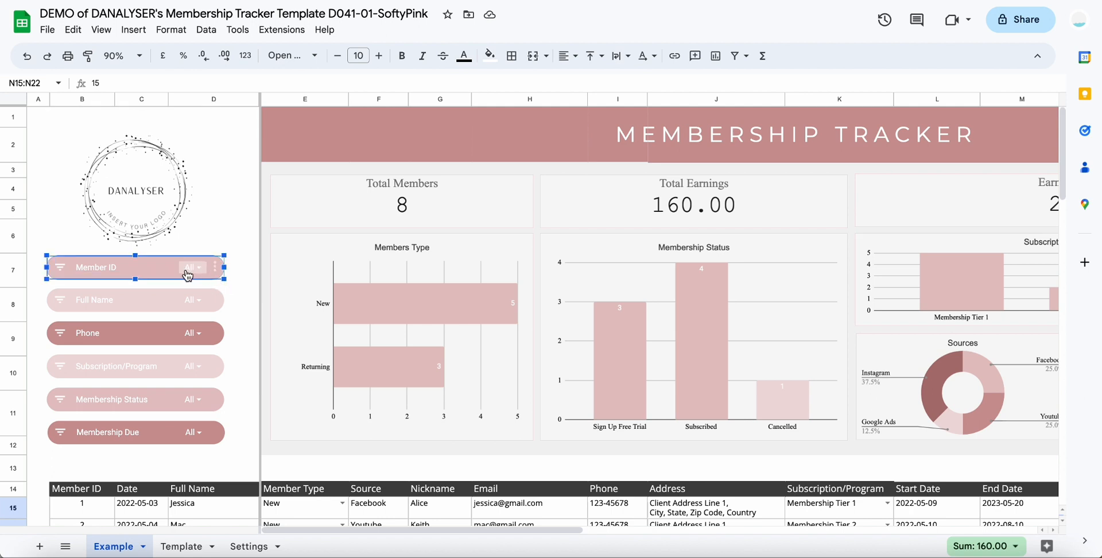
pyautogui.click(191, 267)
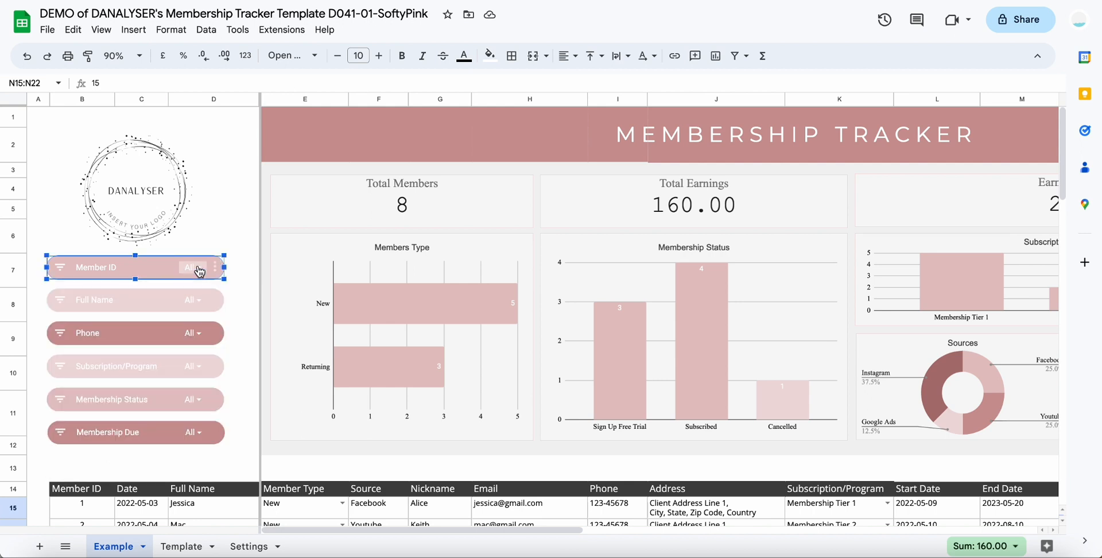
pyautogui.click(191, 268)
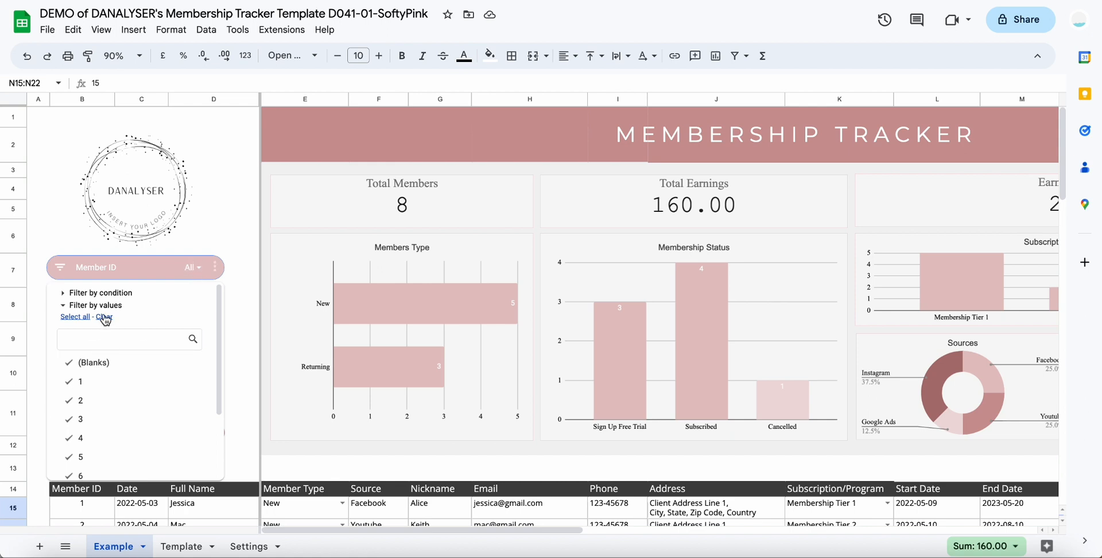
pyautogui.write('1')
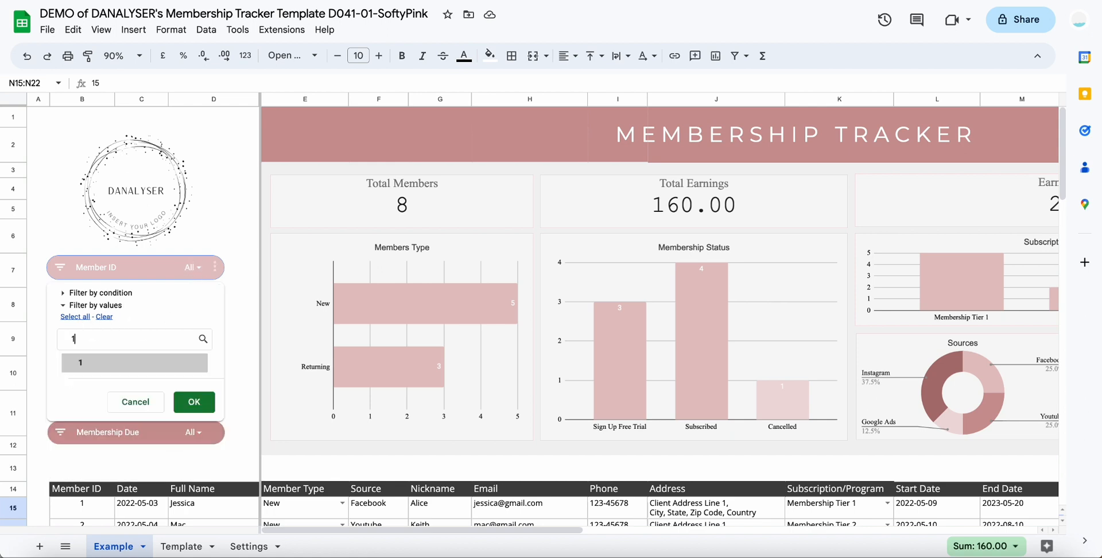
pyautogui.click(79, 363)
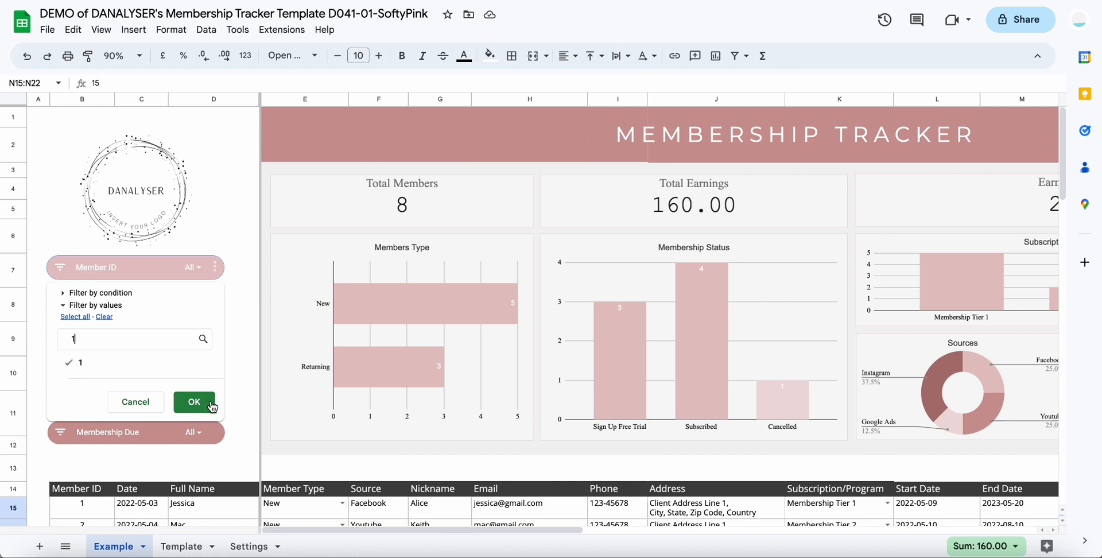
pyautogui.moveTo(96, 371)
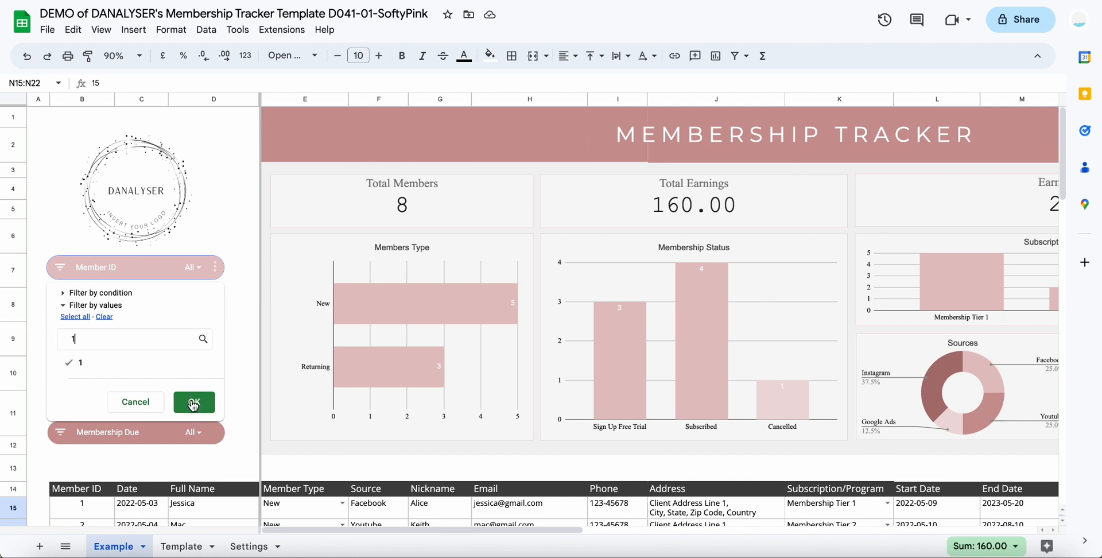
pyautogui.click(193, 401)
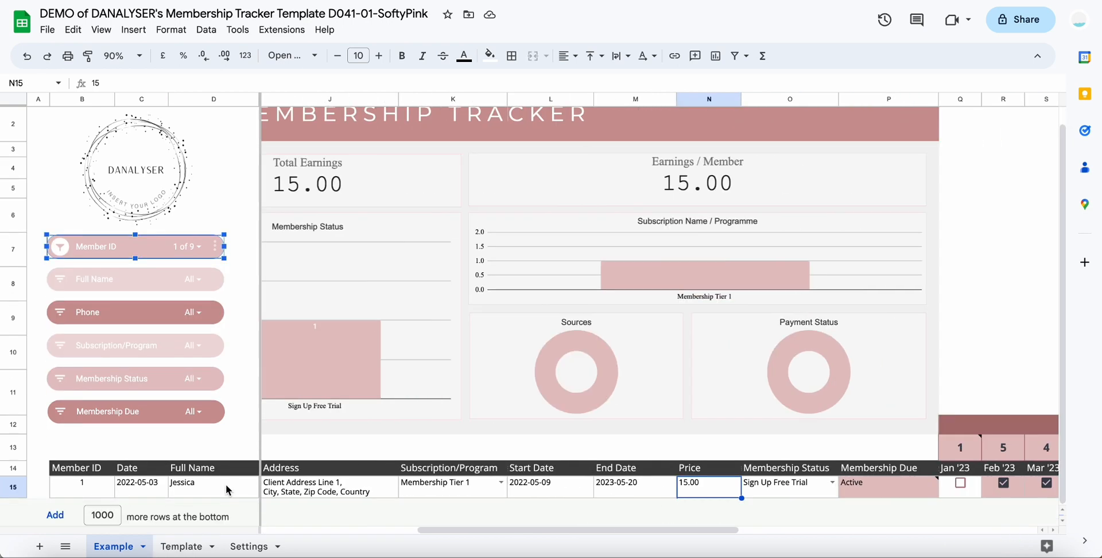
pyautogui.hscroll(3)
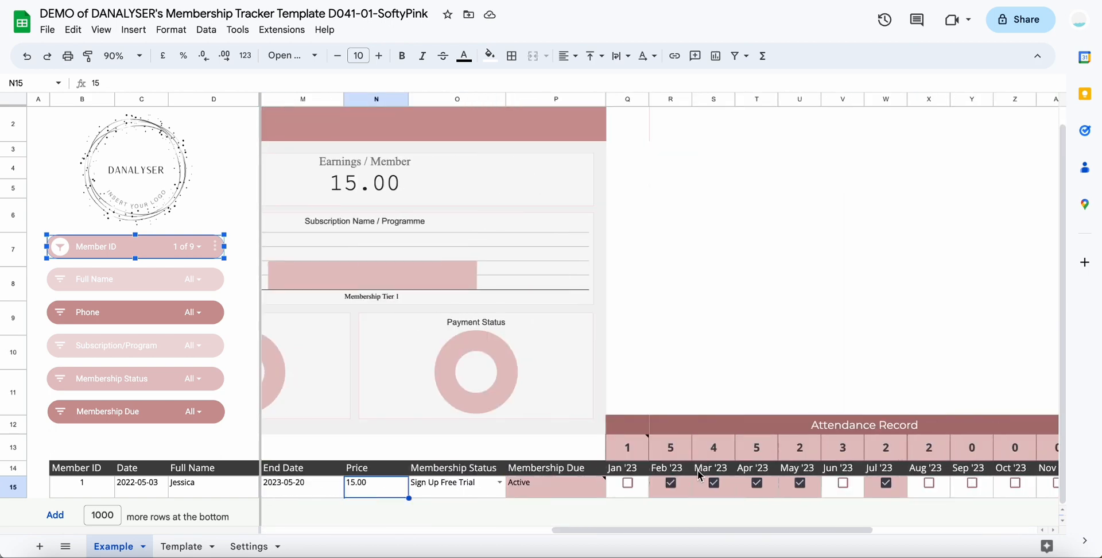
pyautogui.hscroll(3)
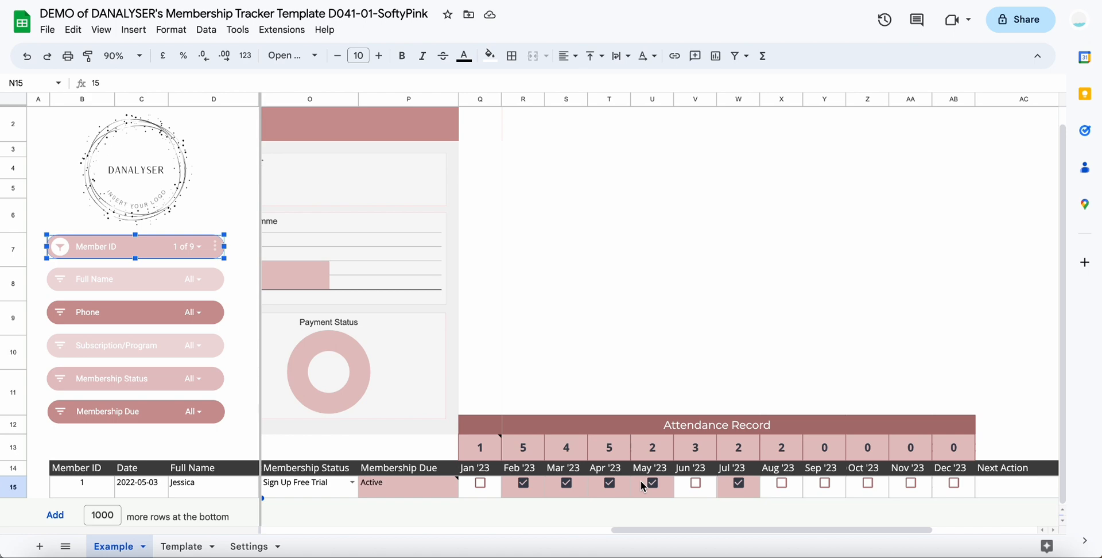
pyautogui.click(187, 247)
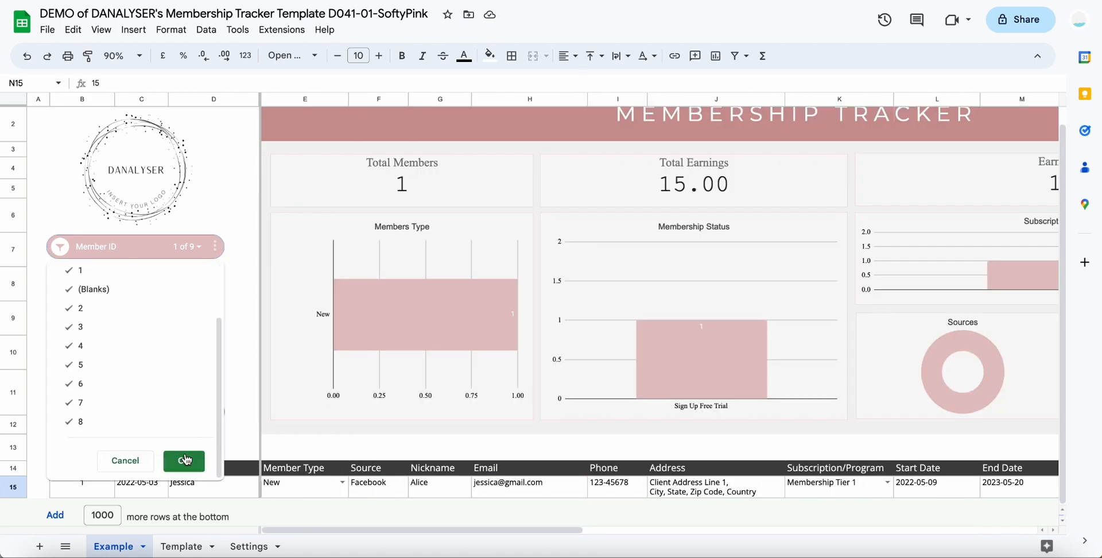
pyautogui.click(183, 460)
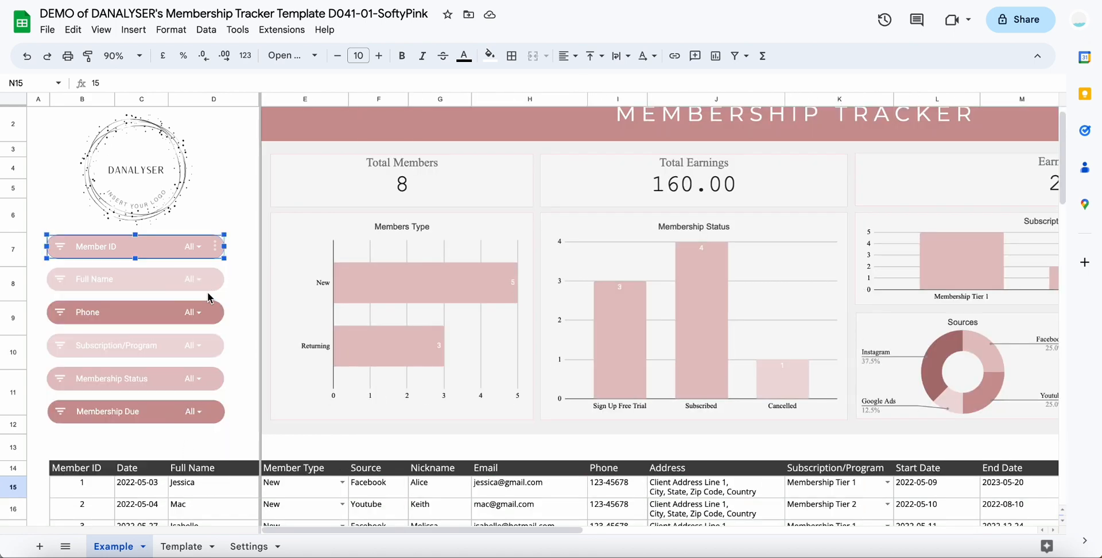
pyautogui.moveTo(239, 344)
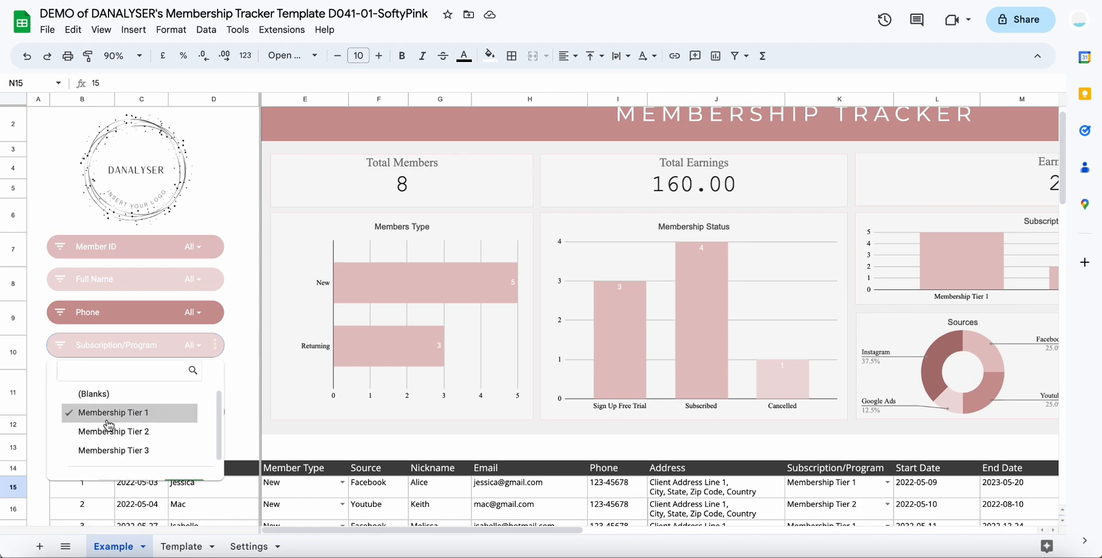
pyautogui.moveTo(161, 425)
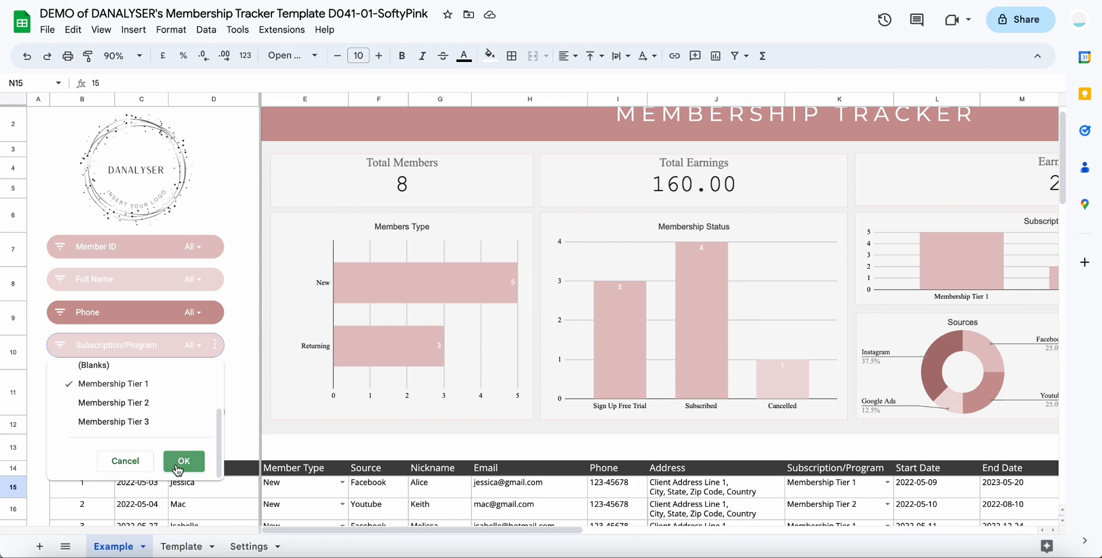
# Step: Apply the Membership Tier 1 slicer filter, showing 5 members and 110.00
pyautogui.click(183, 461)
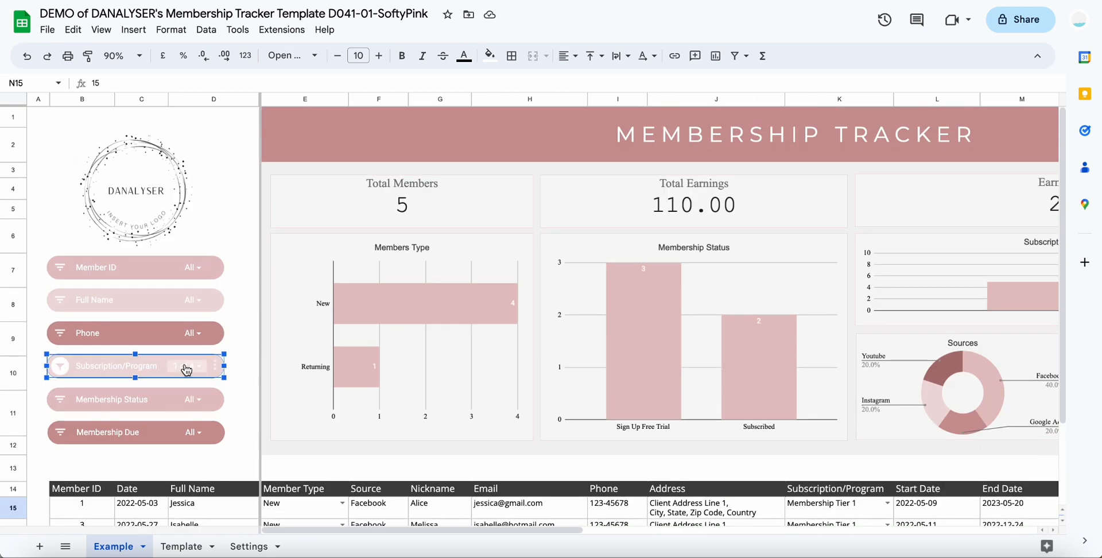
pyautogui.click(186, 365)
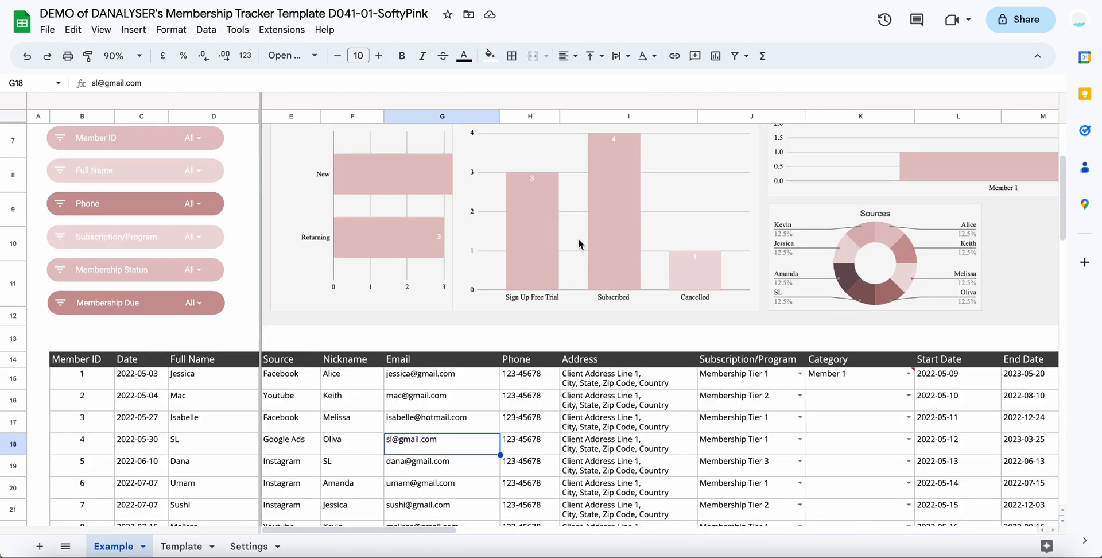
pyautogui.moveTo(424, 346)
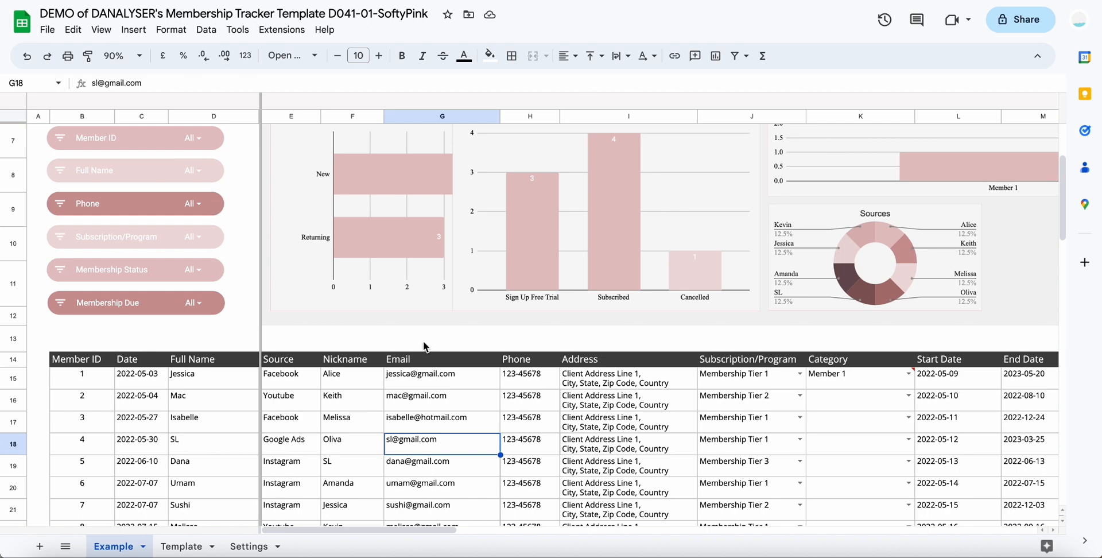
pyautogui.moveTo(425, 347)
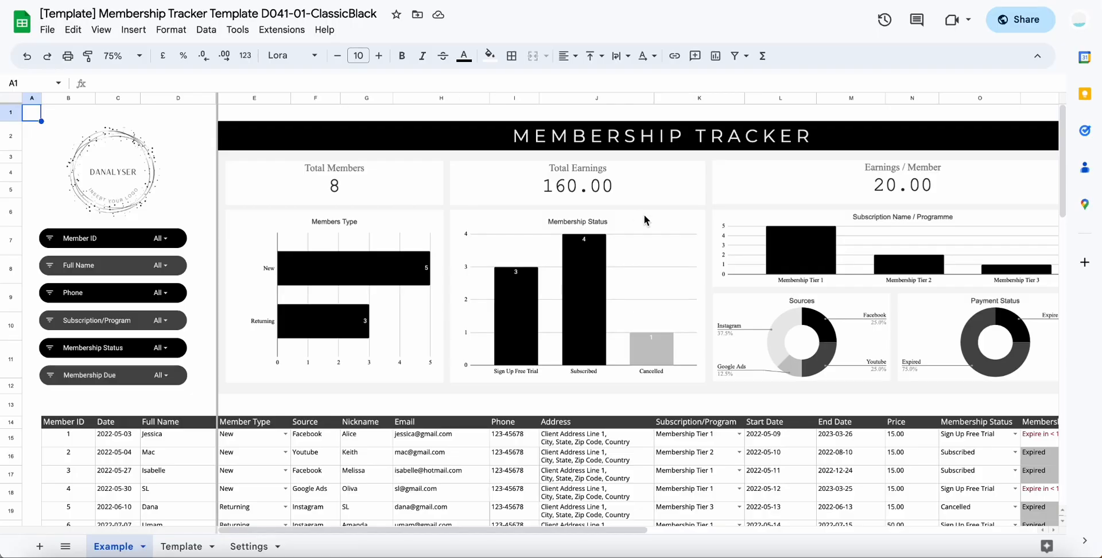
pyautogui.moveTo(504, 234)
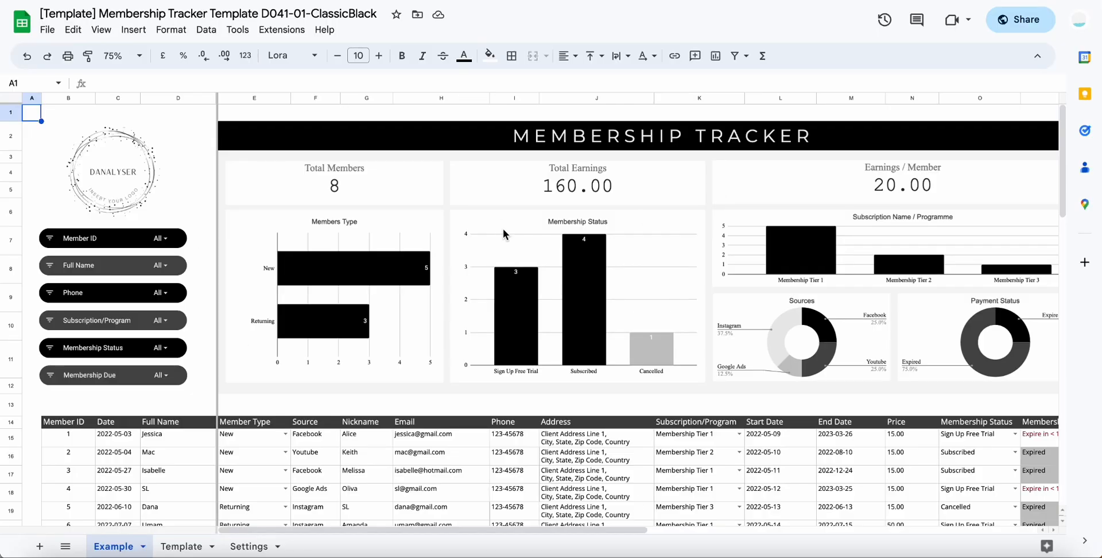
pyautogui.moveTo(505, 234)
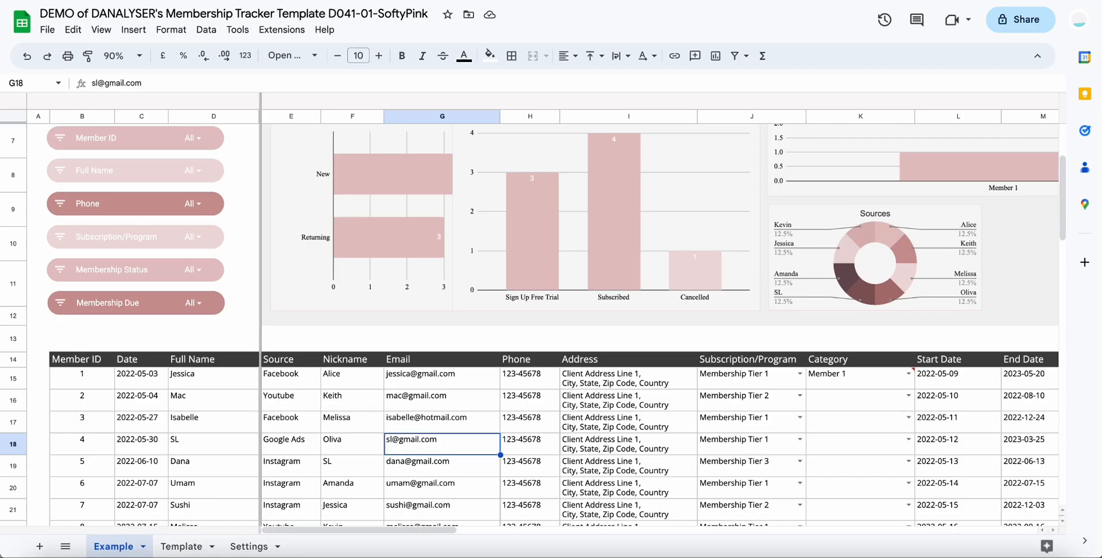
pyautogui.moveTo(258, 76)
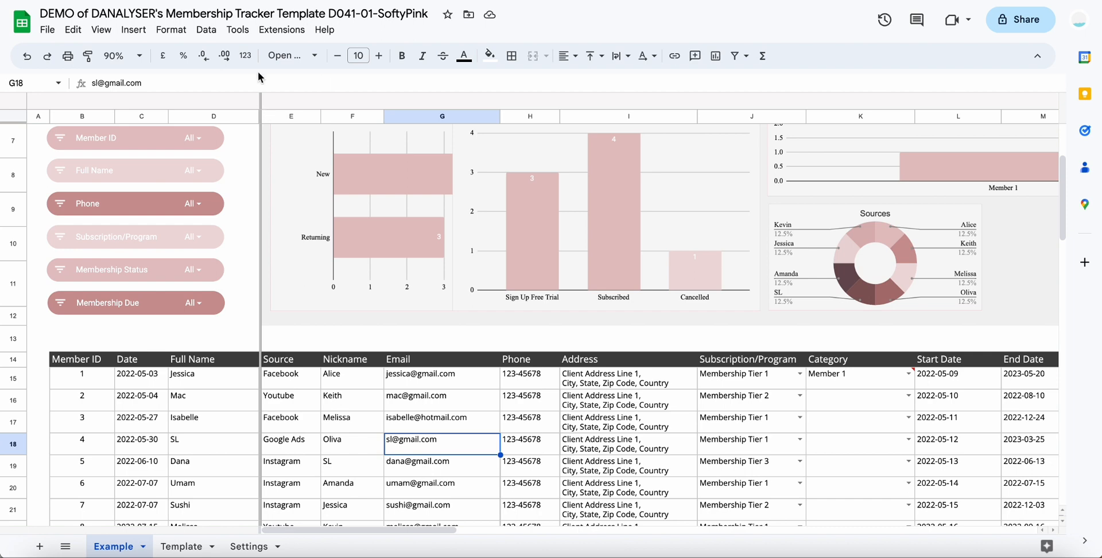
# Step: Reach the theme customisation panel via Format > Theme > Customise
pyautogui.click(238, 30)
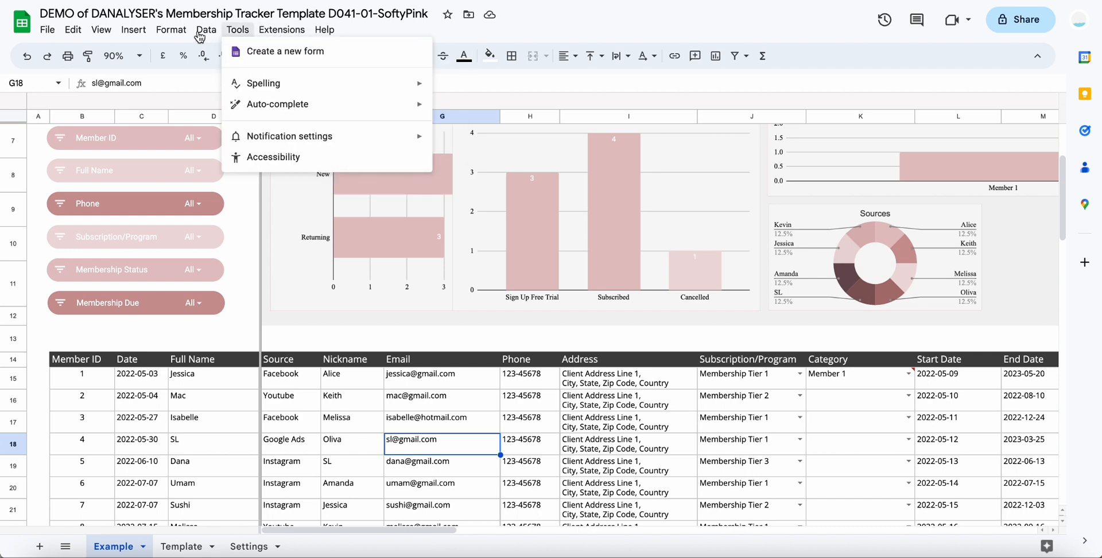
pyautogui.click(171, 30)
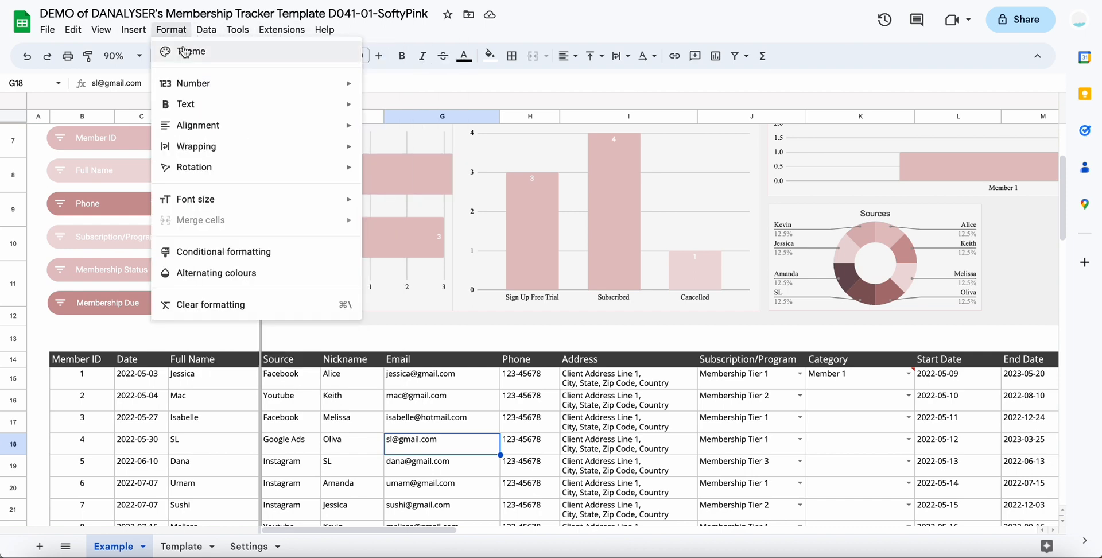
pyautogui.click(190, 52)
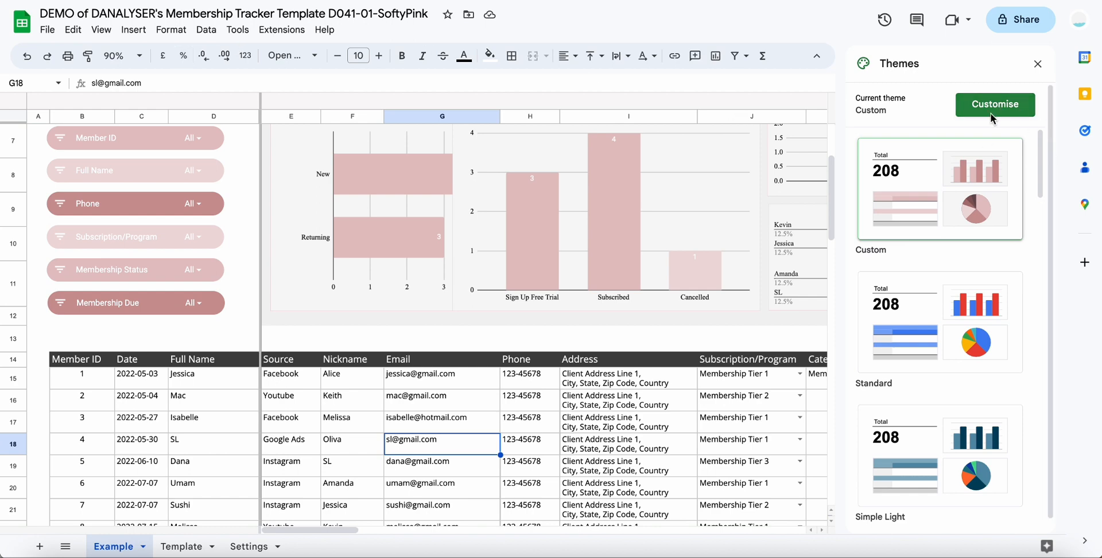
pyautogui.click(994, 105)
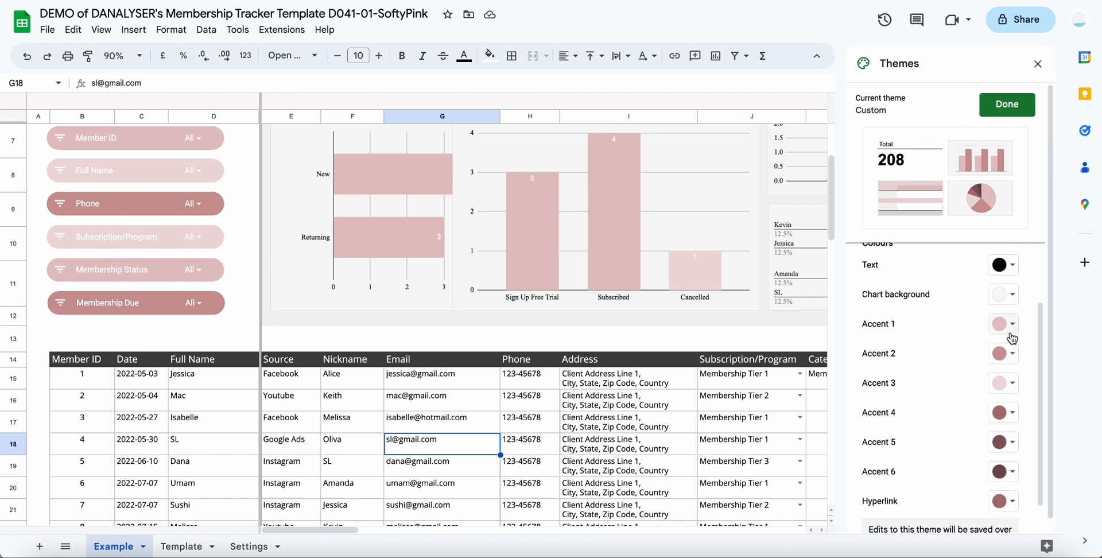
# Step: Set Accent 1 and Accent 2 to blue shades and start on Accent 3
pyautogui.click(999, 324)
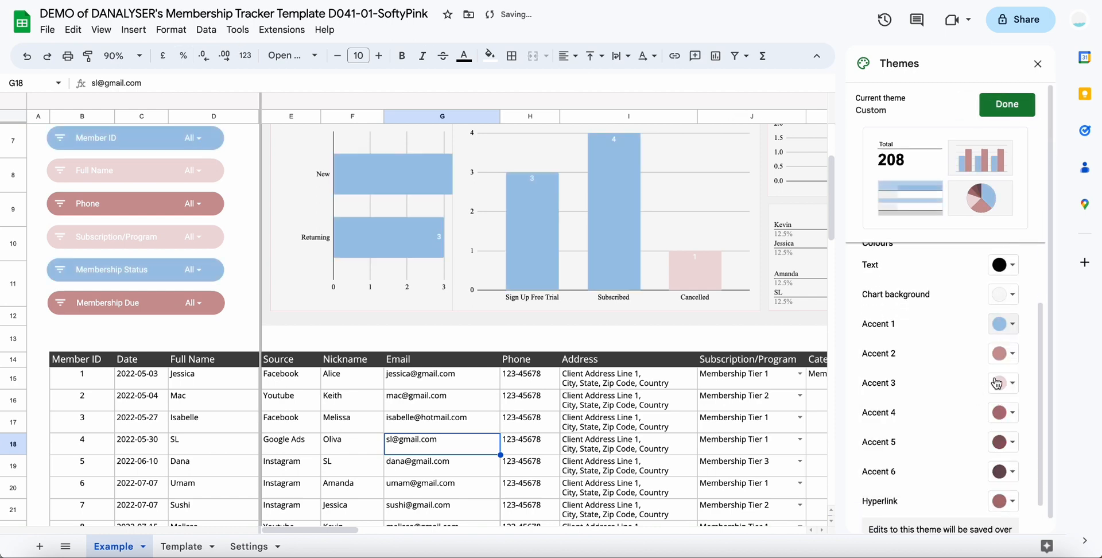
pyautogui.click(1012, 353)
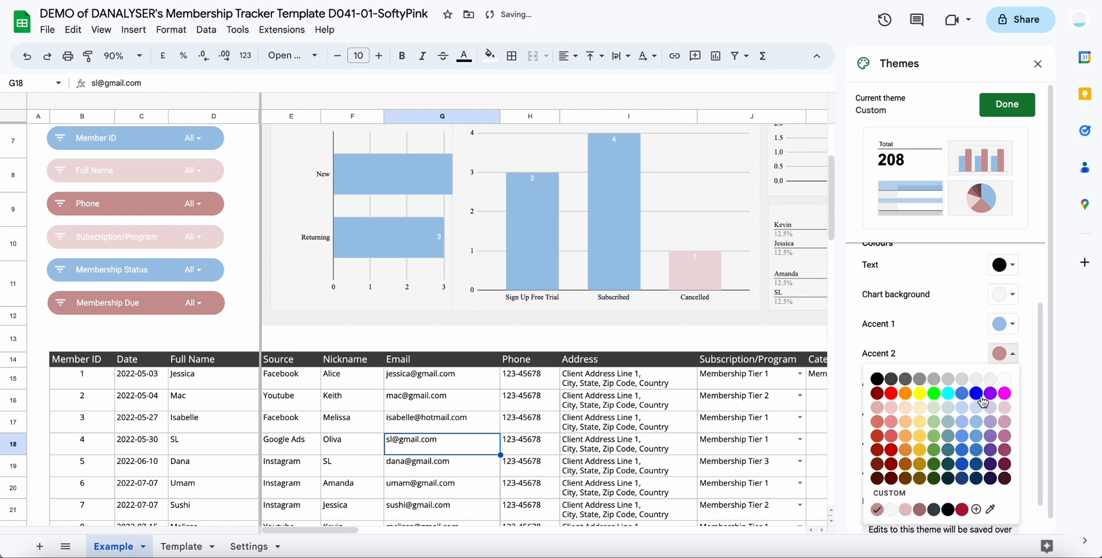
pyautogui.click(974, 393)
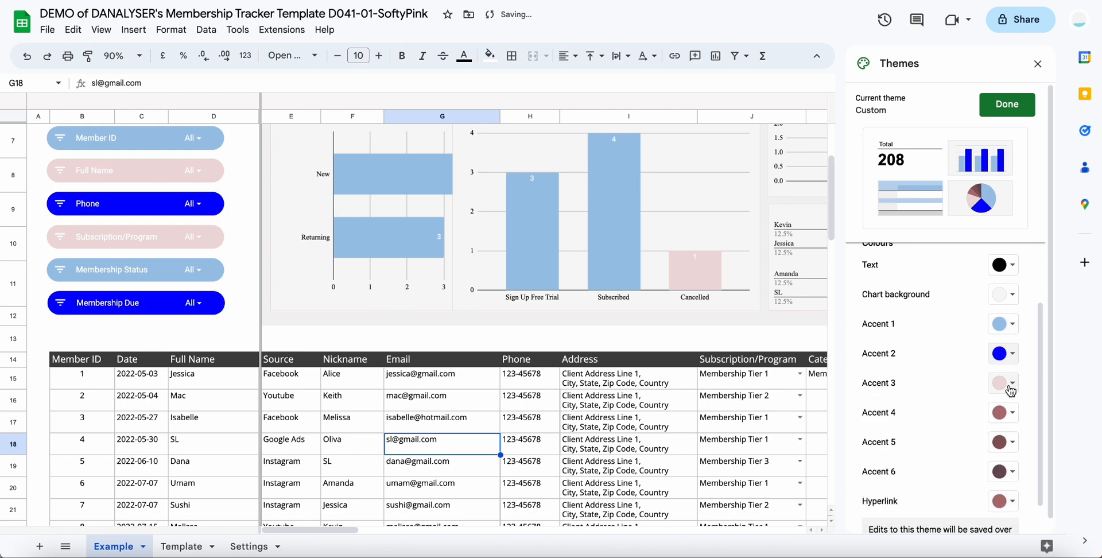
pyautogui.click(1001, 383)
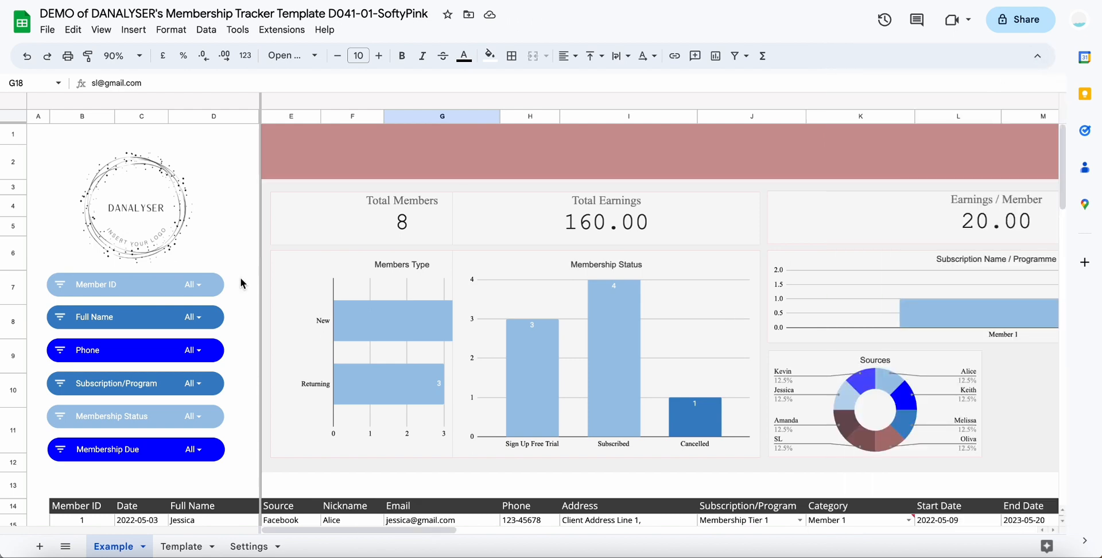
pyautogui.click(135, 207)
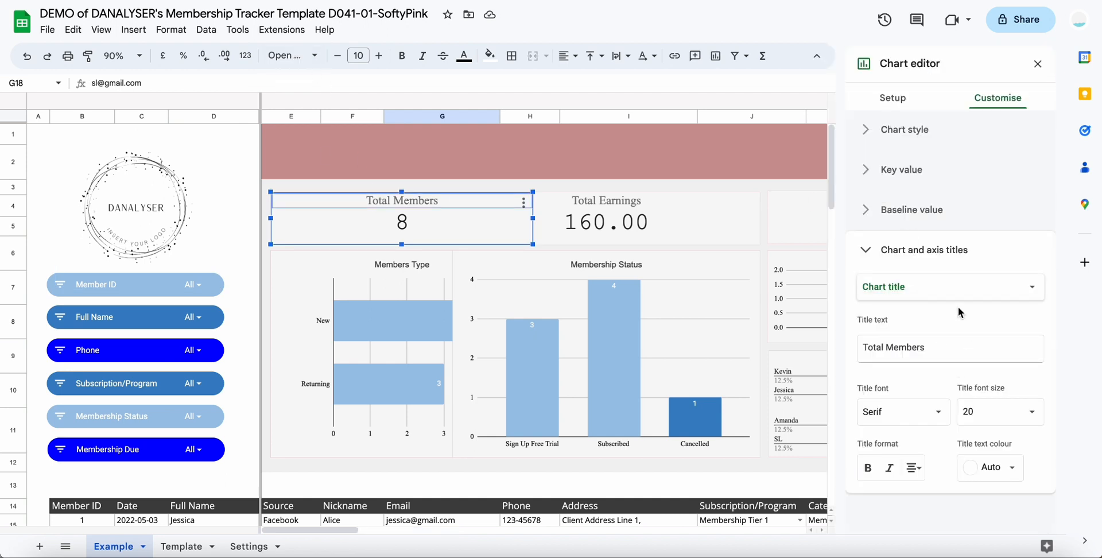
pyautogui.click(902, 411)
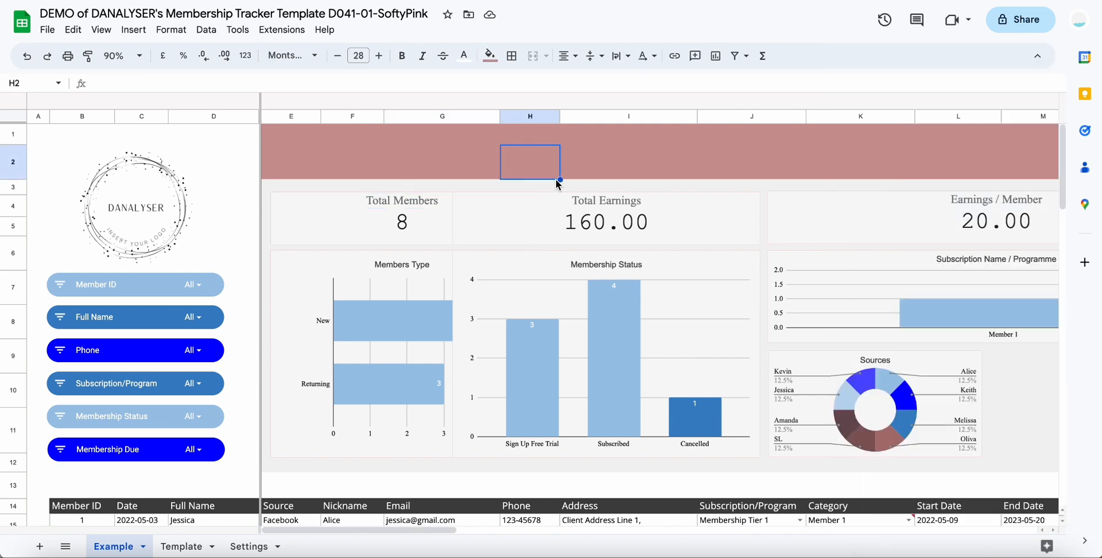
pyautogui.click(137, 204)
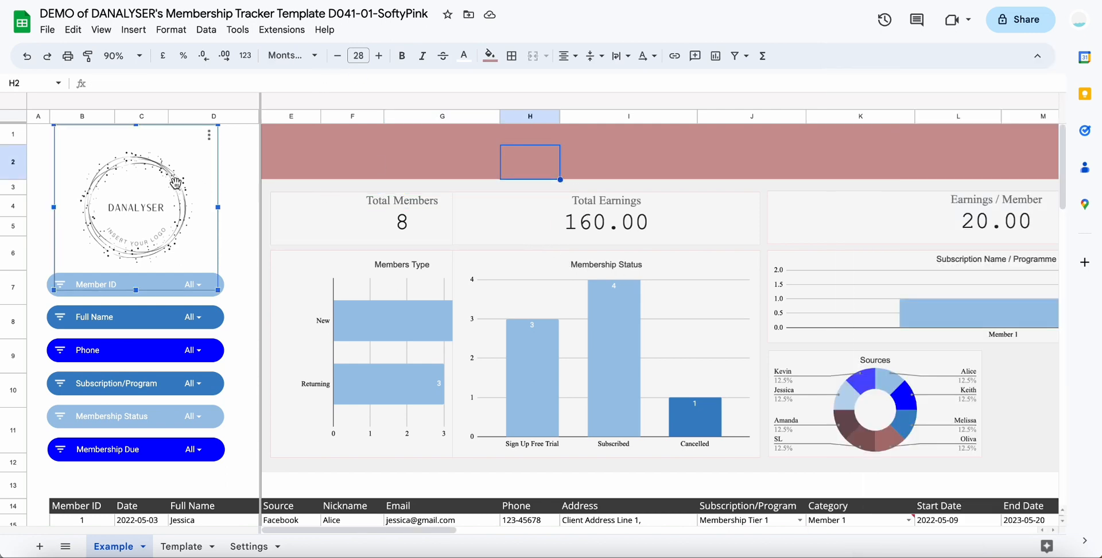
pyautogui.moveTo(133, 30)
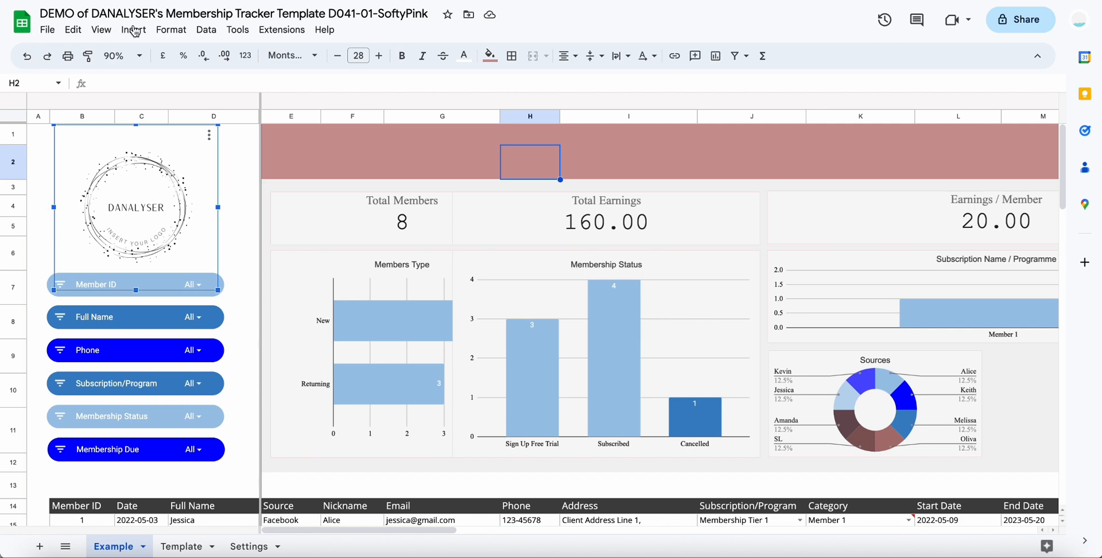
pyautogui.click(133, 30)
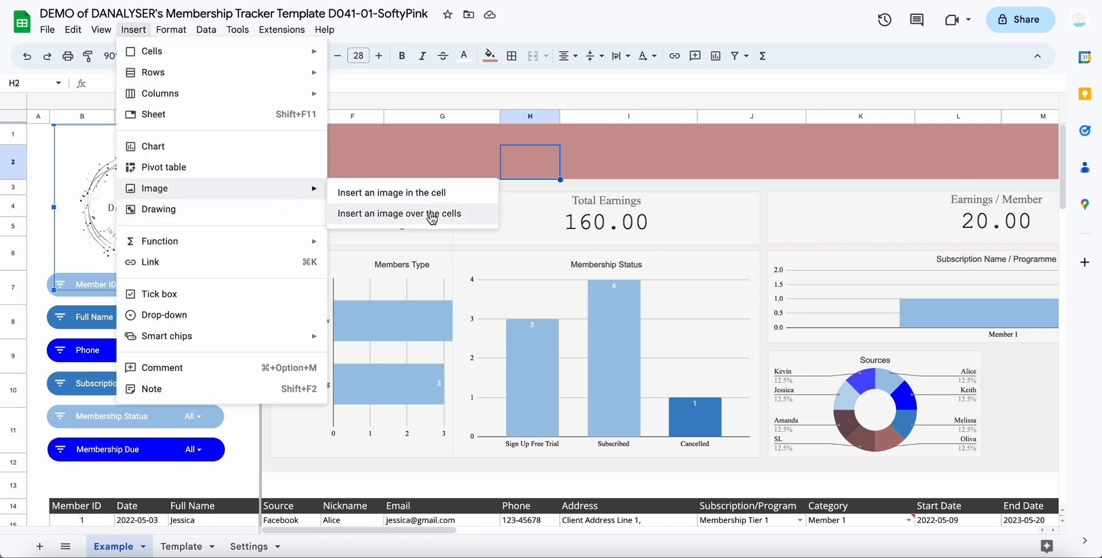
pyautogui.moveTo(450, 218)
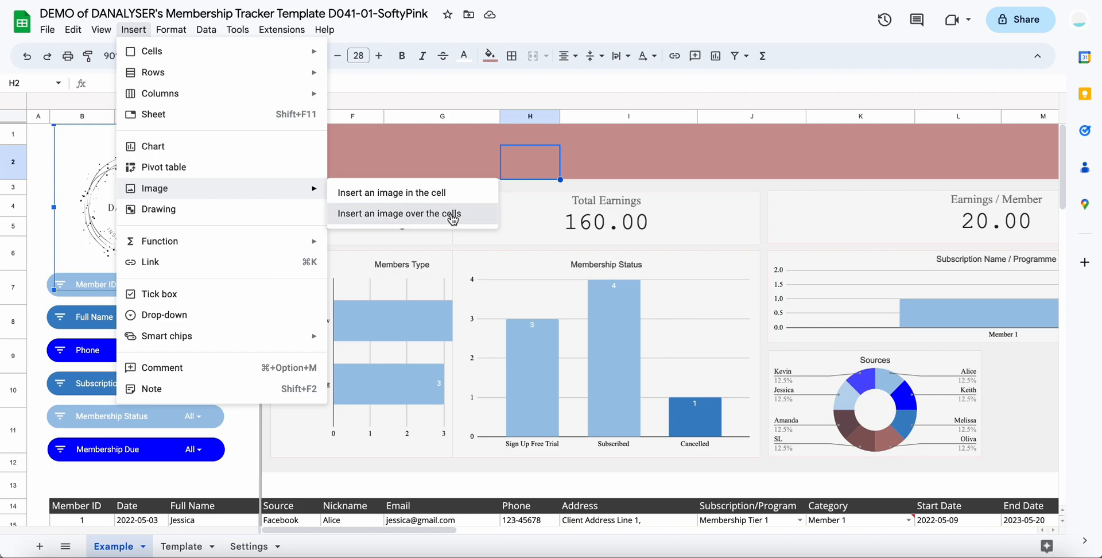
pyautogui.click(400, 213)
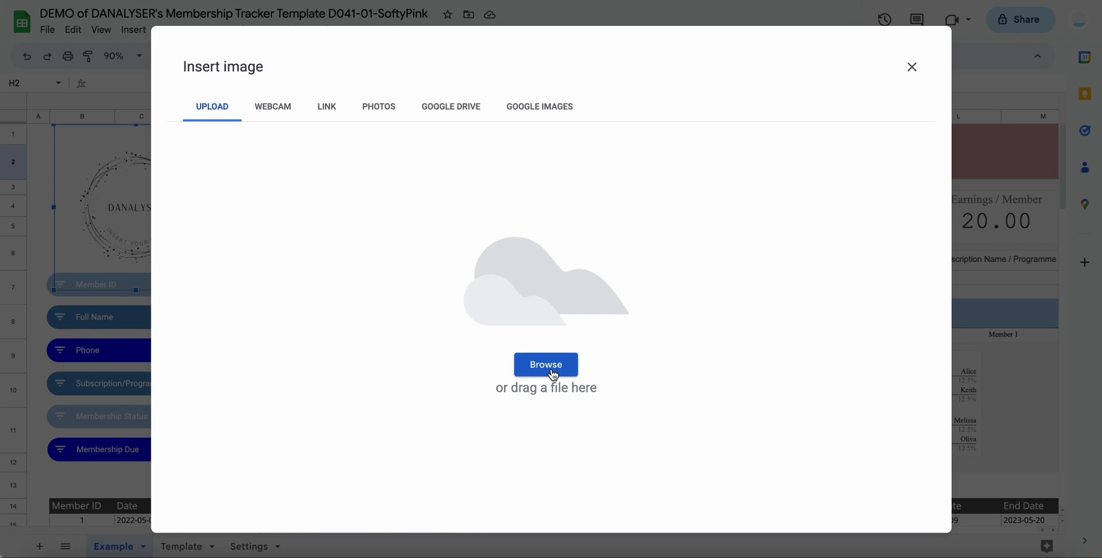
pyautogui.click(911, 66)
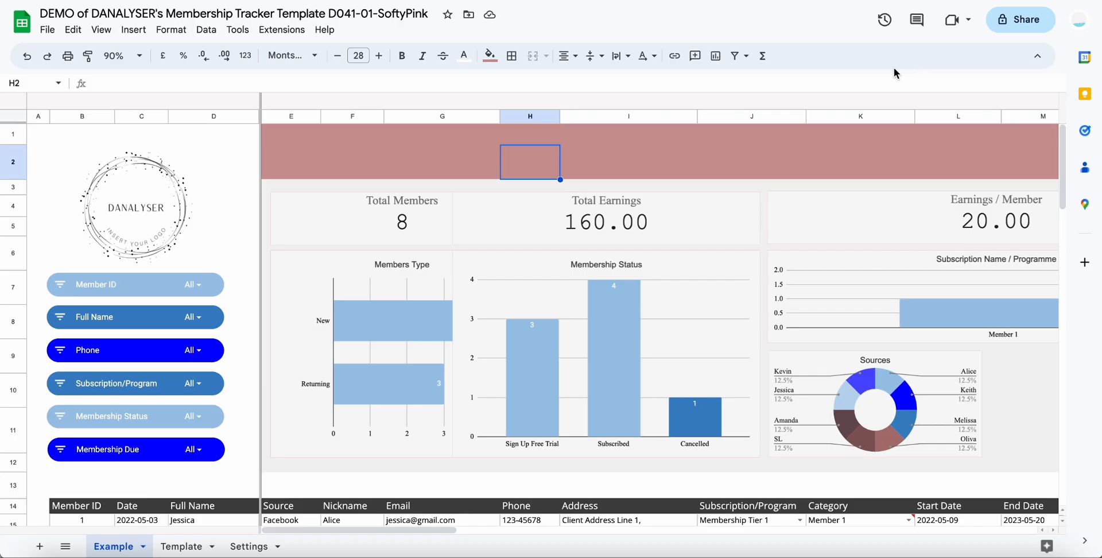
pyautogui.moveTo(148, 205)
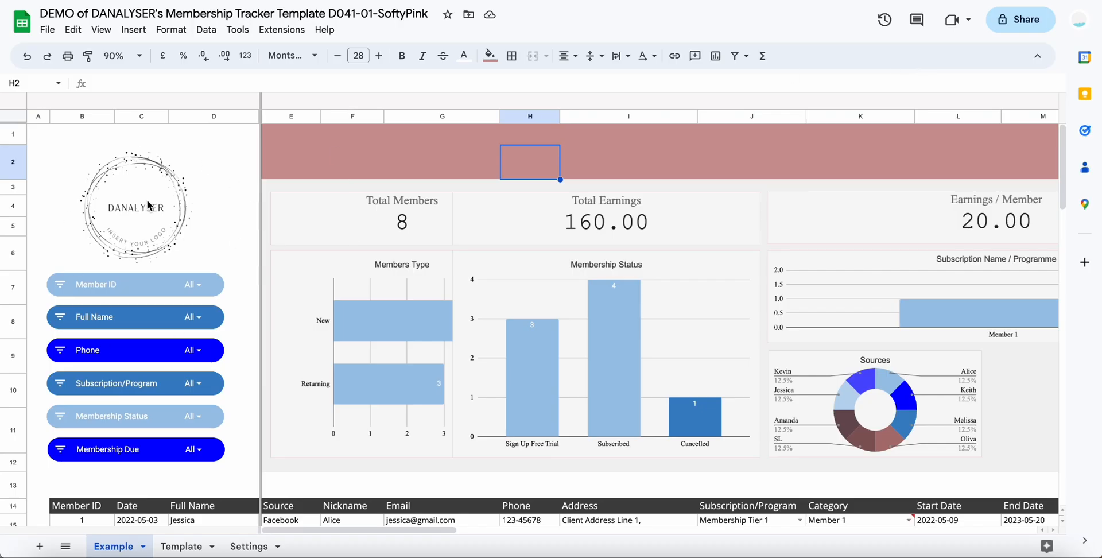